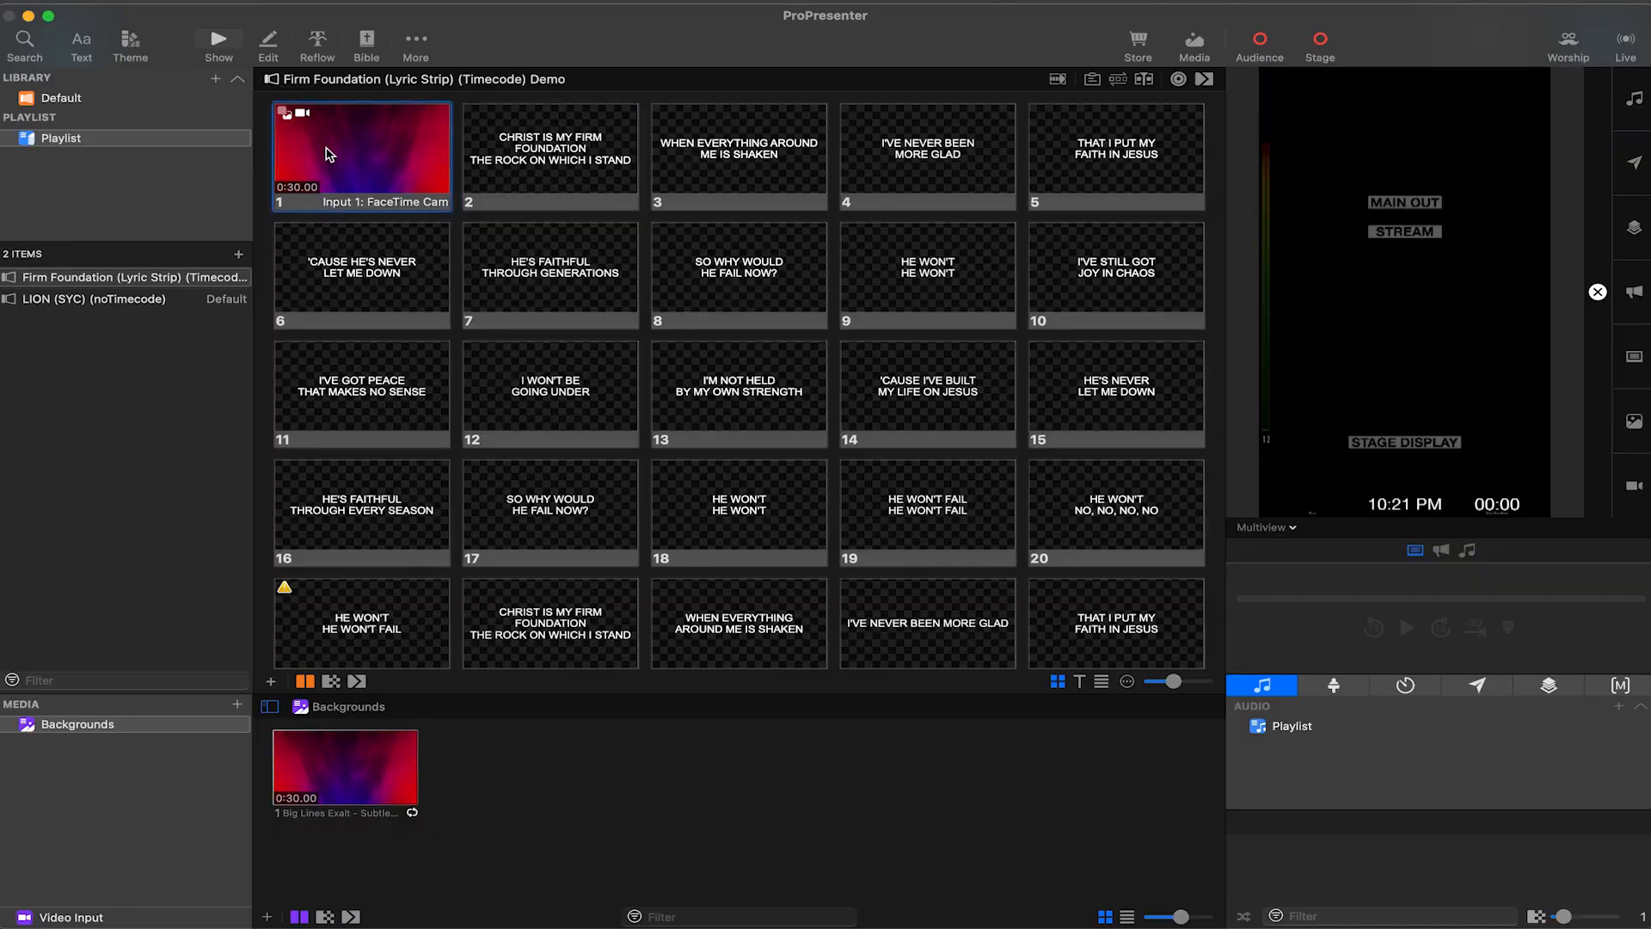
Trigger slide 1 to start the red-purple background video on Main Out
{"action": "left_click", "coordinate": [549, 156]}
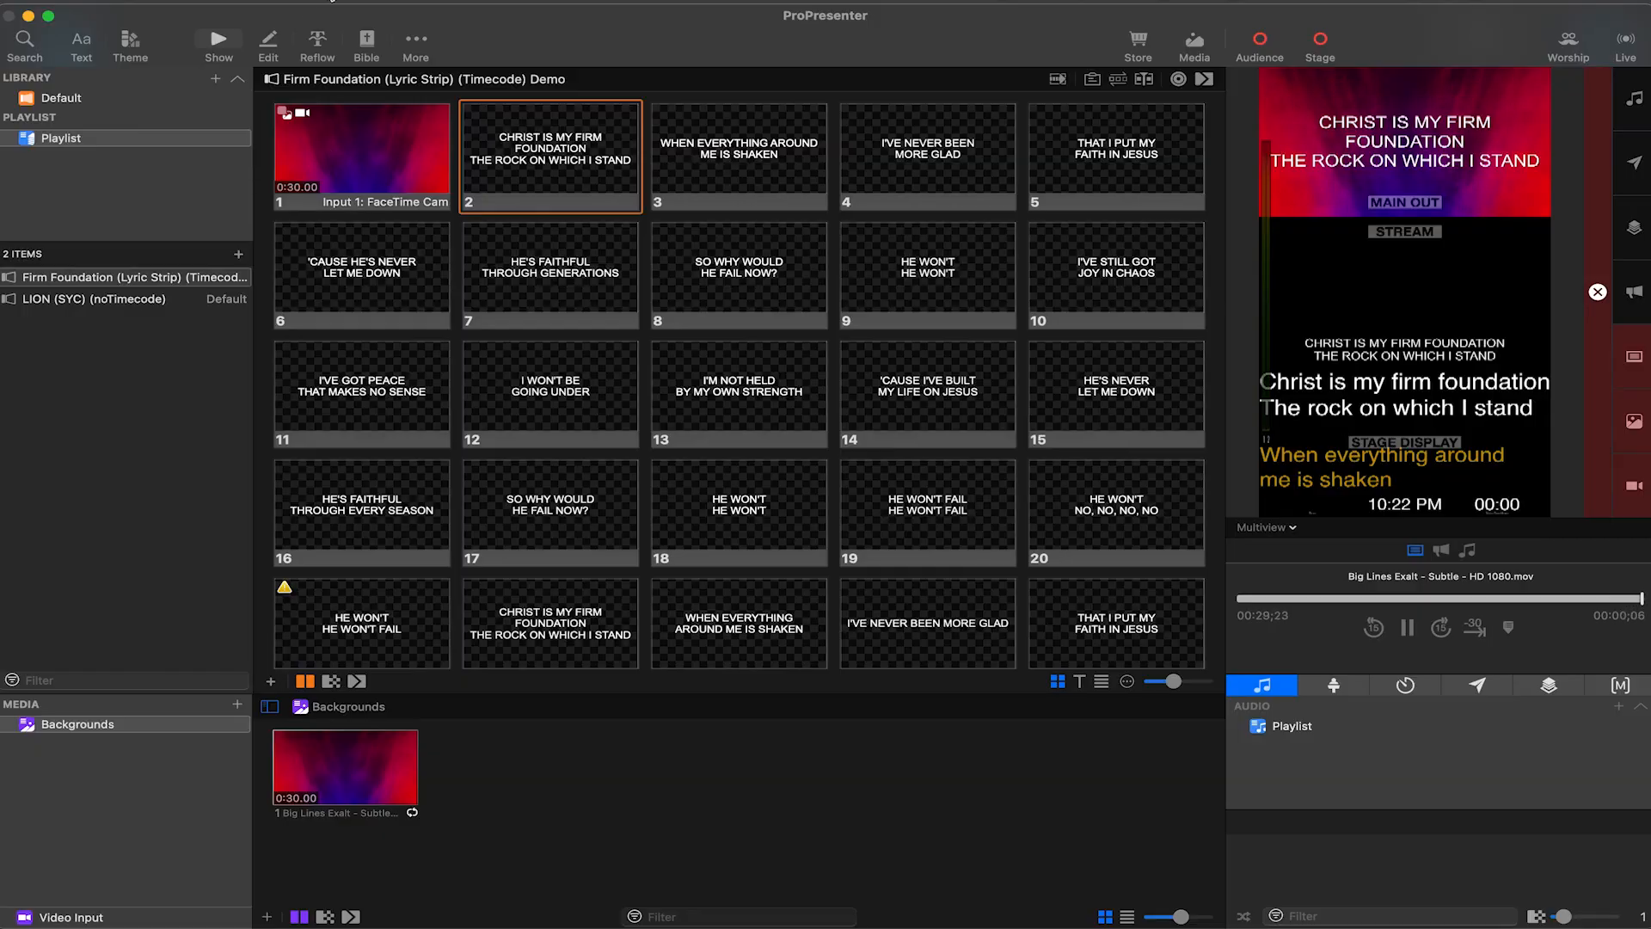
{"action": "left_click", "coordinate": [412, 45]}
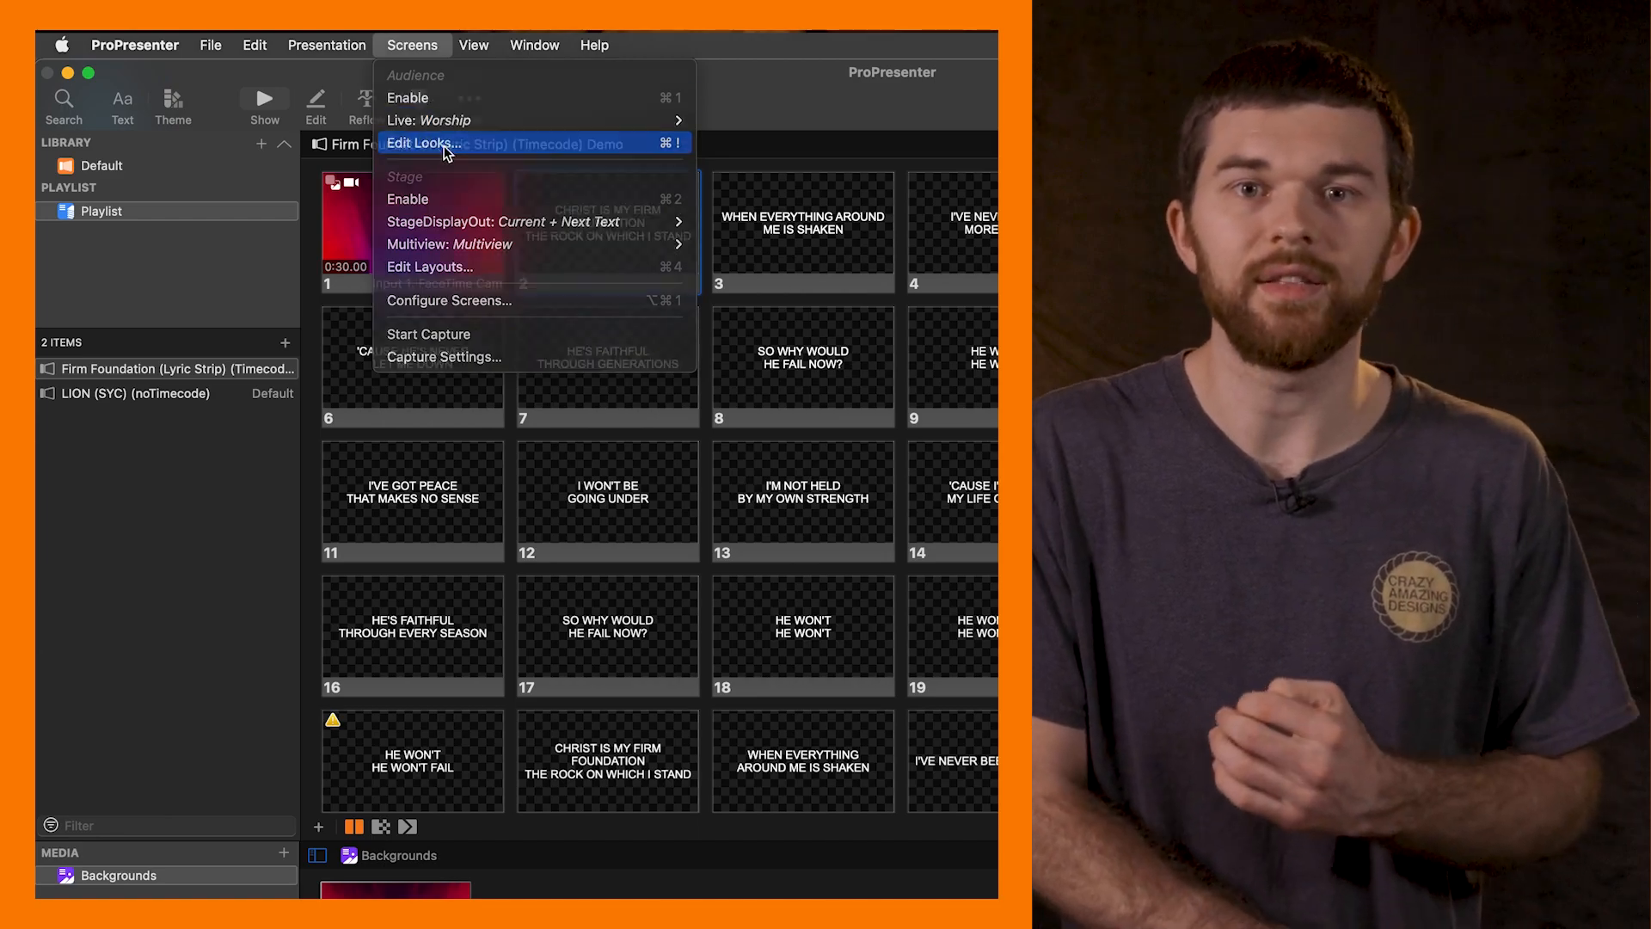
{"action": "left_click", "coordinate": [423, 144]}
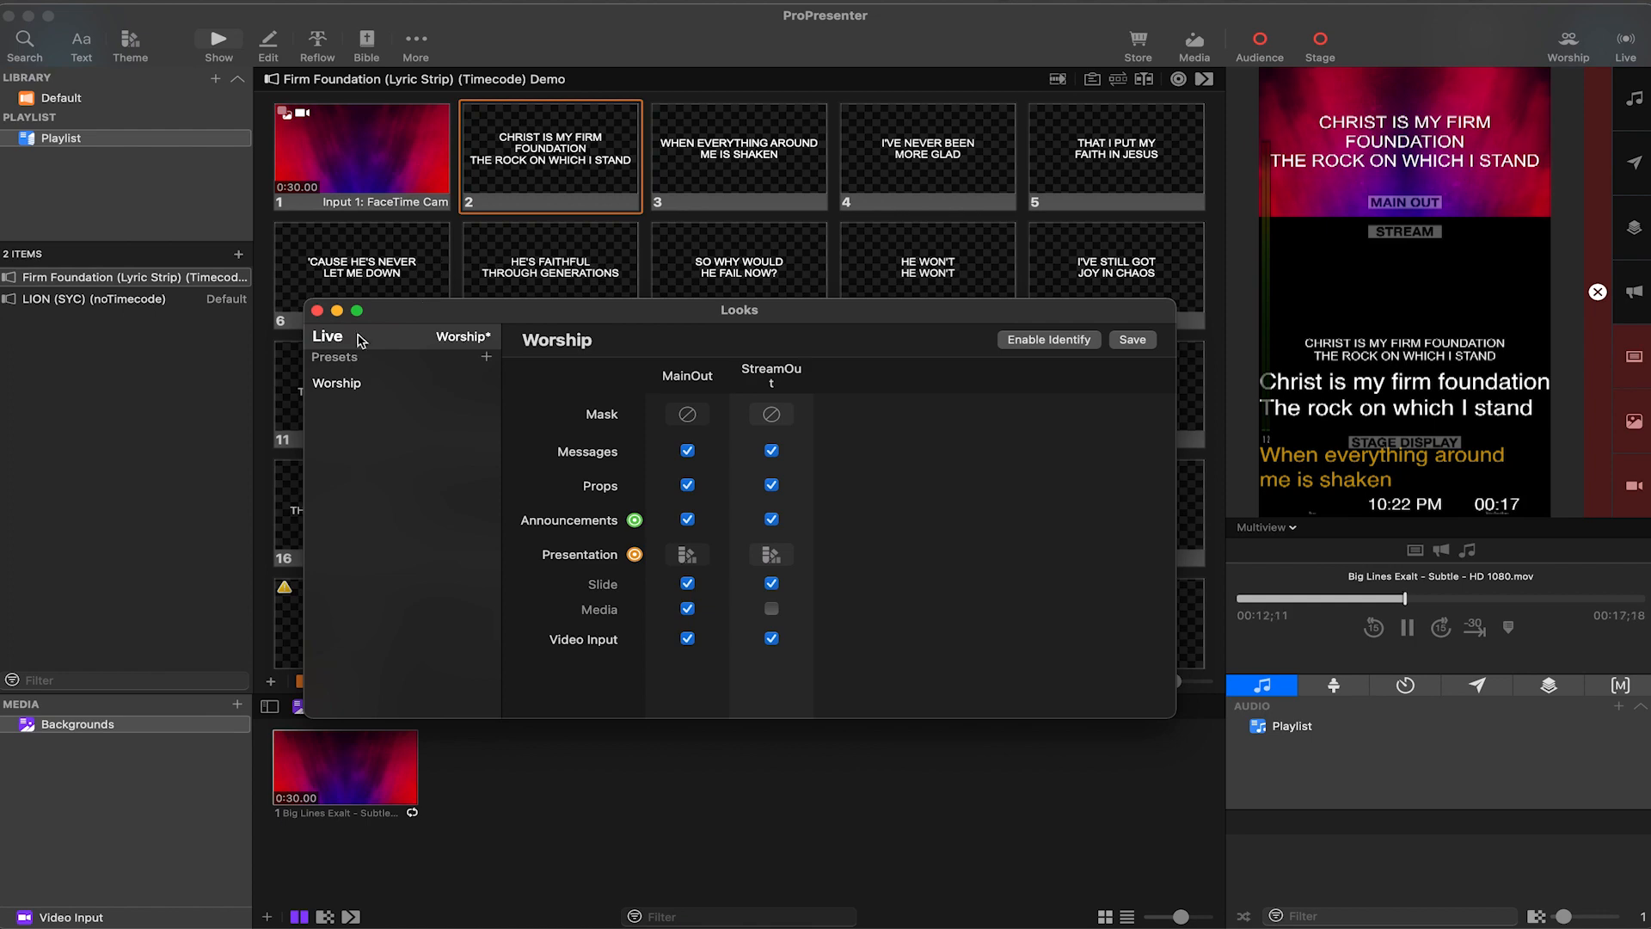
{"action": "left_click", "coordinate": [316, 310]}
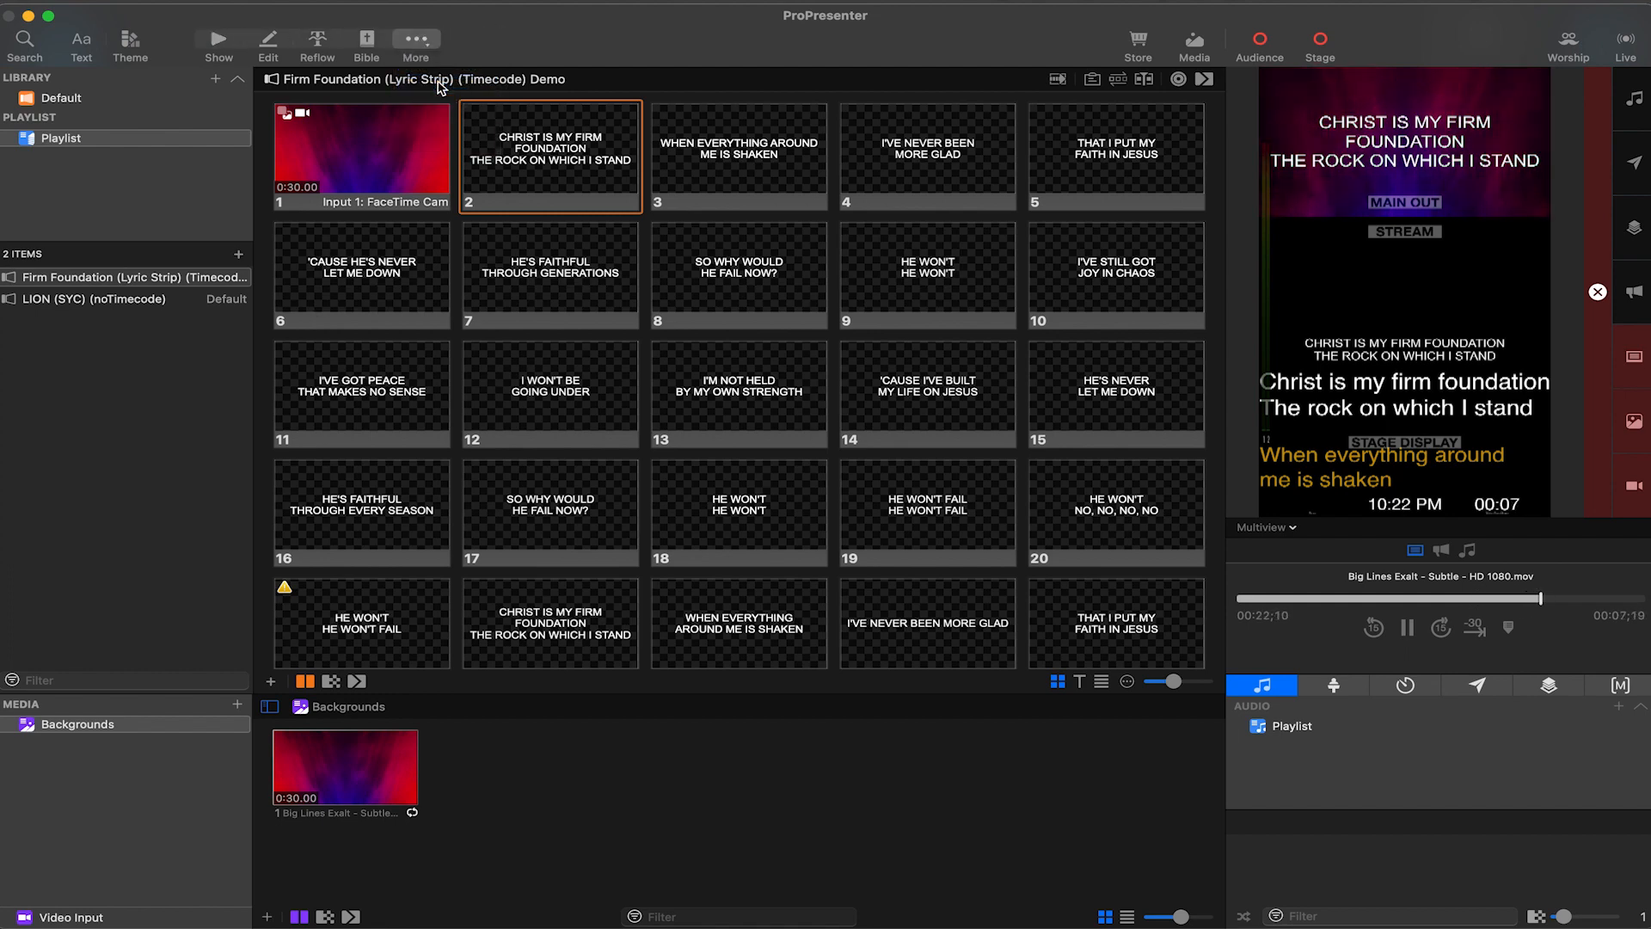
Open the Default theme, view MainOut Worship, and add a blank third theme slide
{"action": "double_click", "coordinate": [548, 273]}
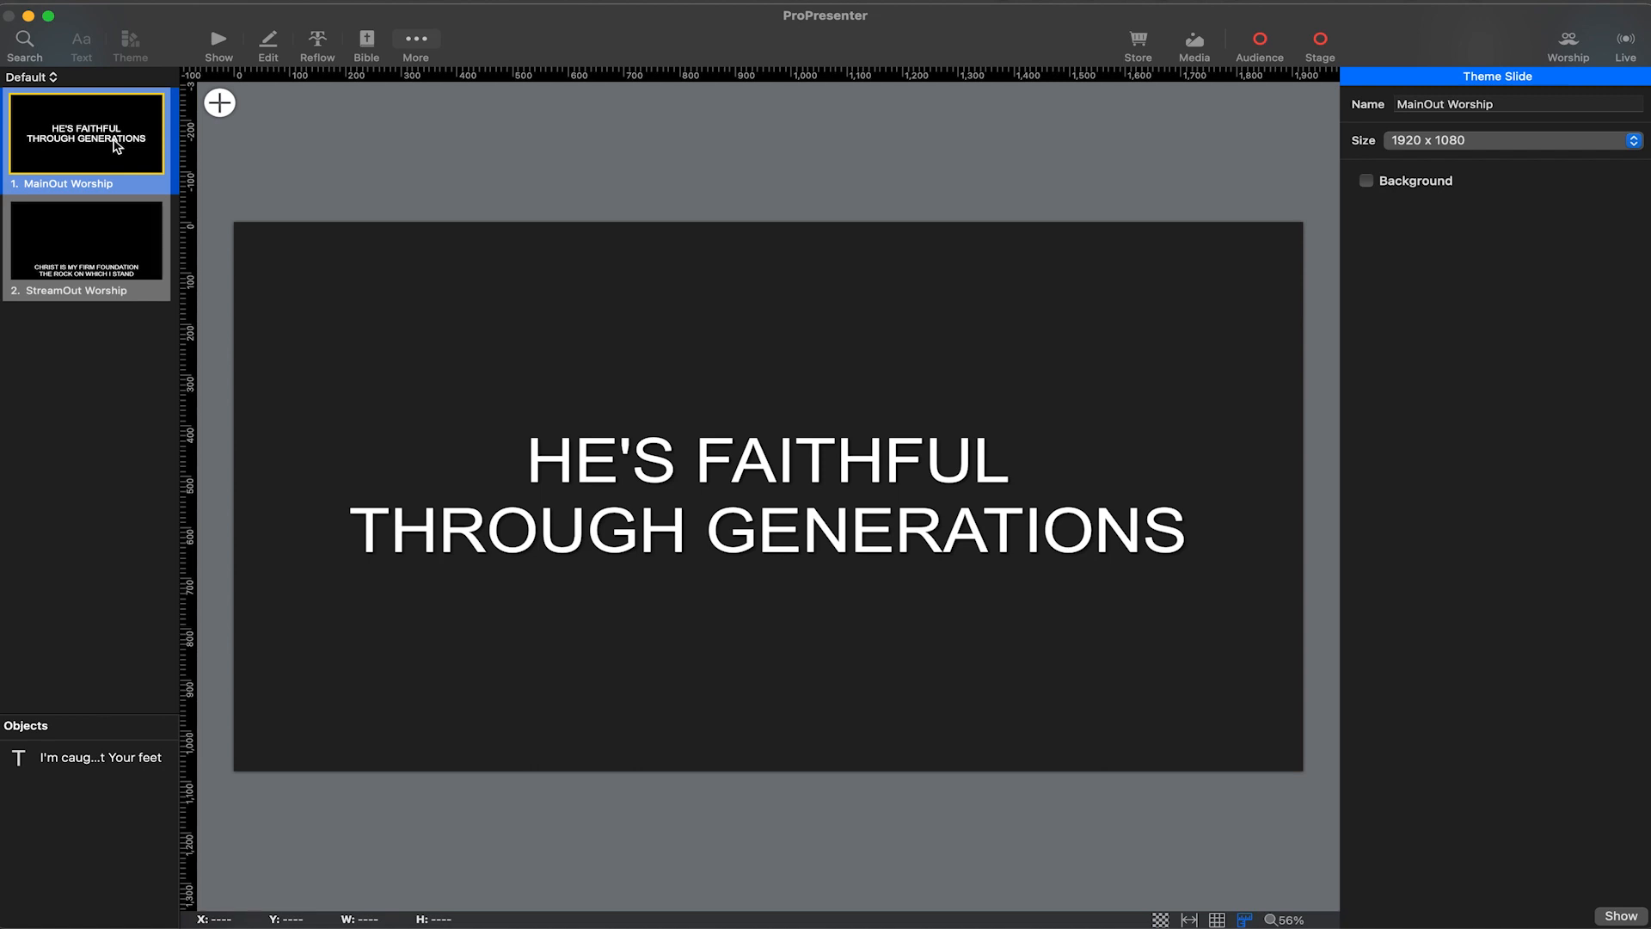
{"action": "left_click", "coordinate": [85, 239]}
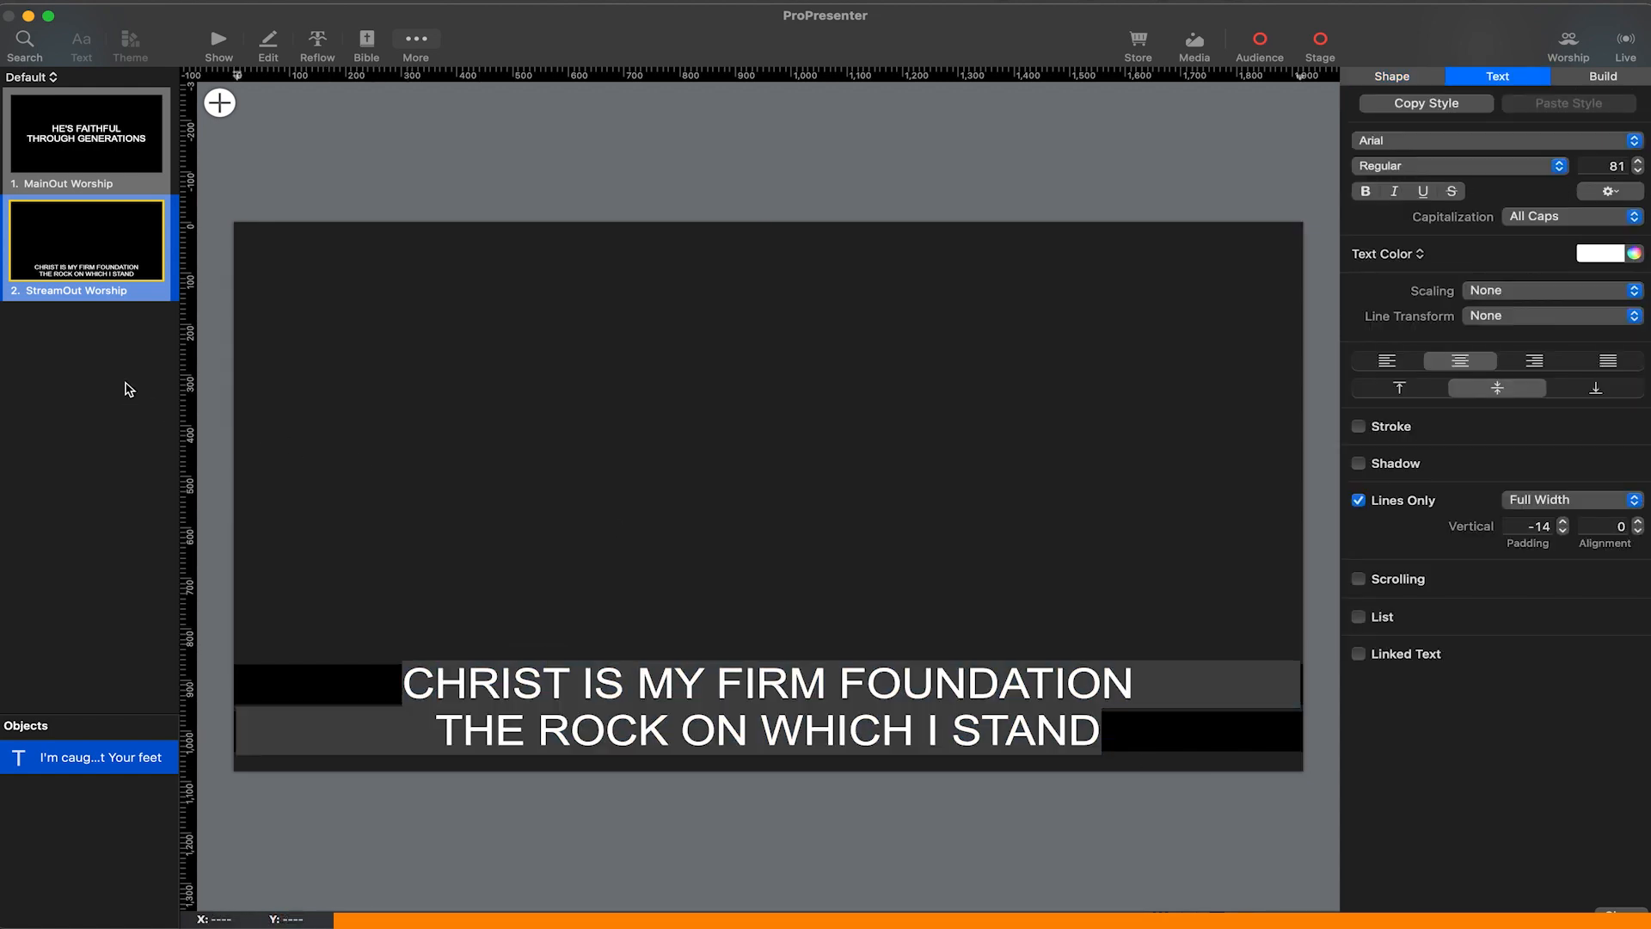
{"action": "left_click", "coordinate": [219, 102]}
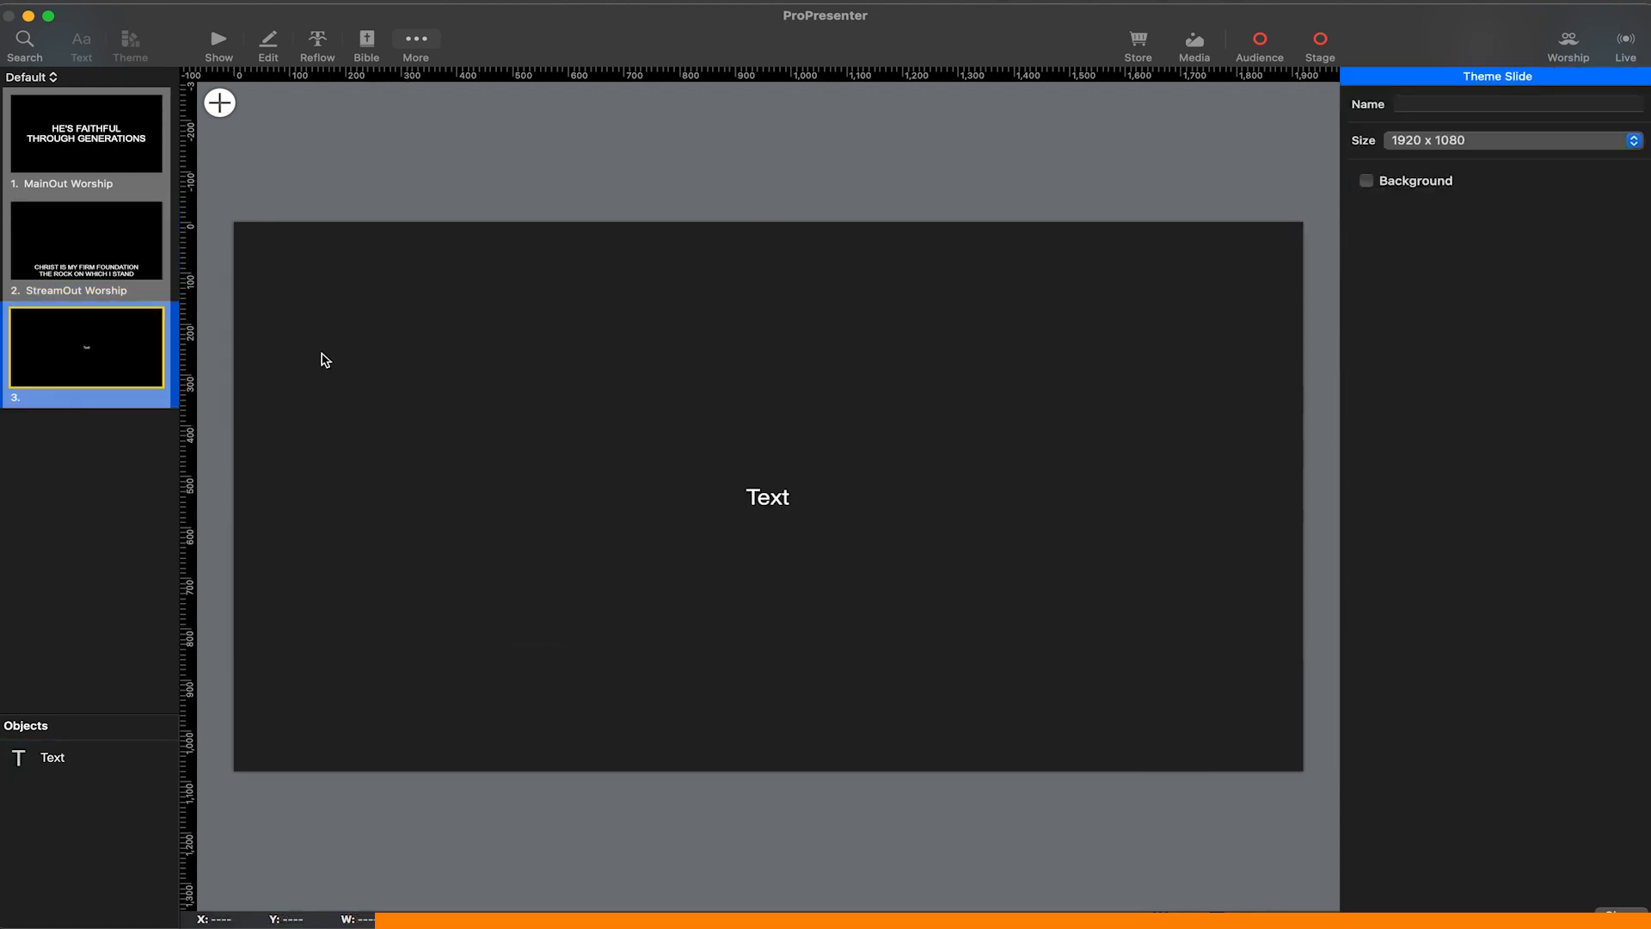
Enter the two lyric lines and give the text box a black fill
{"action": "left_click", "coordinate": [768, 497]}
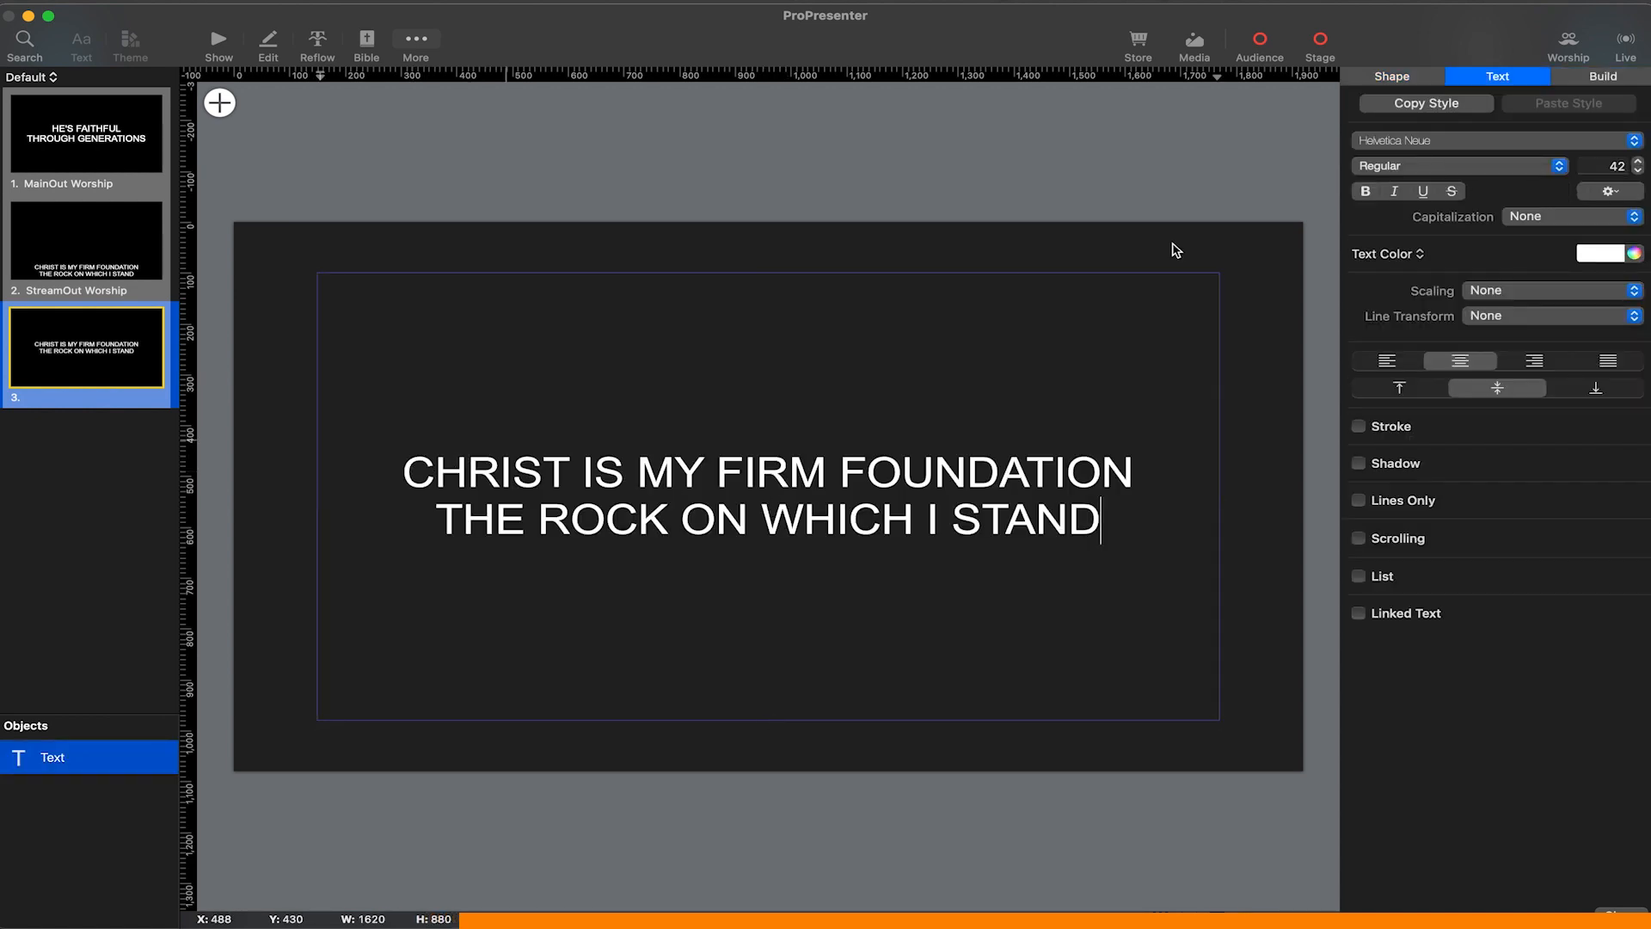
{"action": "left_click", "coordinate": [1392, 76]}
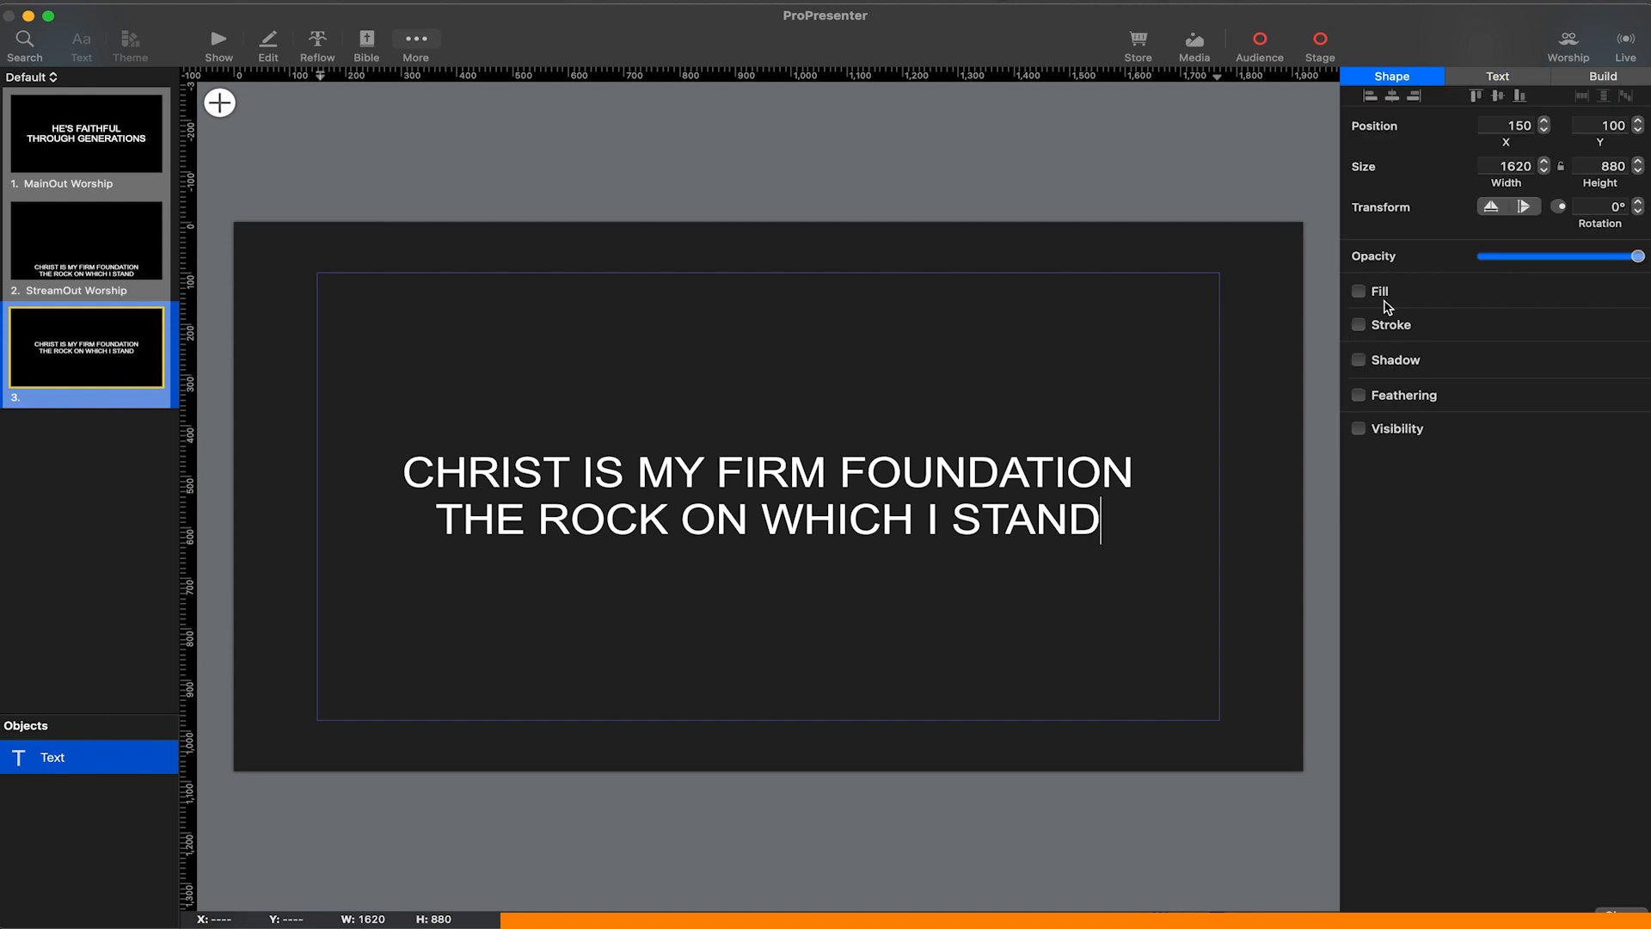
{"action": "left_click", "coordinate": [1358, 291]}
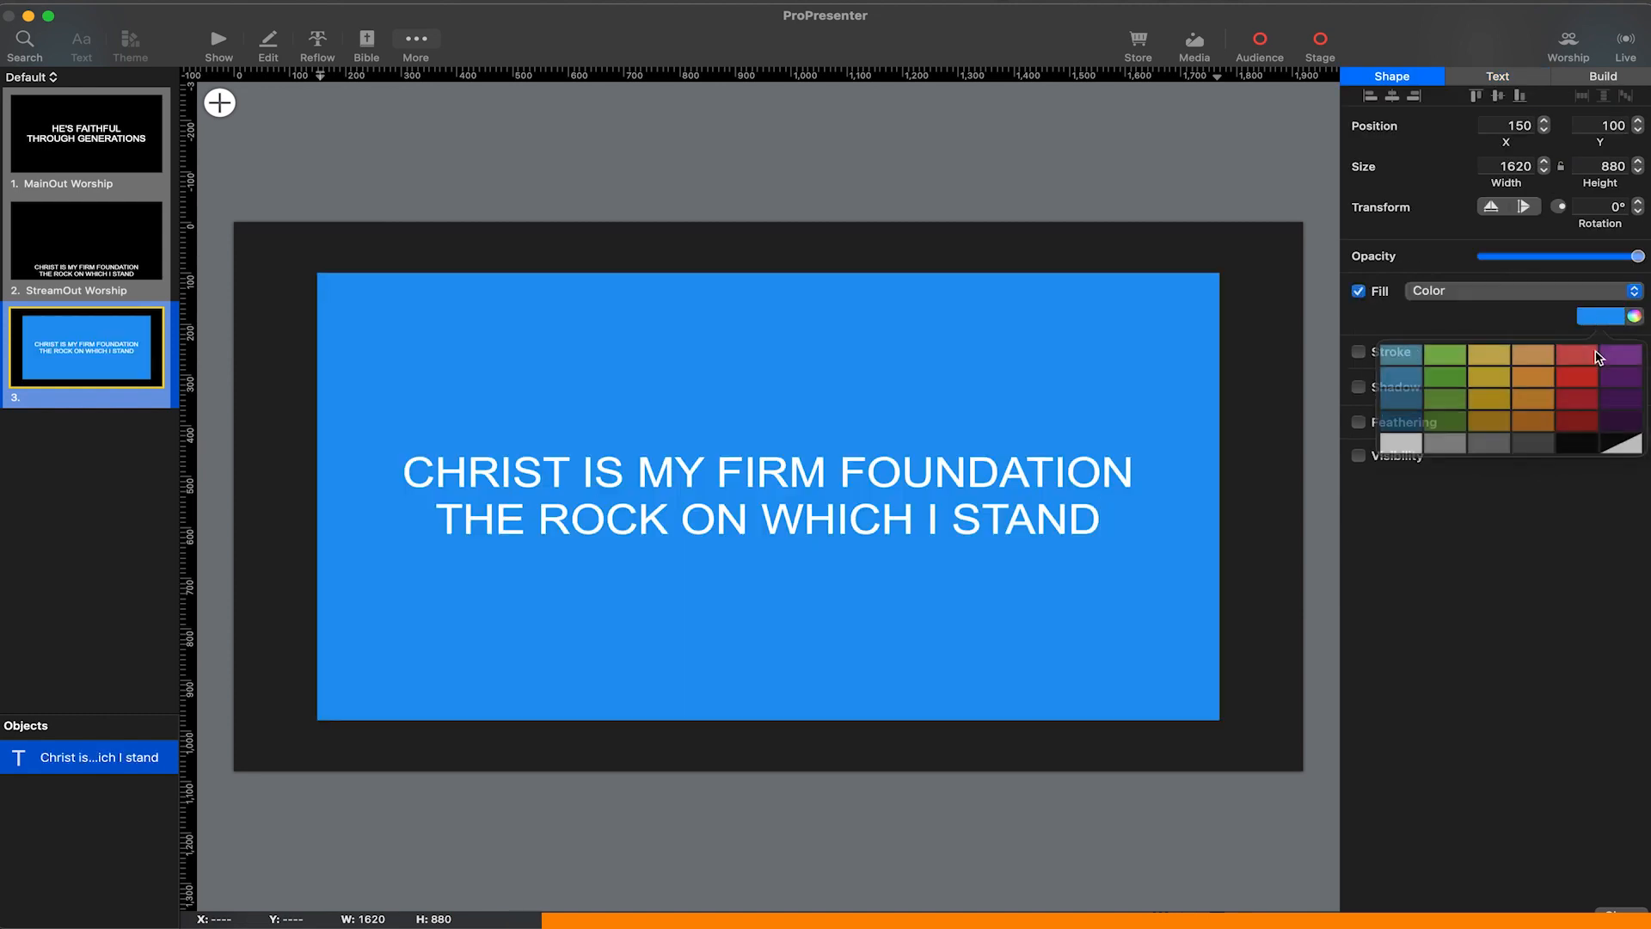
{"action": "left_click", "coordinate": [1599, 444]}
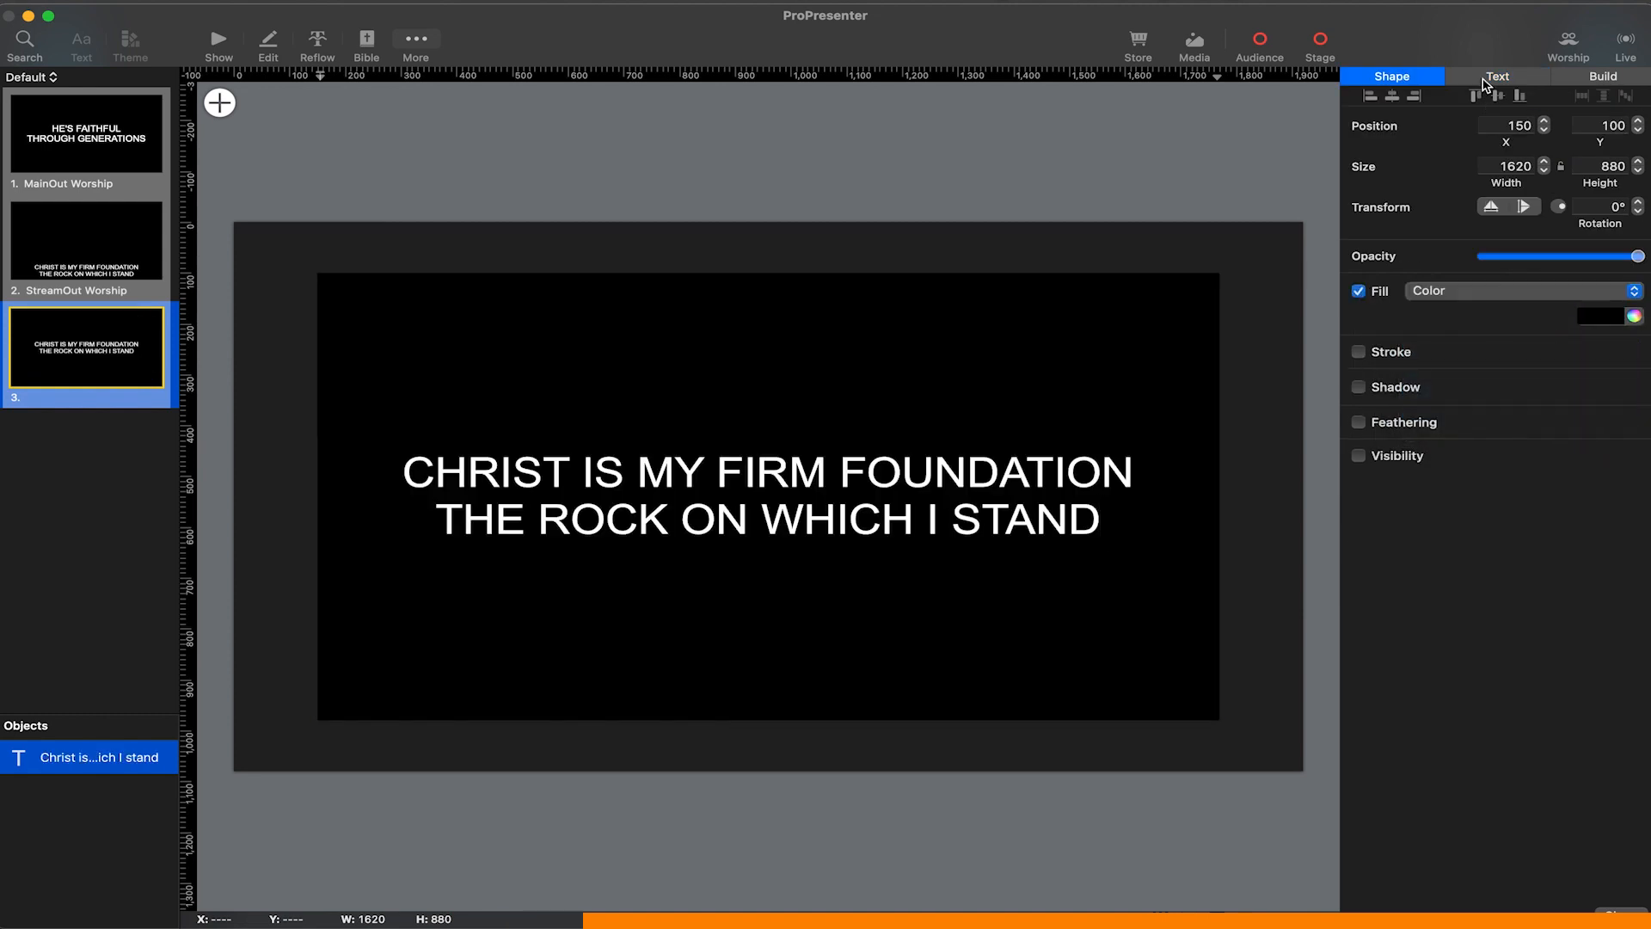
{"action": "left_click", "coordinate": [1496, 76]}
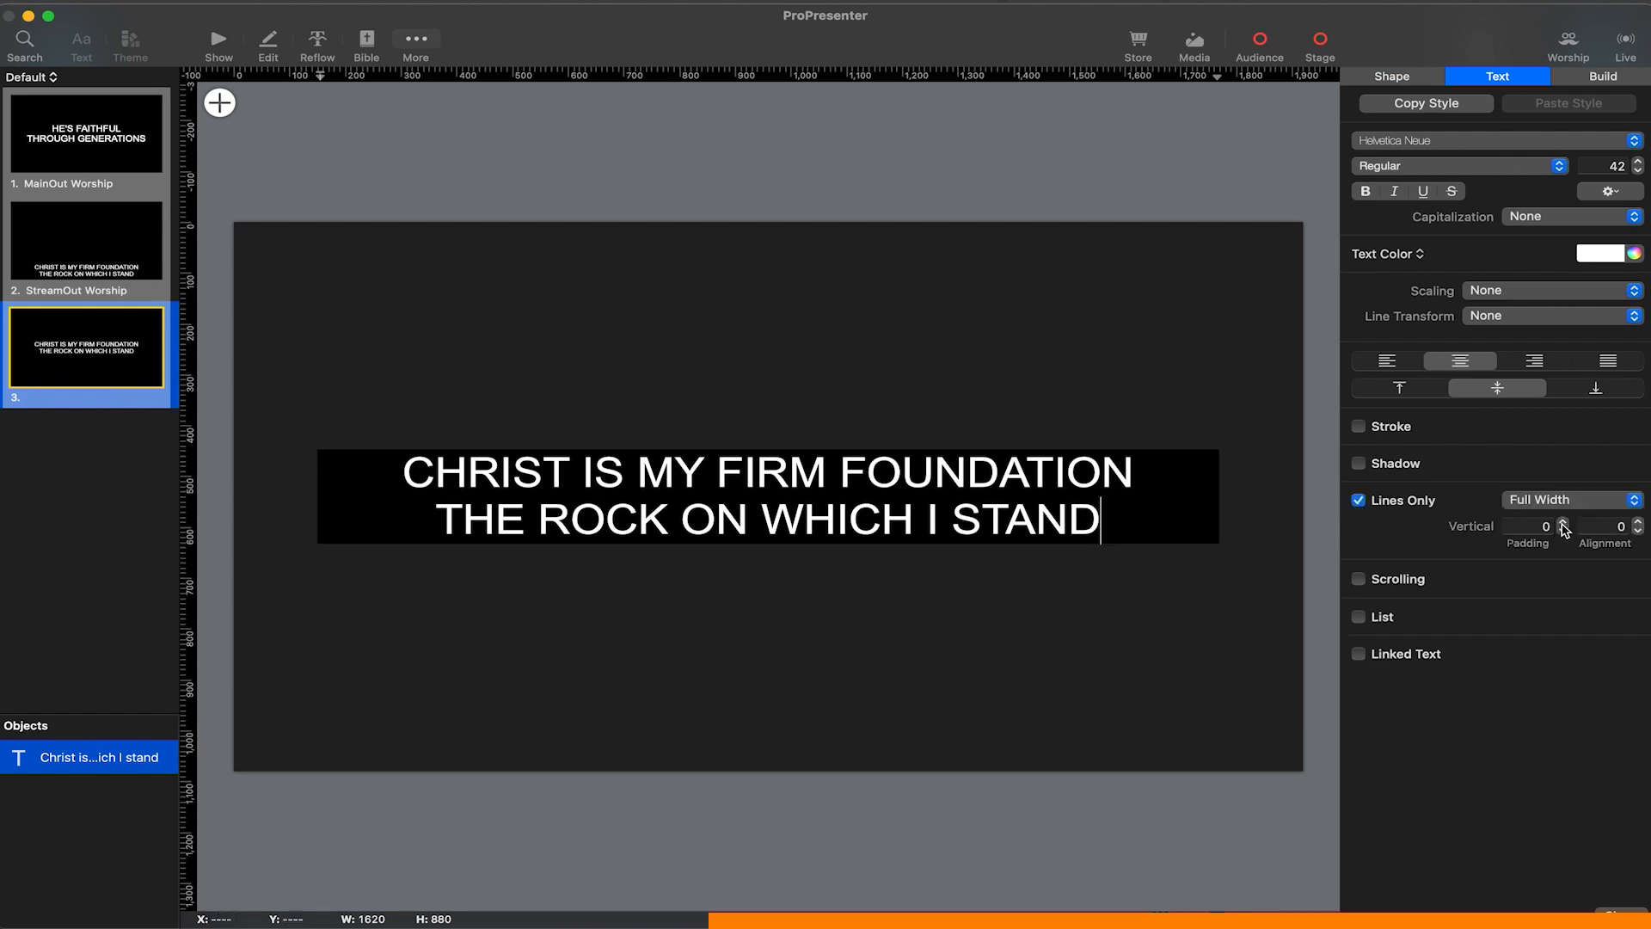
Set line padding to -40, try Line Width and Max Line Width, then keep Full Width
{"action": "left_click", "coordinate": [1538, 525]}
{"action": "type", "text": "-40"}
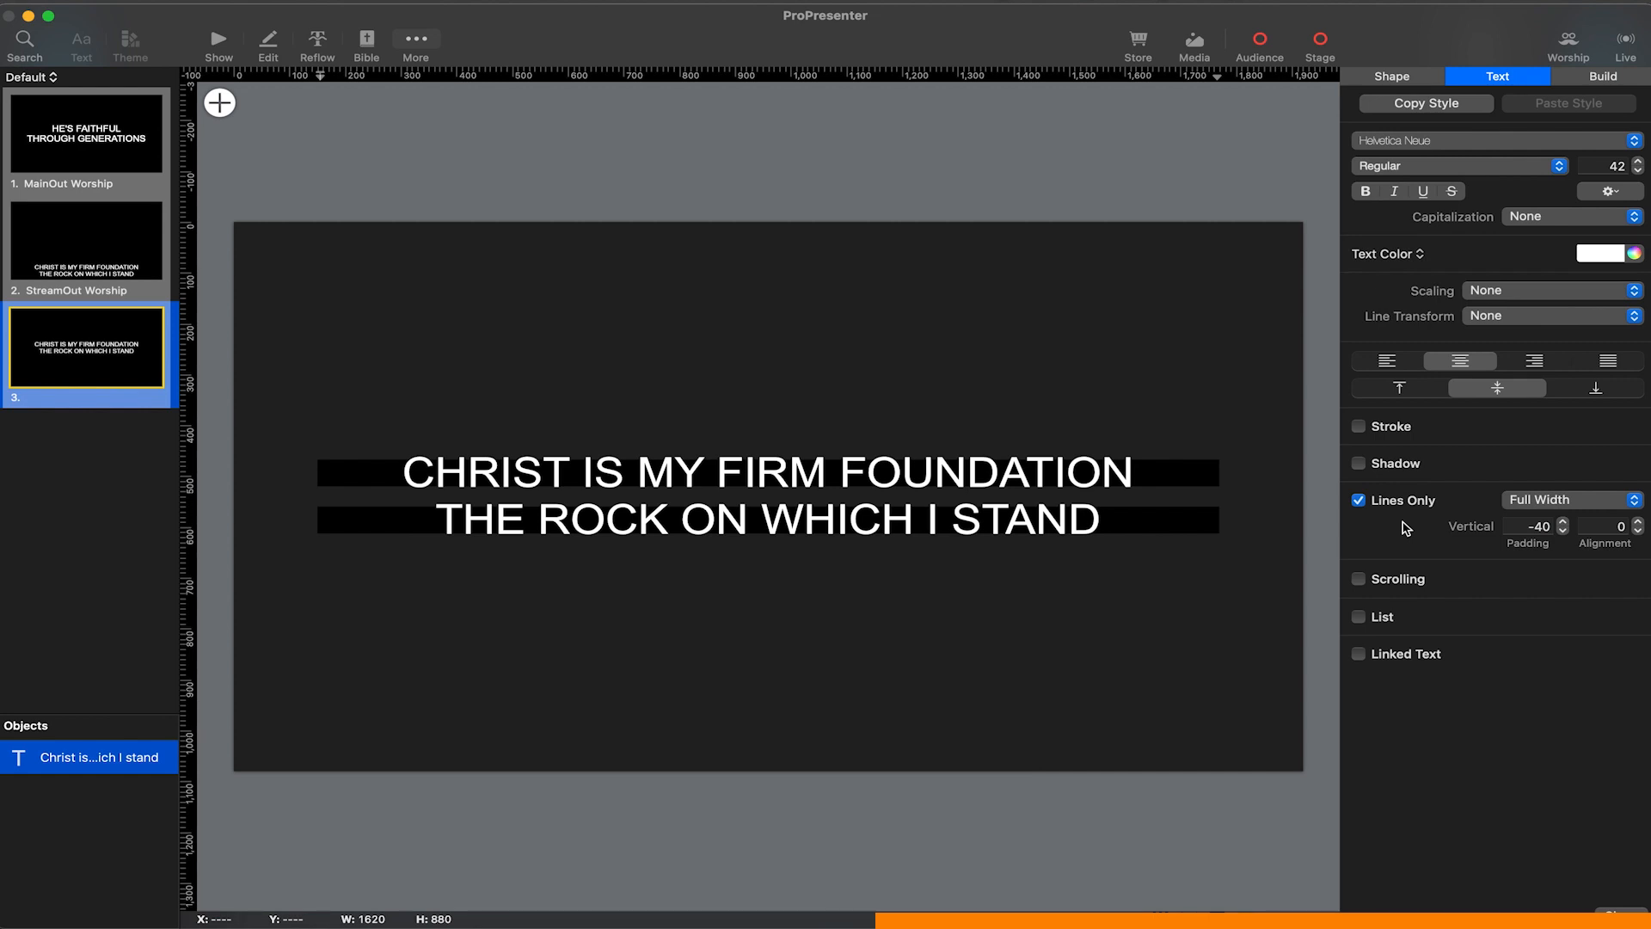
{"action": "mouse_move", "coordinate": [1482, 514]}
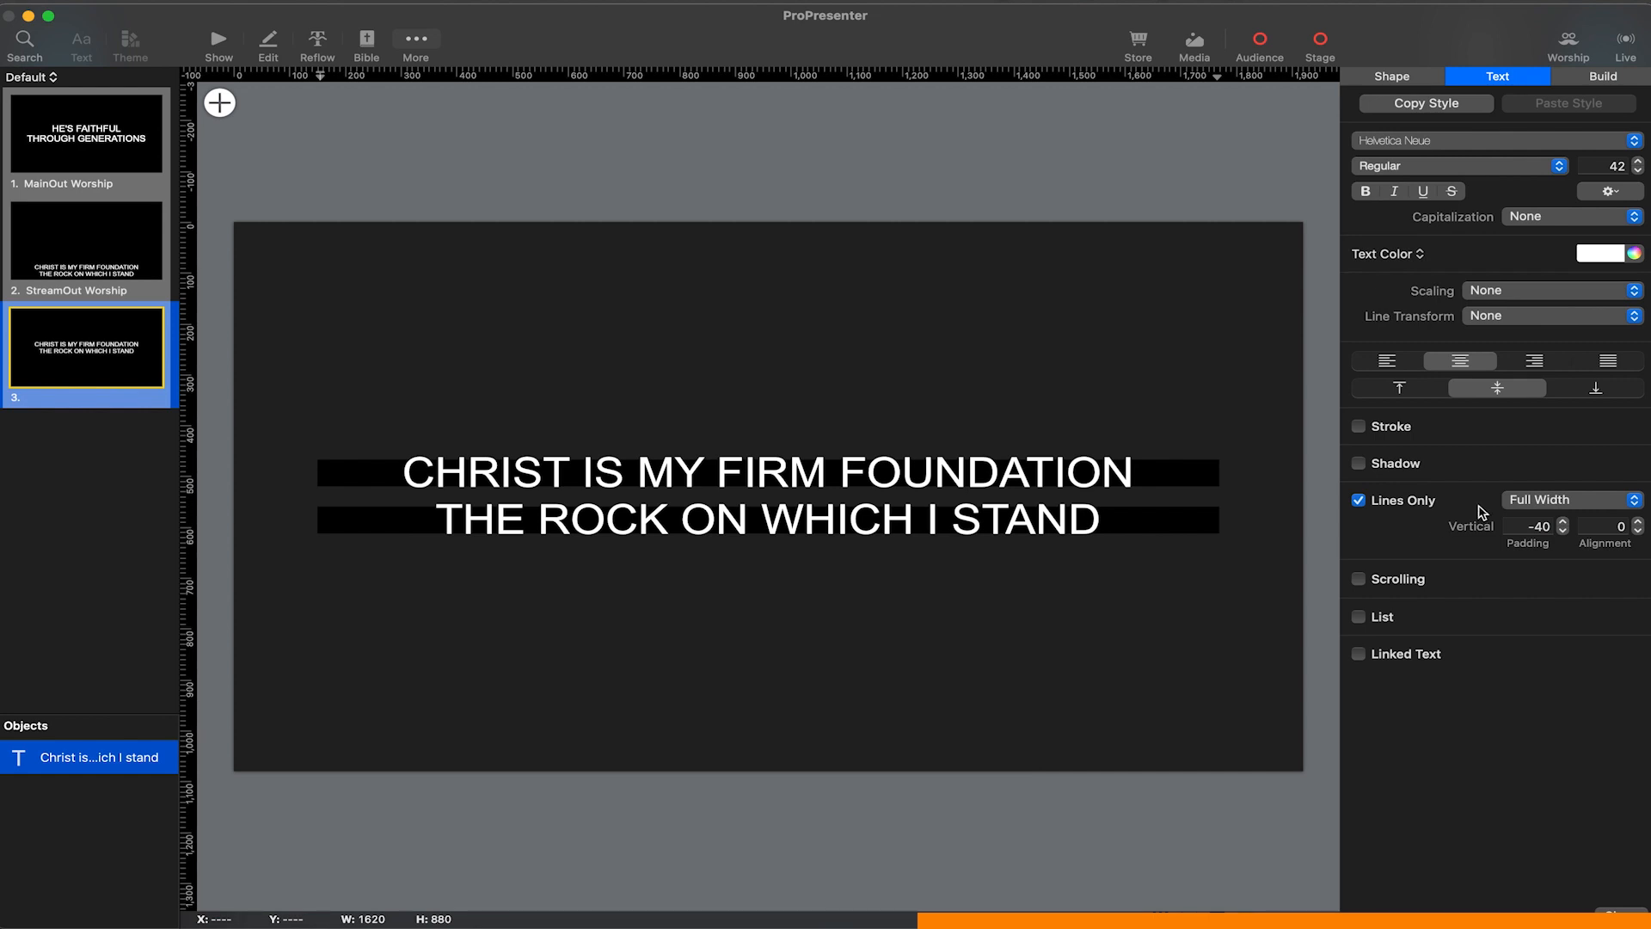
{"action": "mouse_move", "coordinate": [1552, 513]}
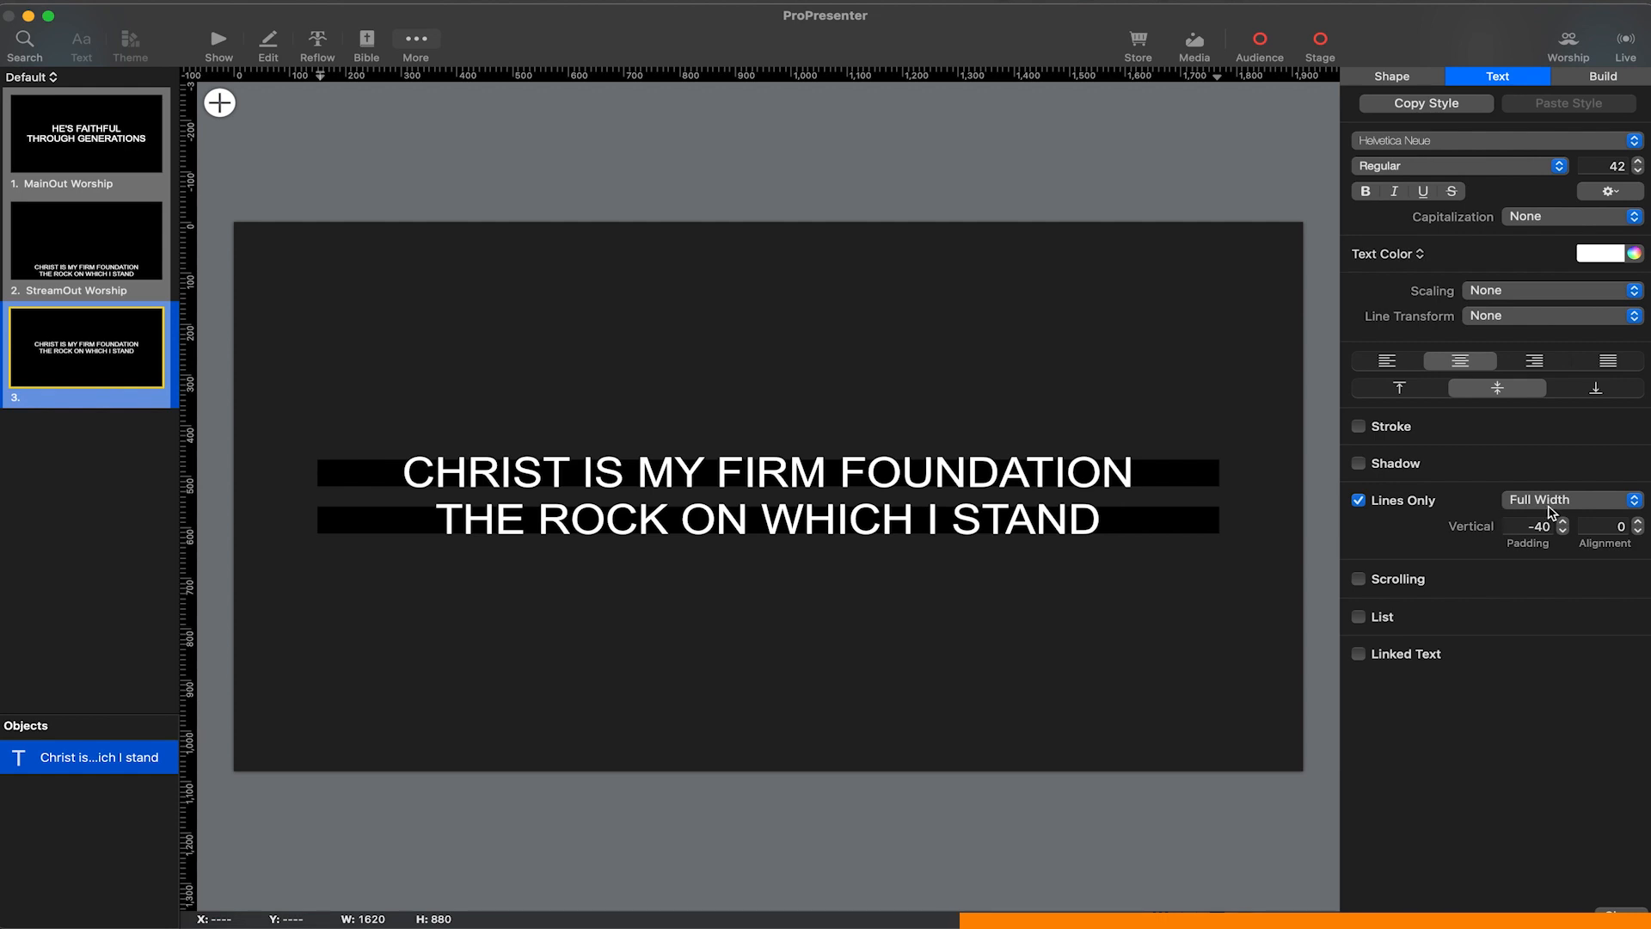
{"action": "left_click", "coordinate": [1569, 499]}
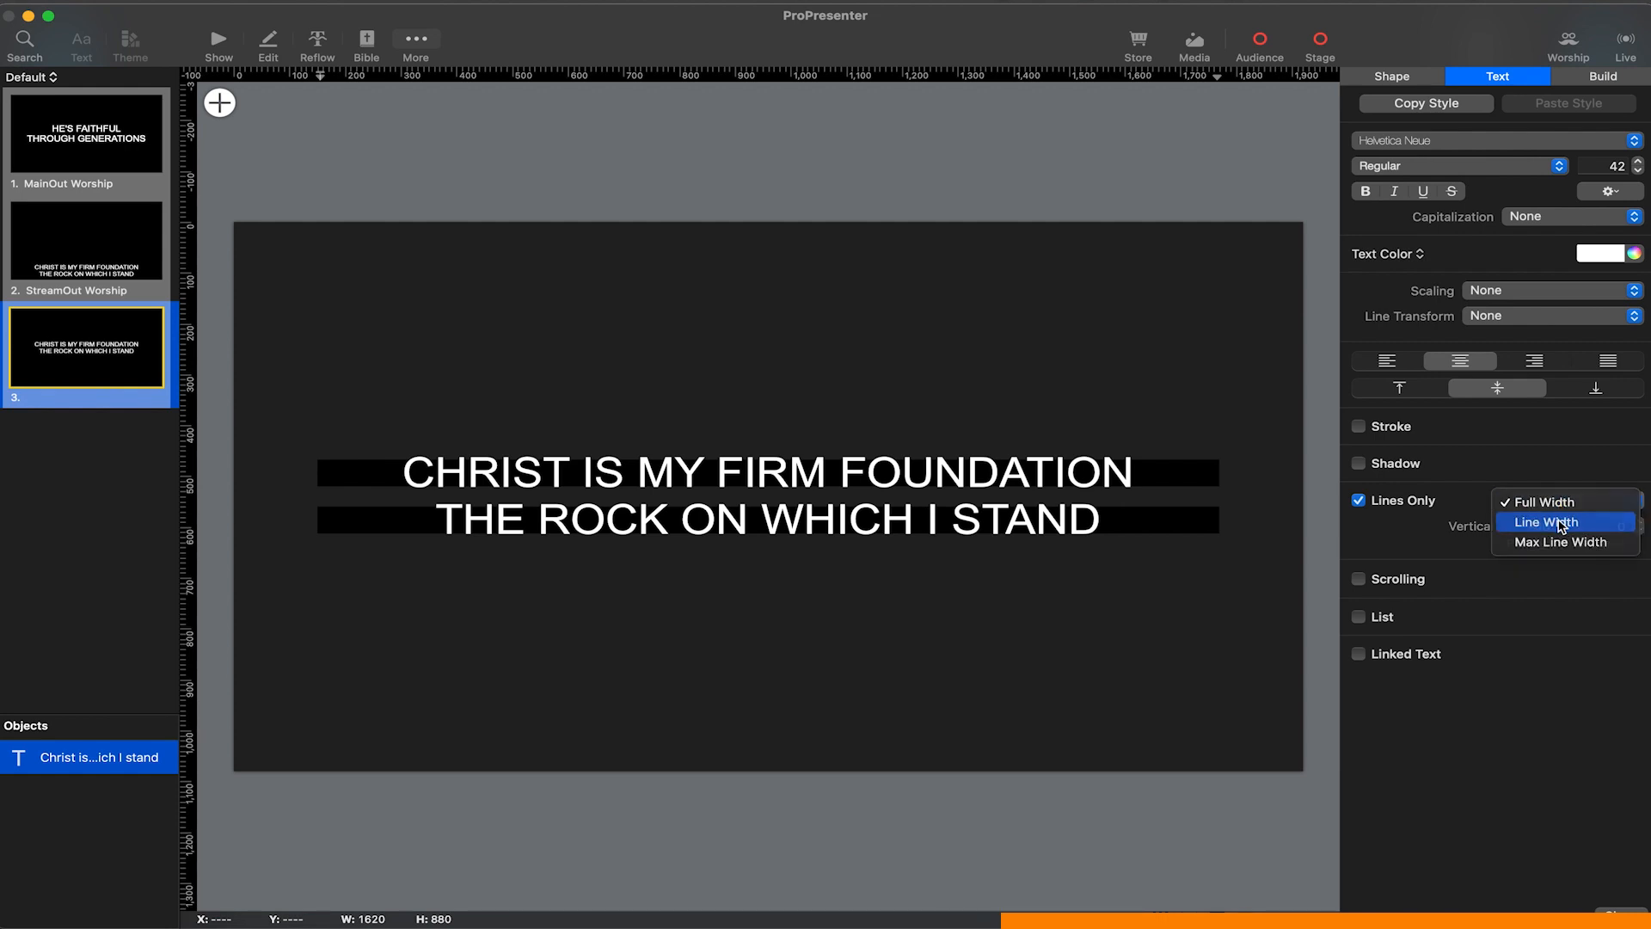
{"action": "left_click", "coordinate": [1548, 521]}
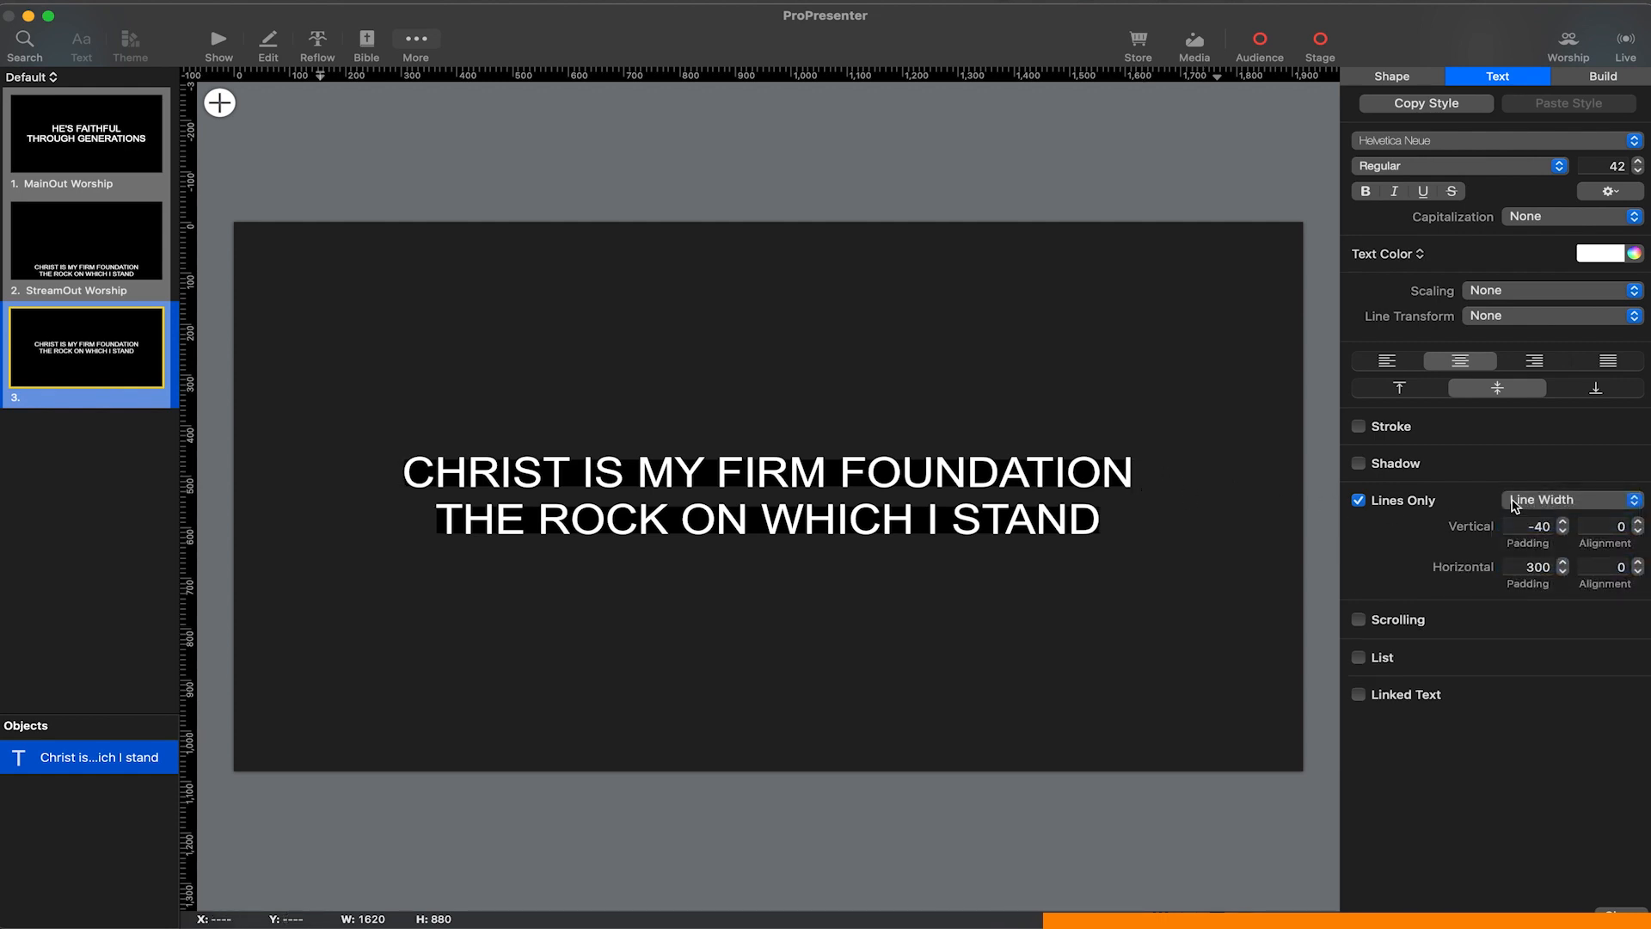
{"action": "left_click", "coordinate": [1568, 499]}
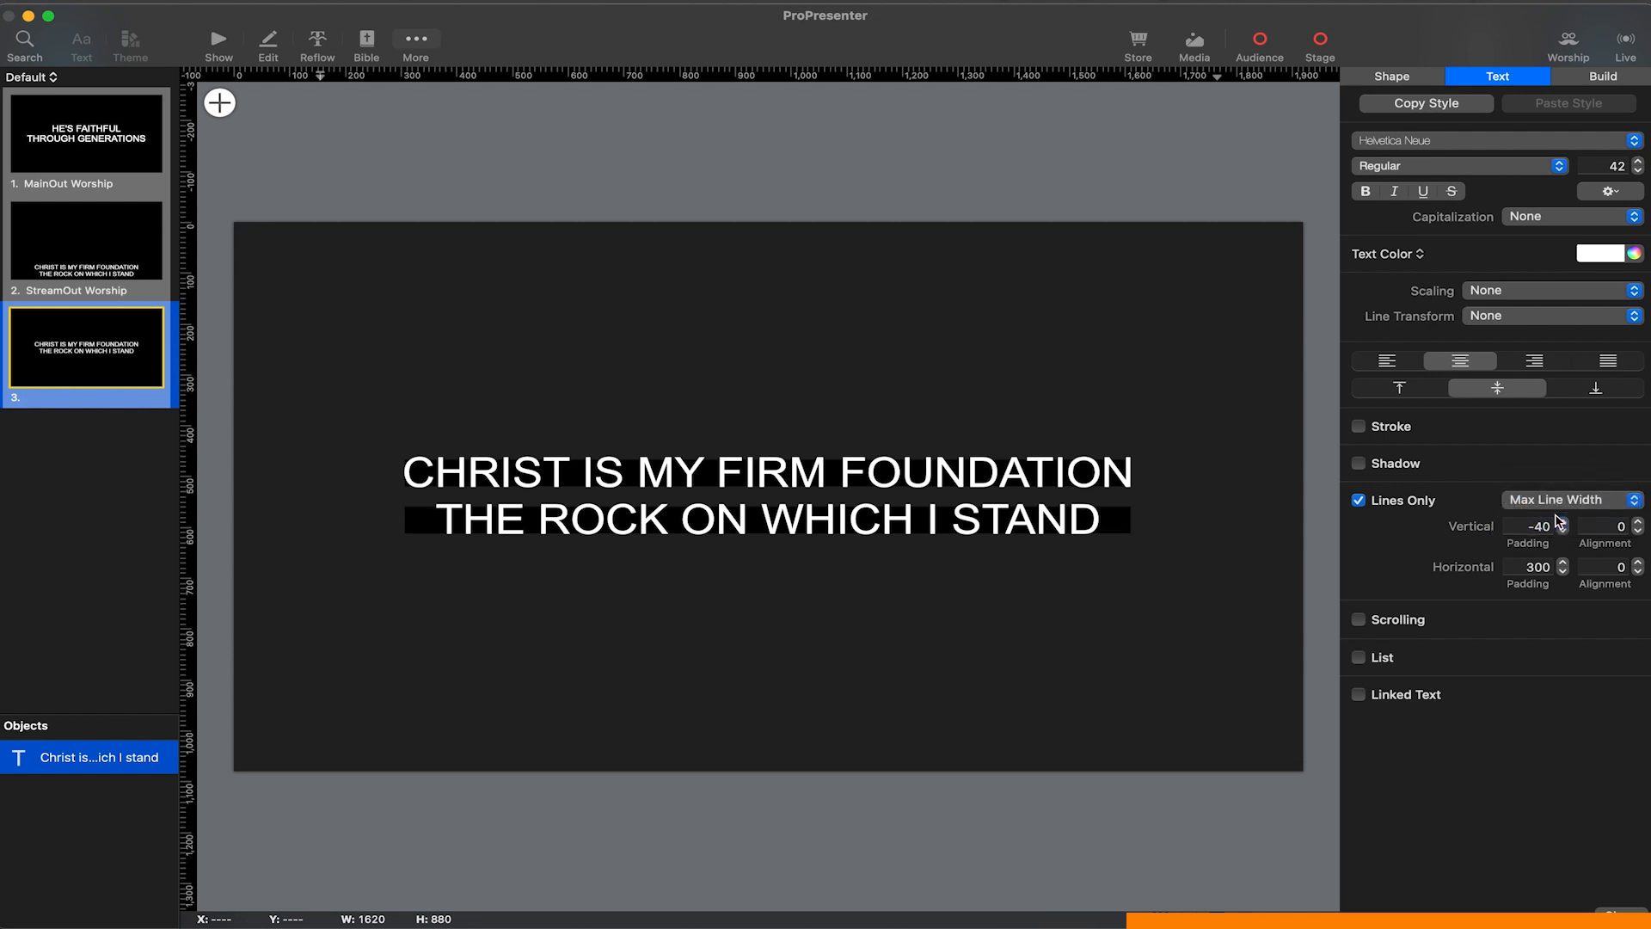
{"action": "left_click", "coordinate": [1568, 499]}
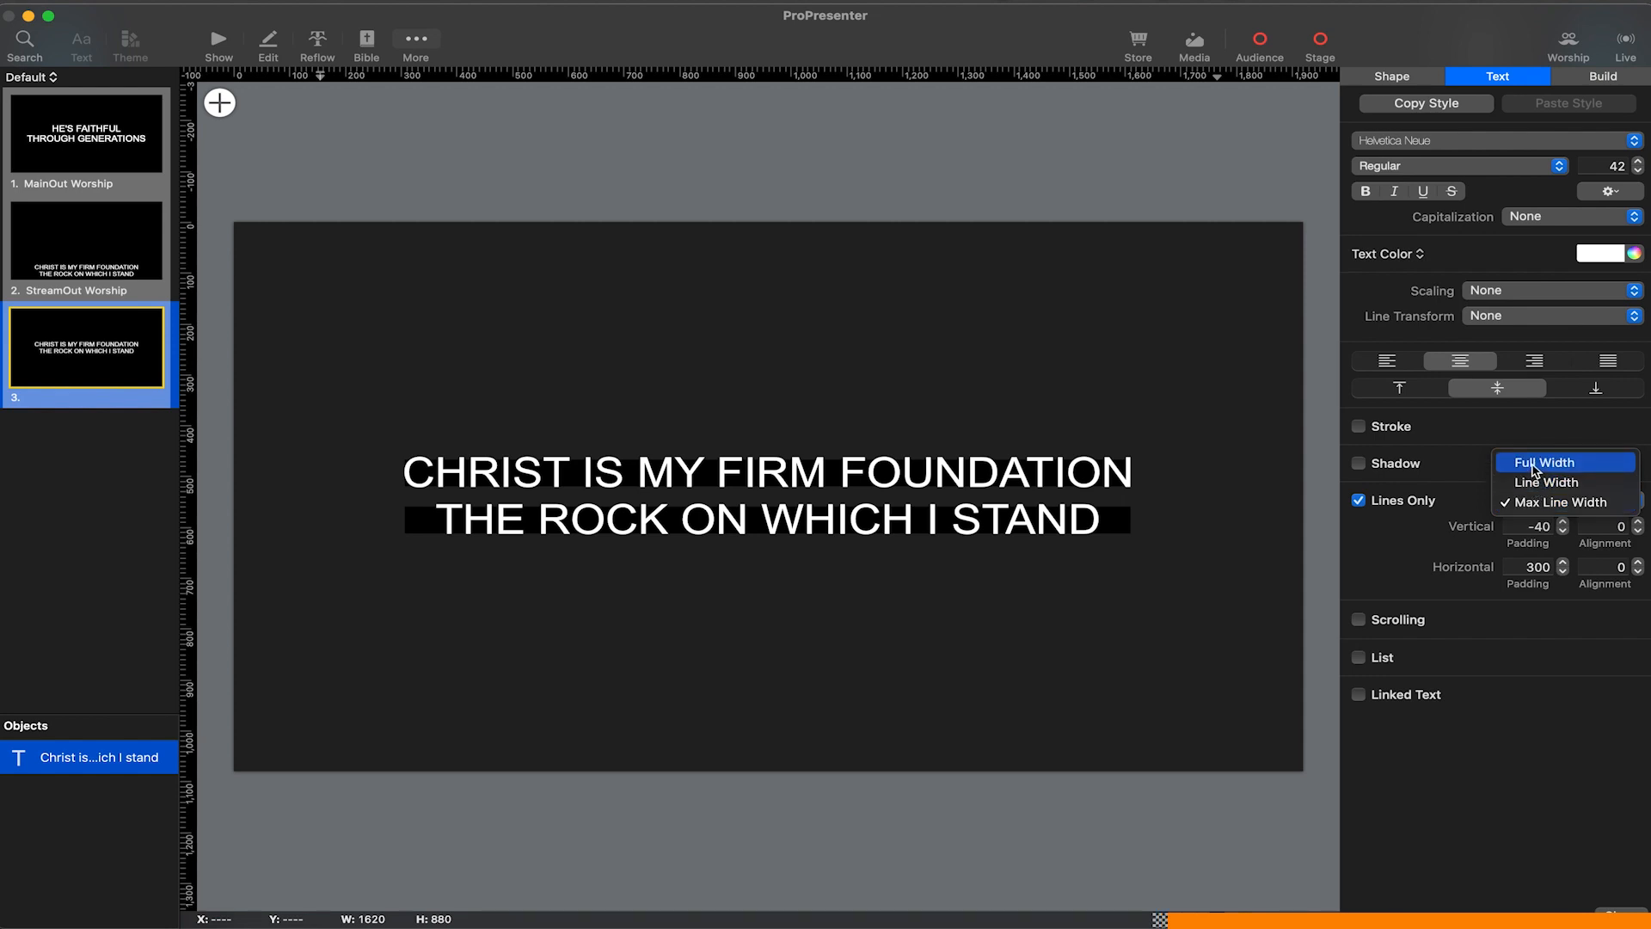
{"action": "left_click", "coordinate": [1546, 462]}
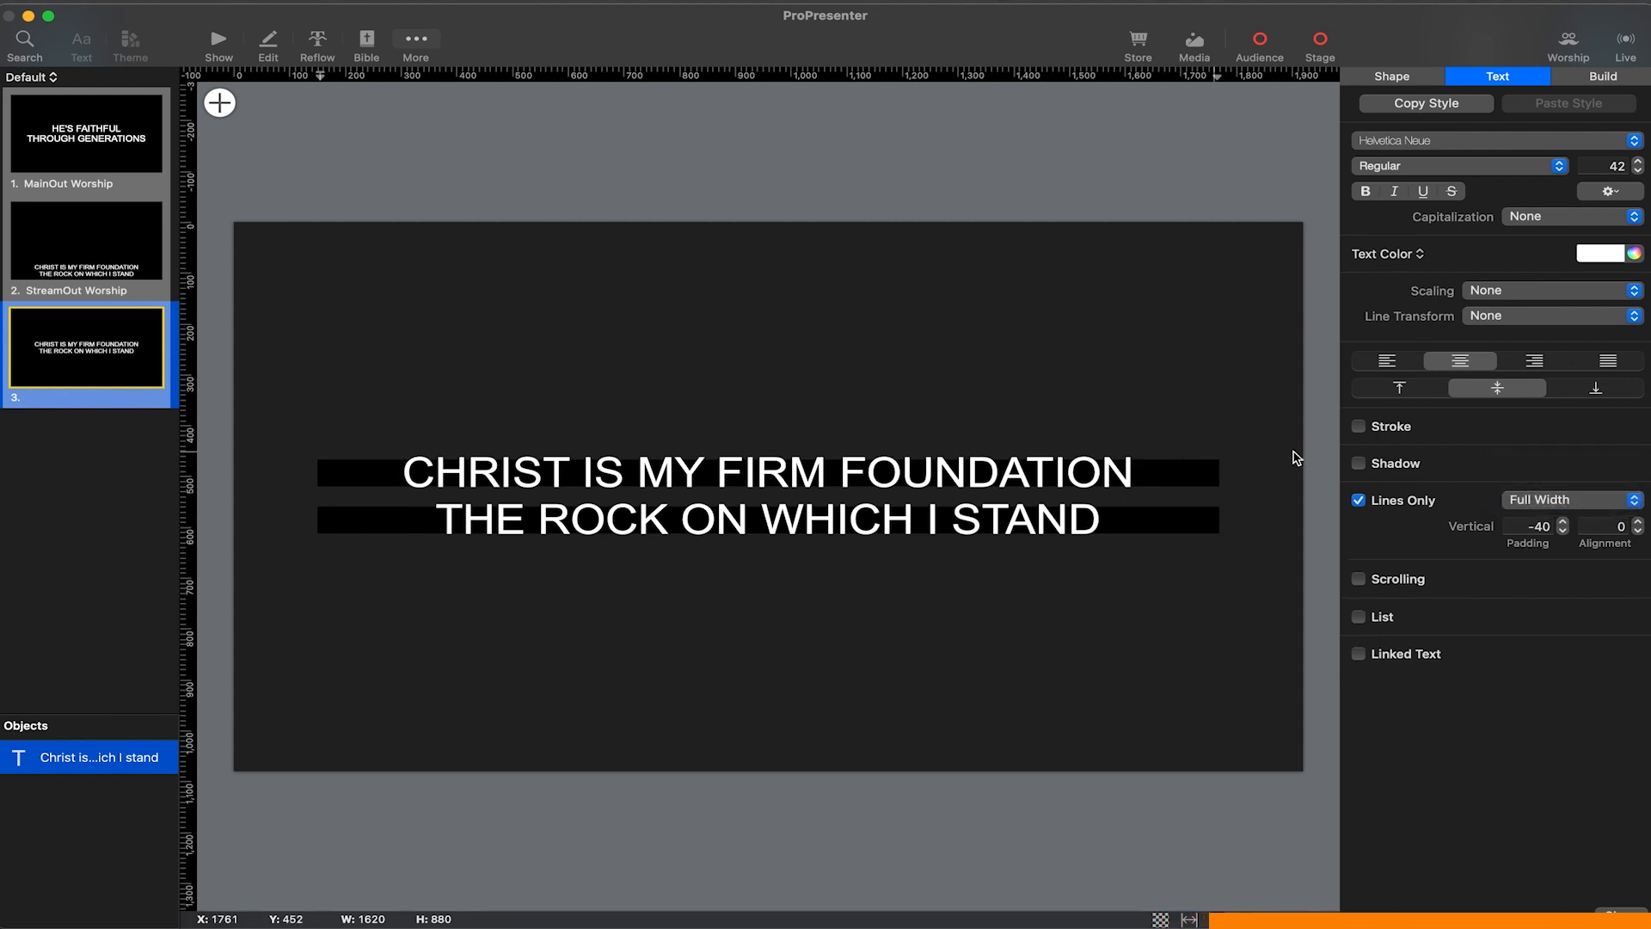
{"action": "left_click", "coordinate": [1392, 76]}
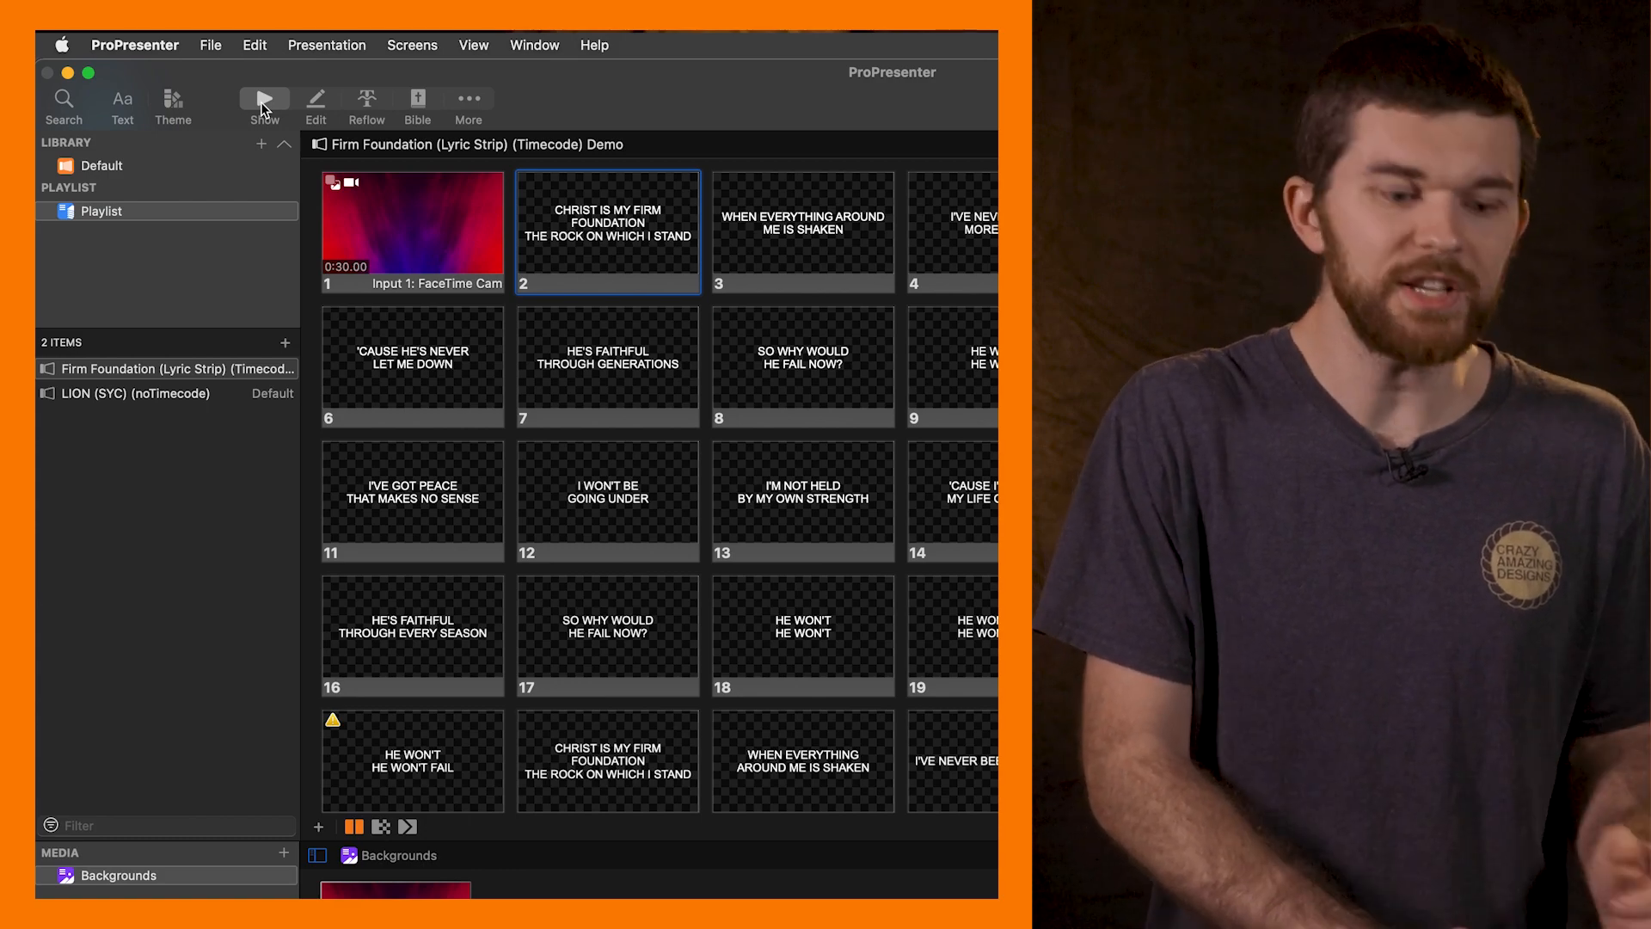
{"action": "left_click", "coordinate": [412, 44]}
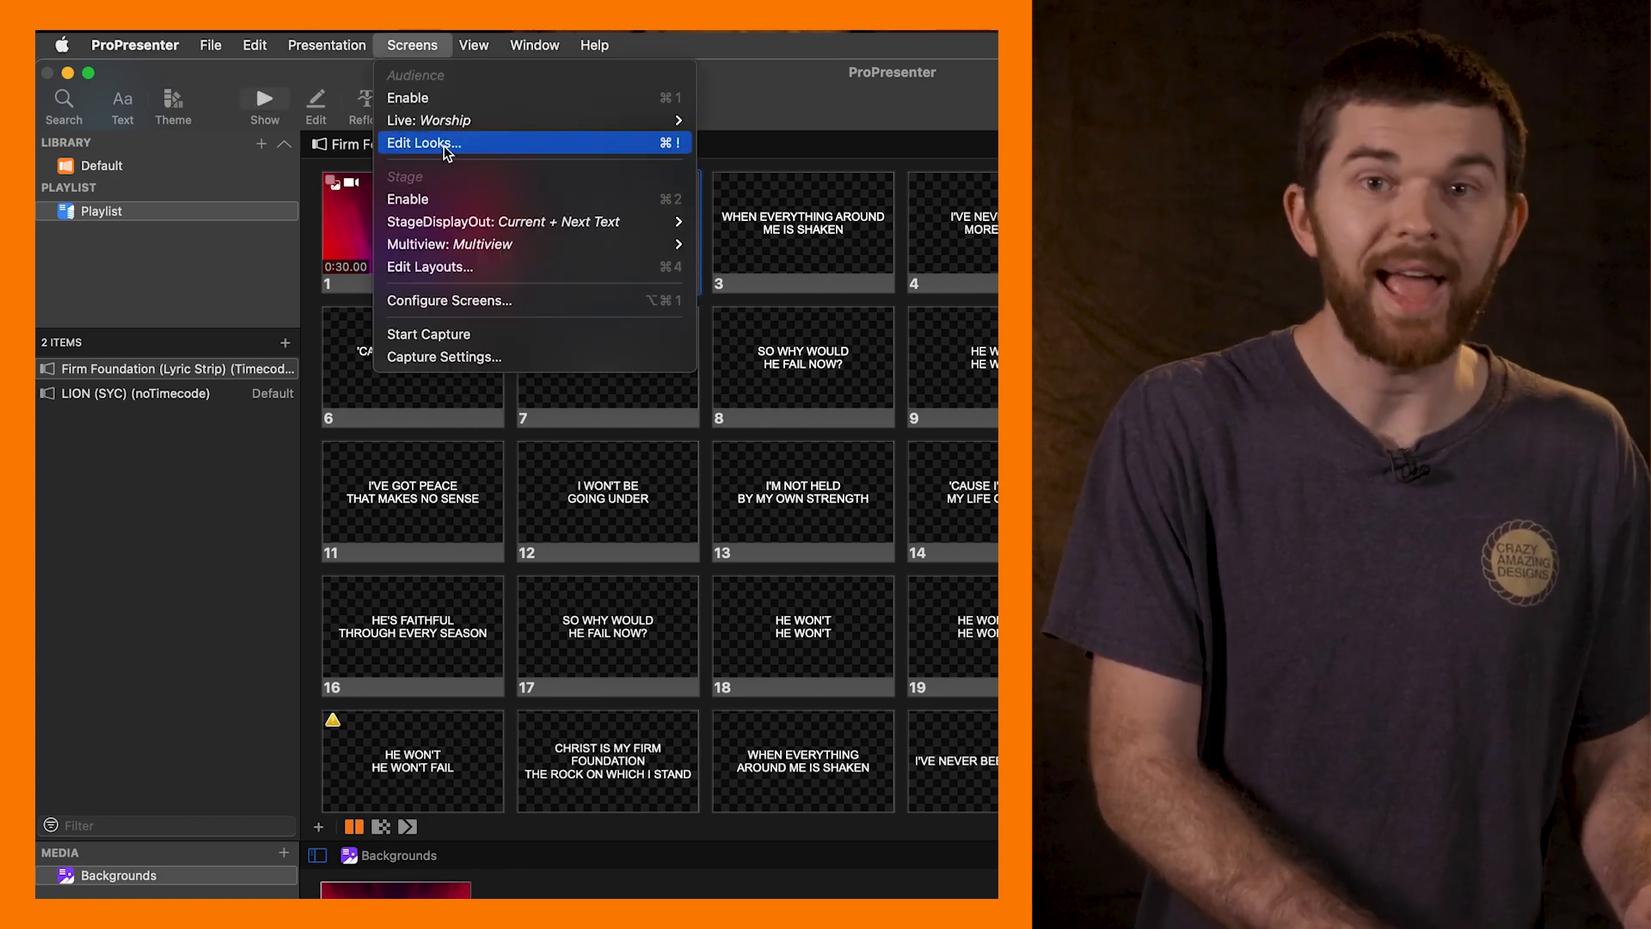
{"action": "left_click", "coordinate": [423, 142]}
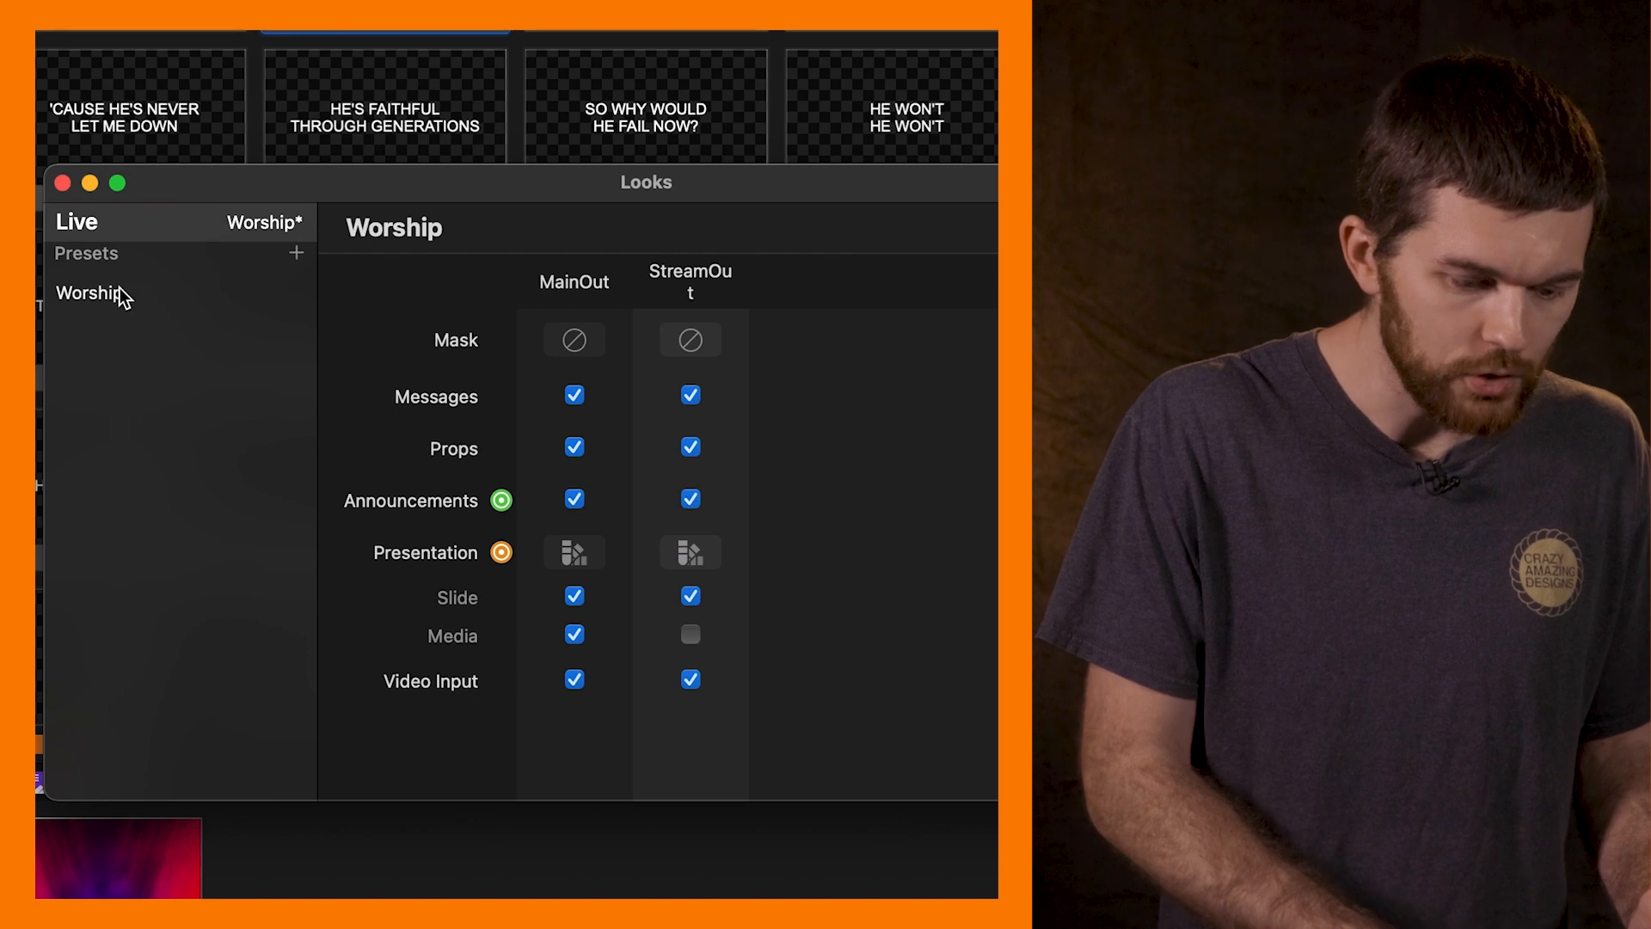
{"action": "left_click", "coordinate": [689, 553]}
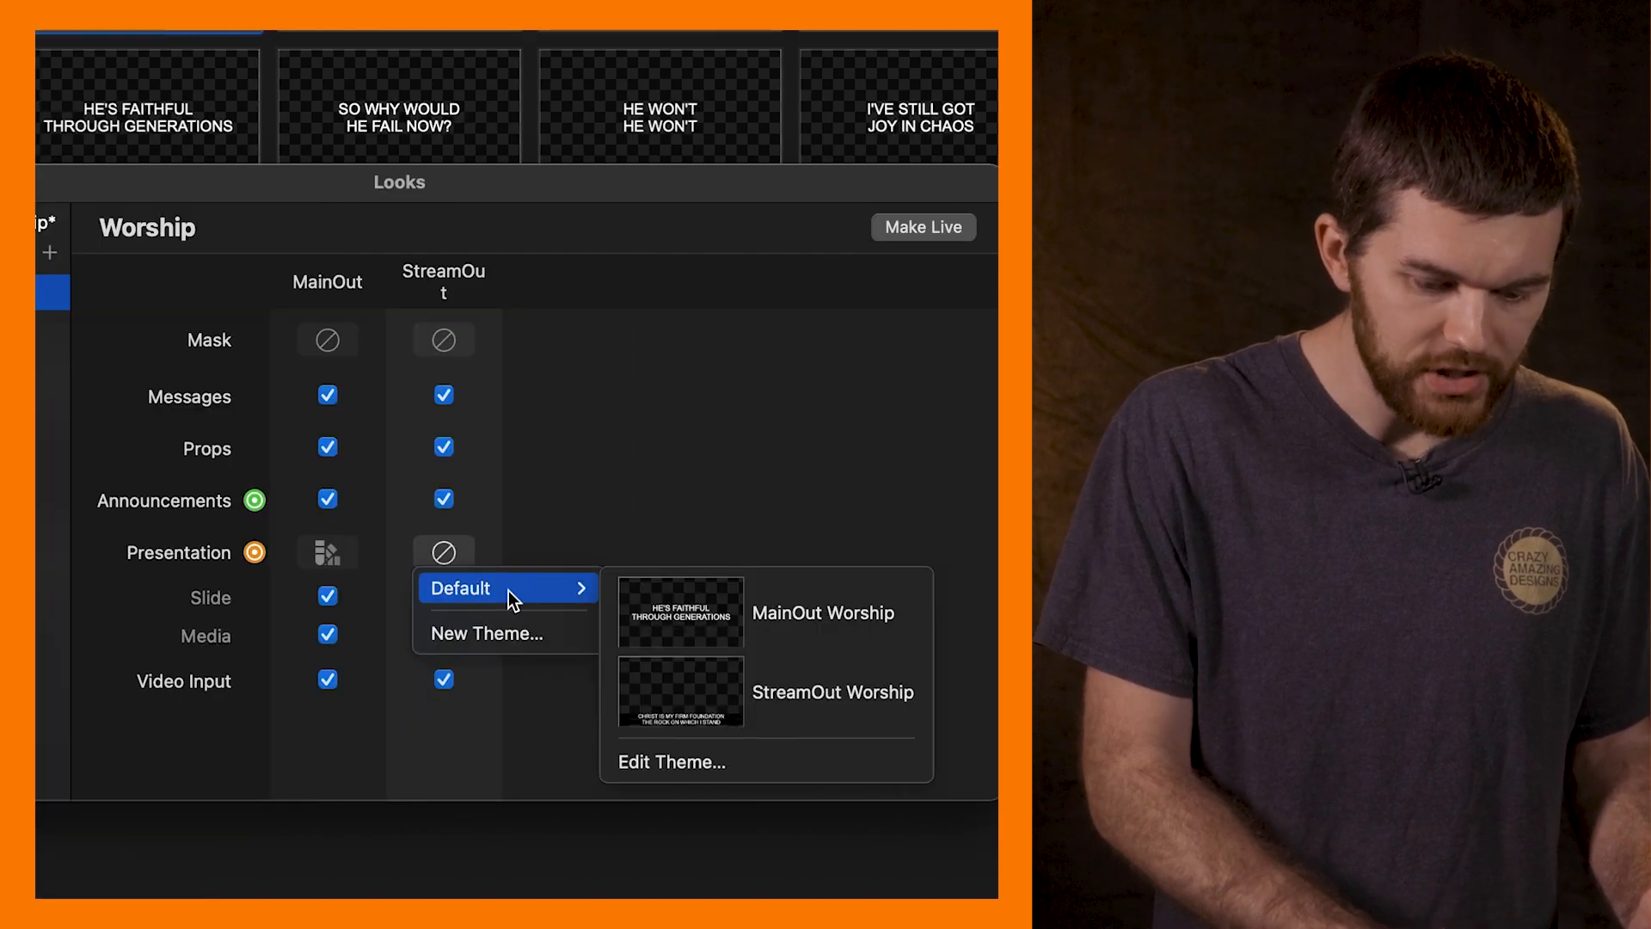
{"action": "left_click", "coordinate": [833, 691]}
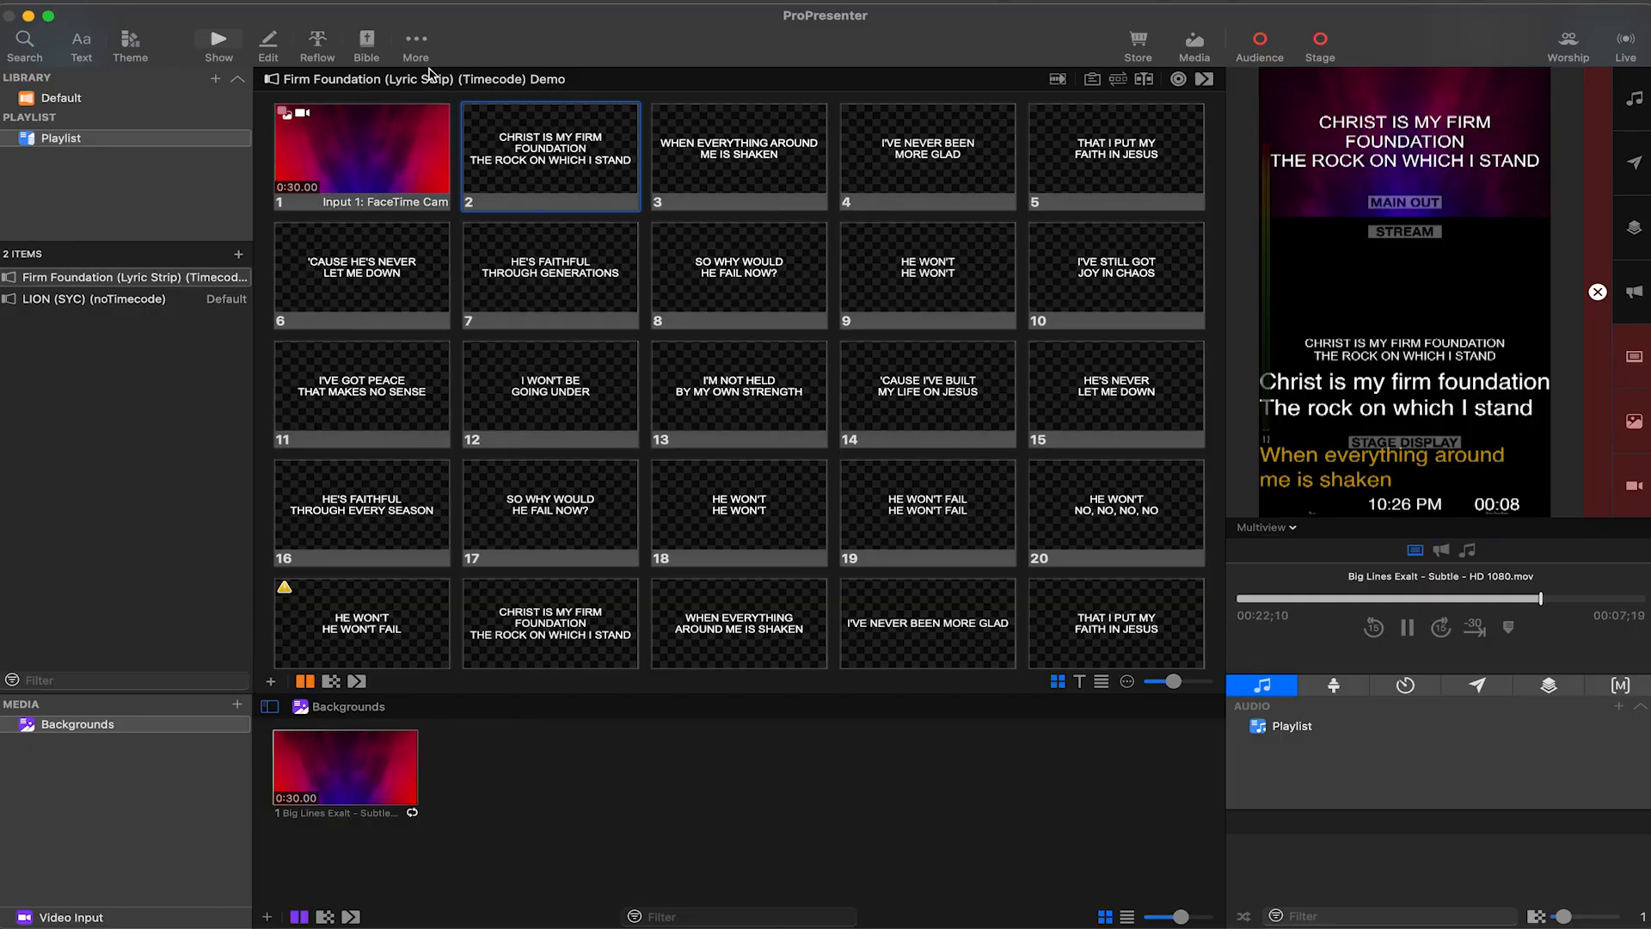
Add a new theme slide named BIG BOY and start editing its text box
{"action": "left_click", "coordinate": [129, 46]}
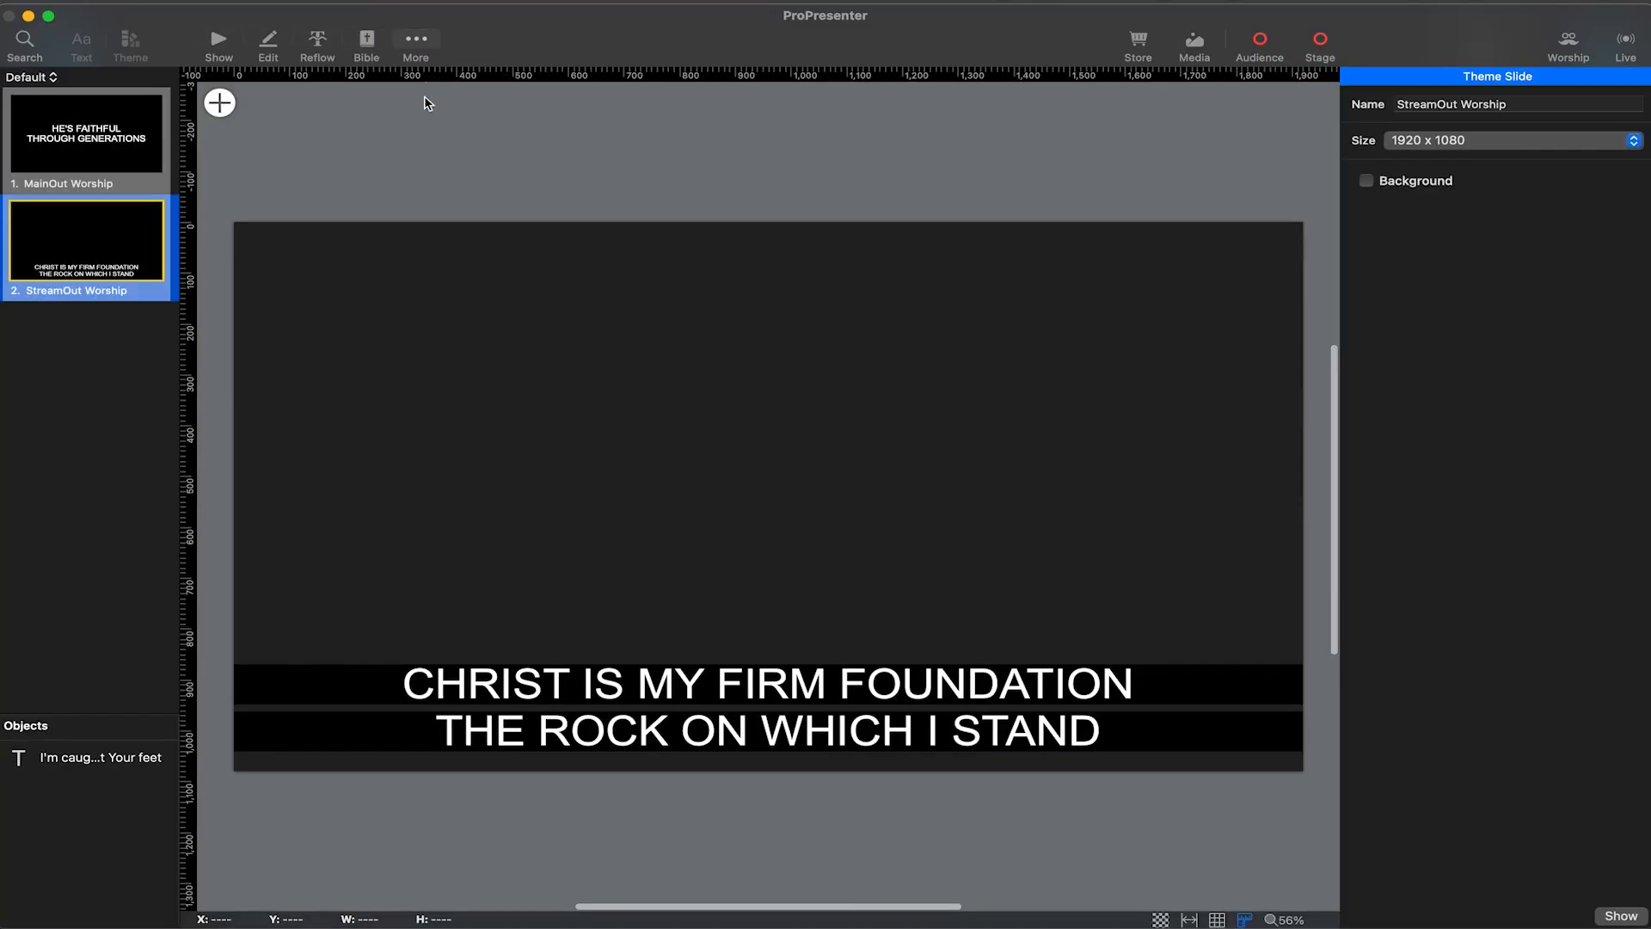
{"action": "left_click", "coordinate": [164, 78]}
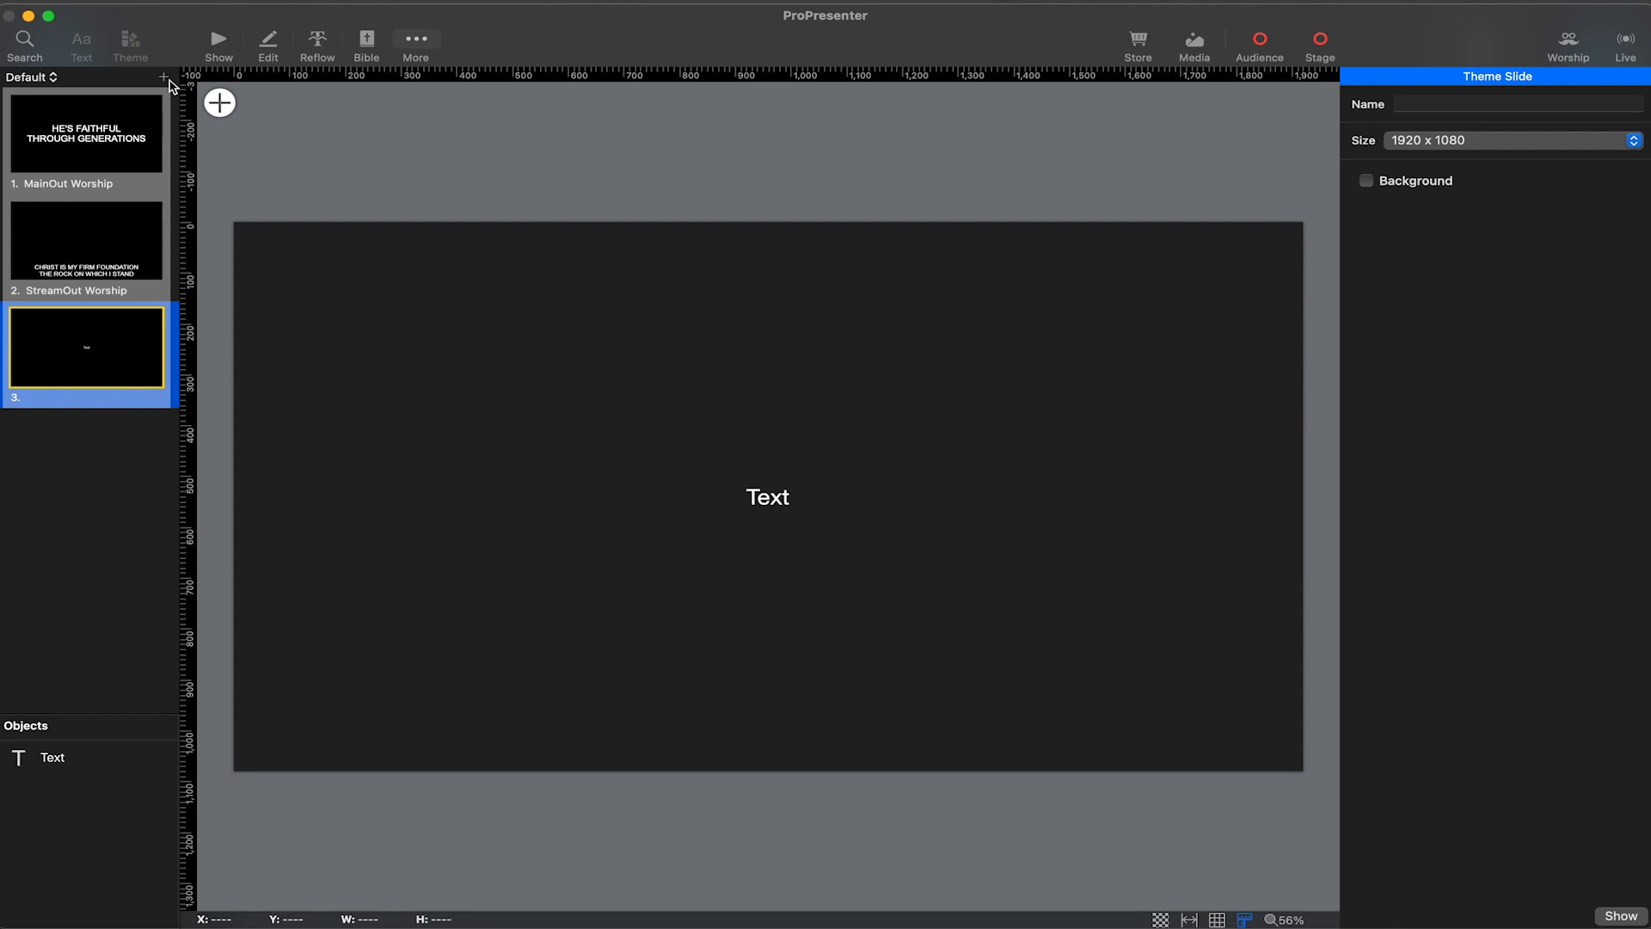
{"action": "type", "text": "BIG BOY"}
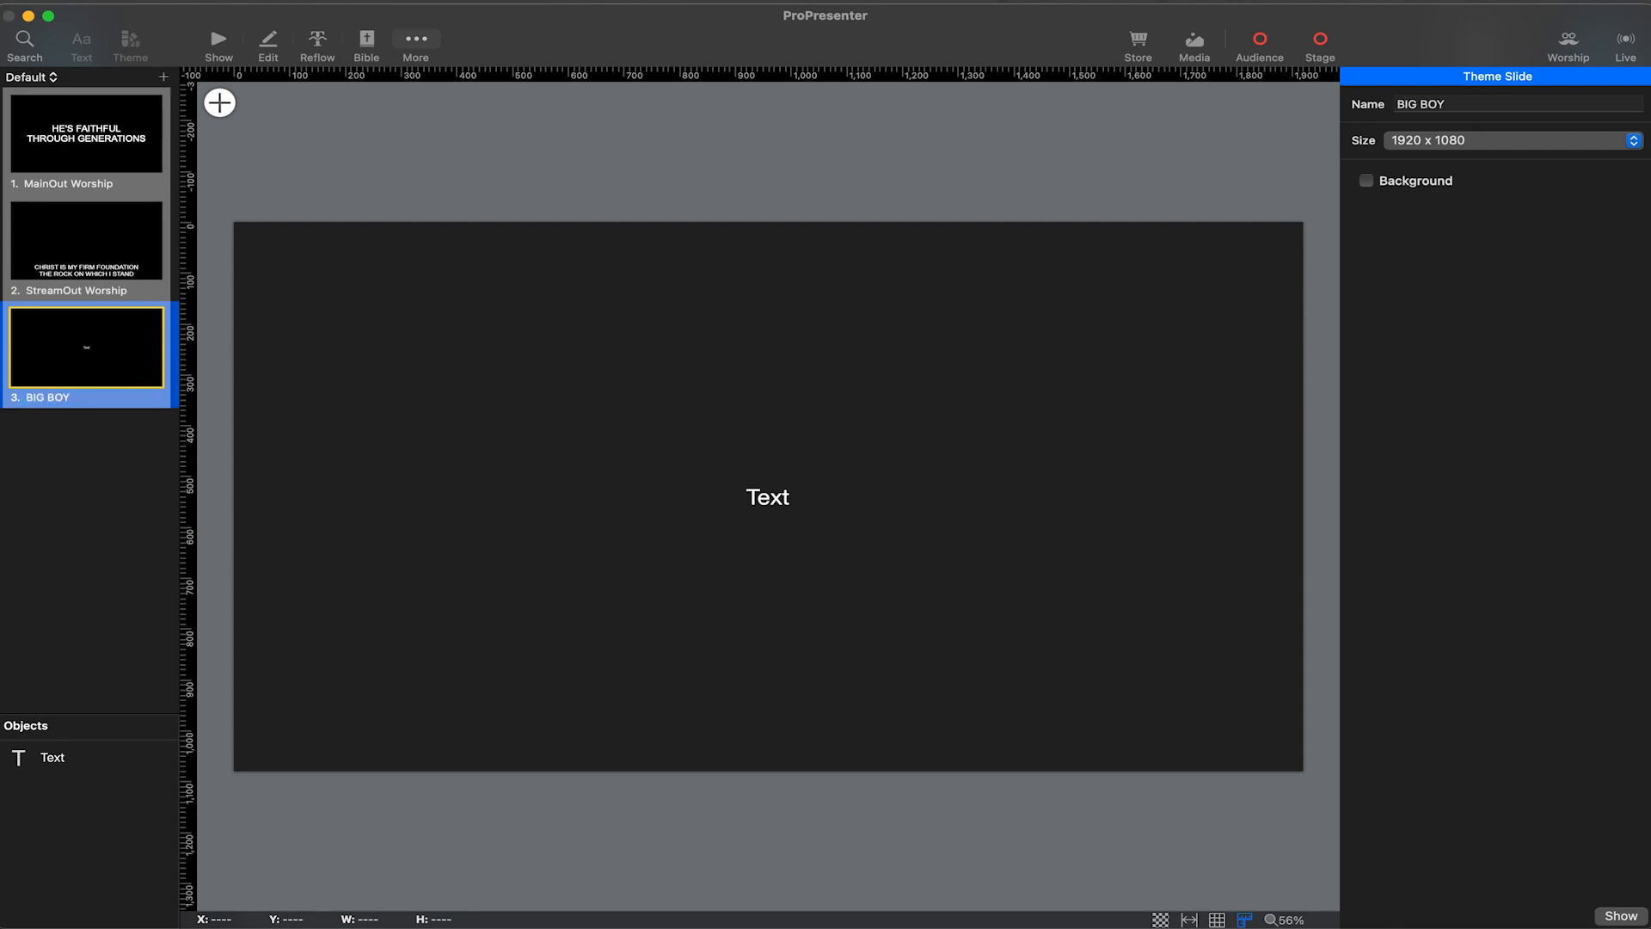
{"action": "double_click", "coordinate": [768, 497]}
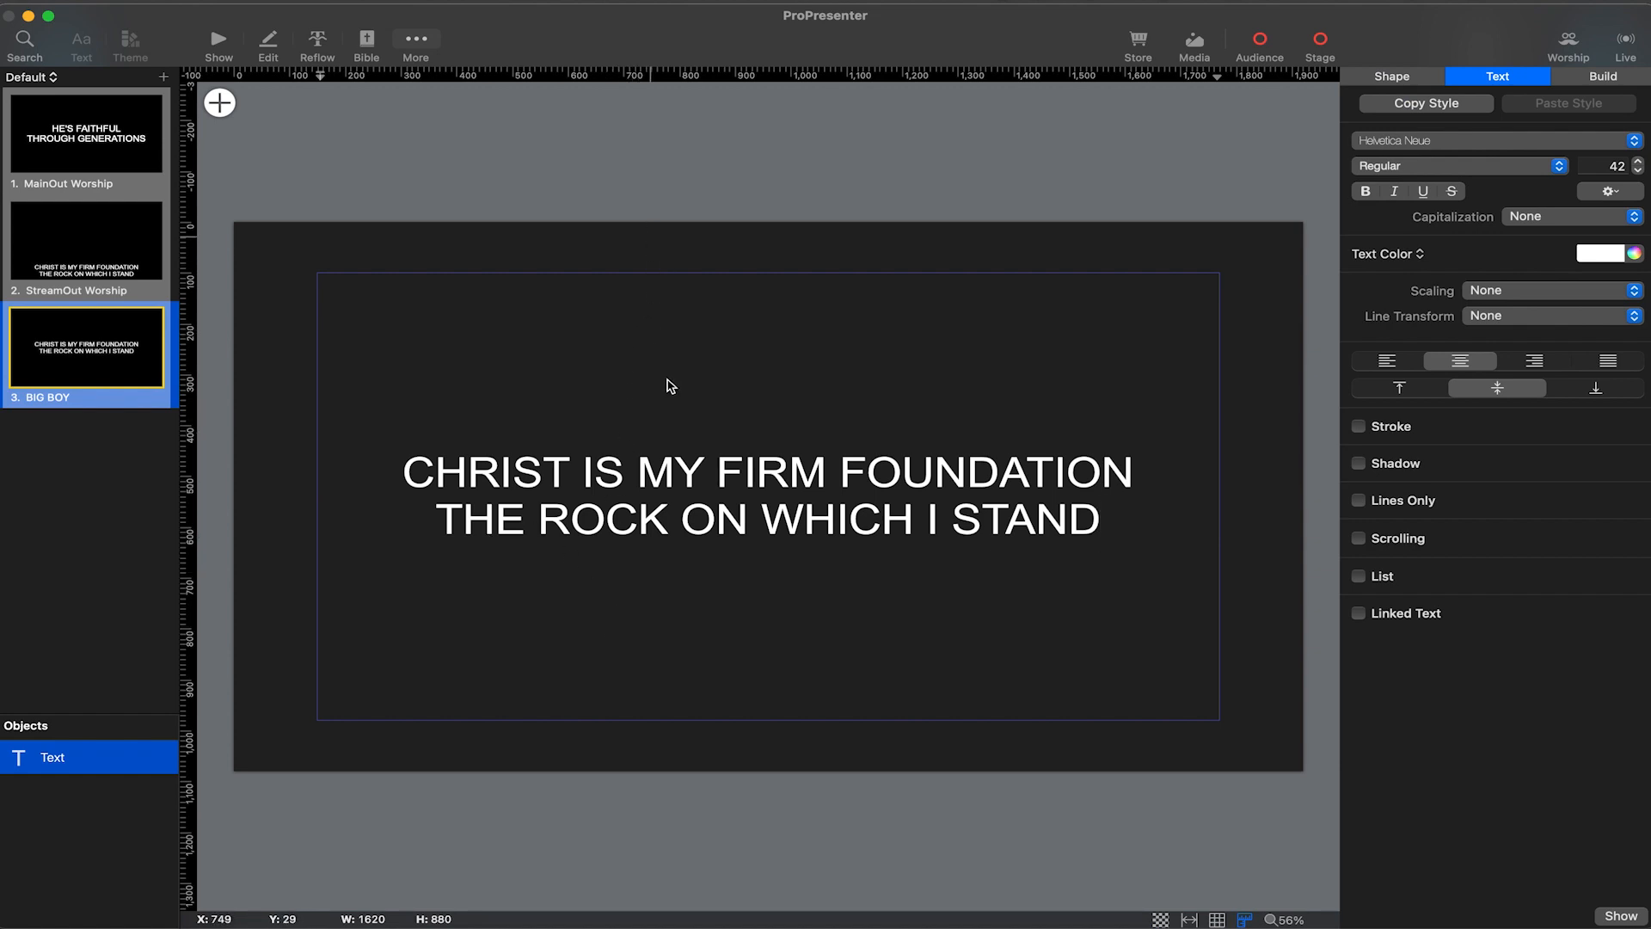
Set the BIG BOY text scaling to Text up or down, then return to the song
{"action": "left_click", "coordinate": [1392, 76]}
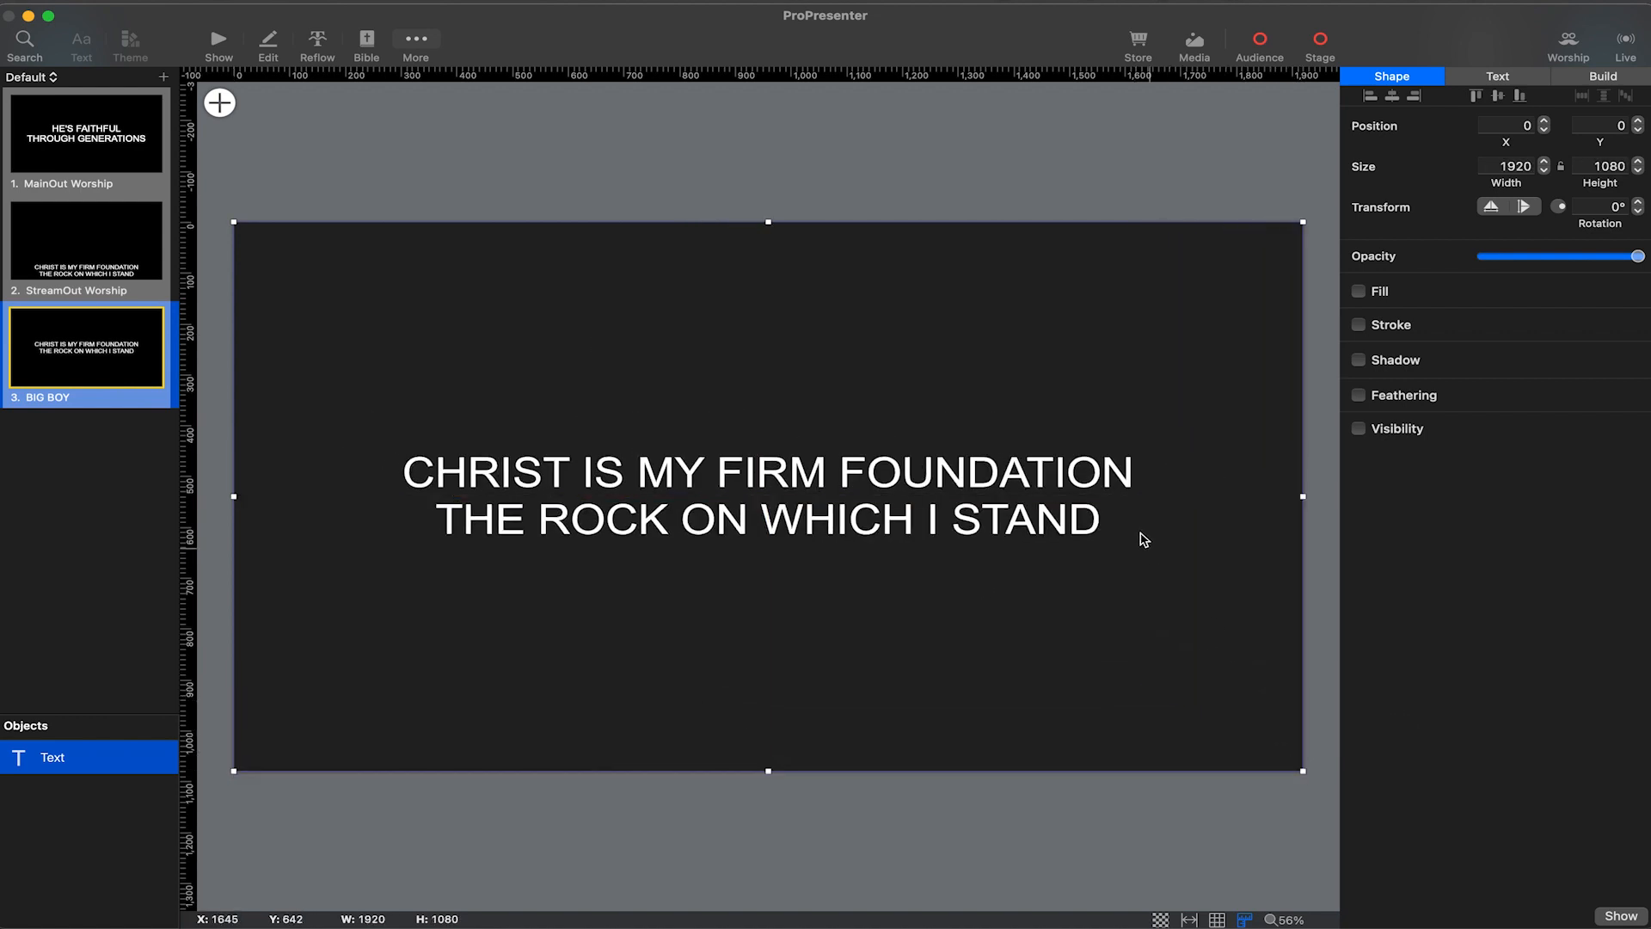
{"action": "left_click", "coordinate": [1496, 76]}
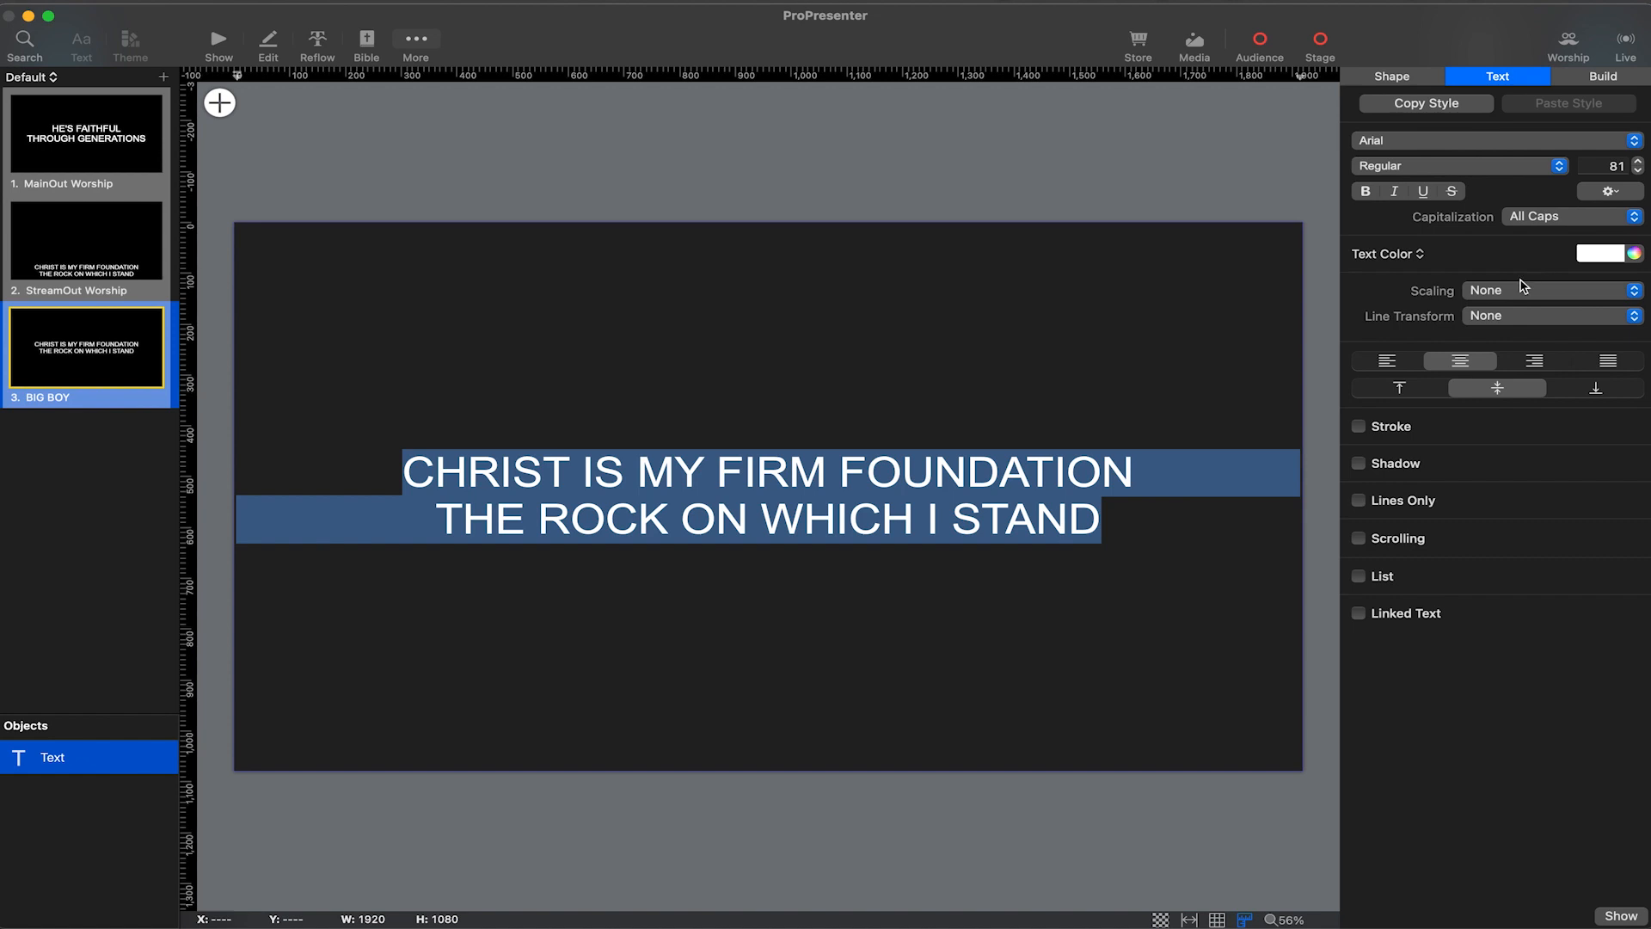
{"action": "mouse_move", "coordinate": [1519, 295]}
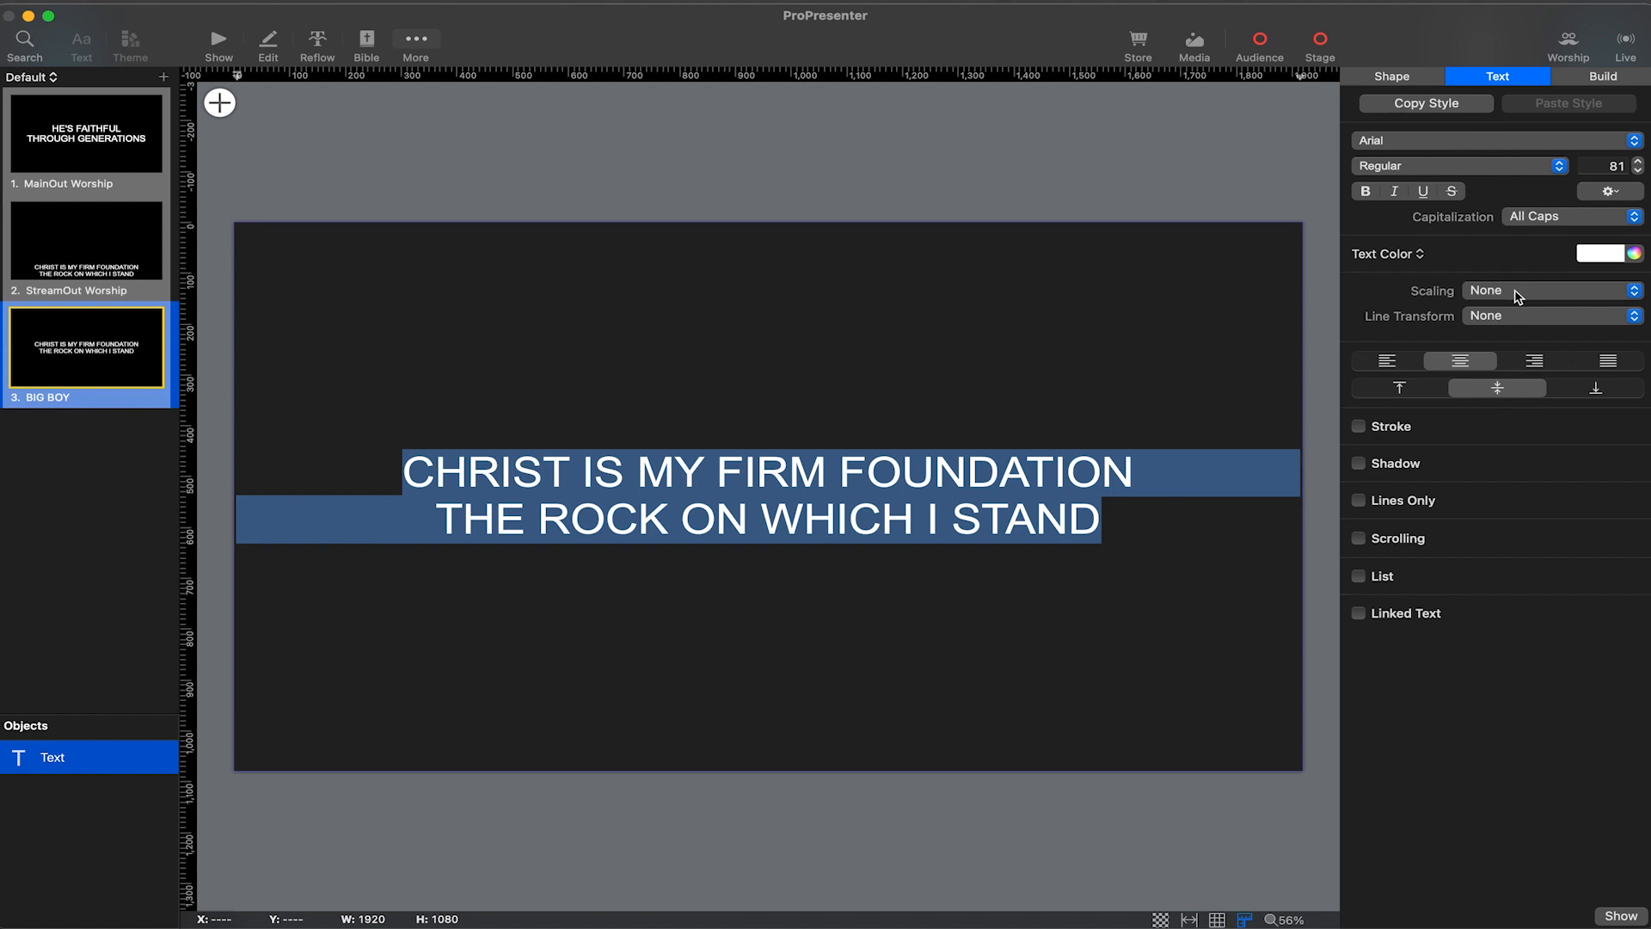
{"action": "left_click", "coordinate": [1548, 290]}
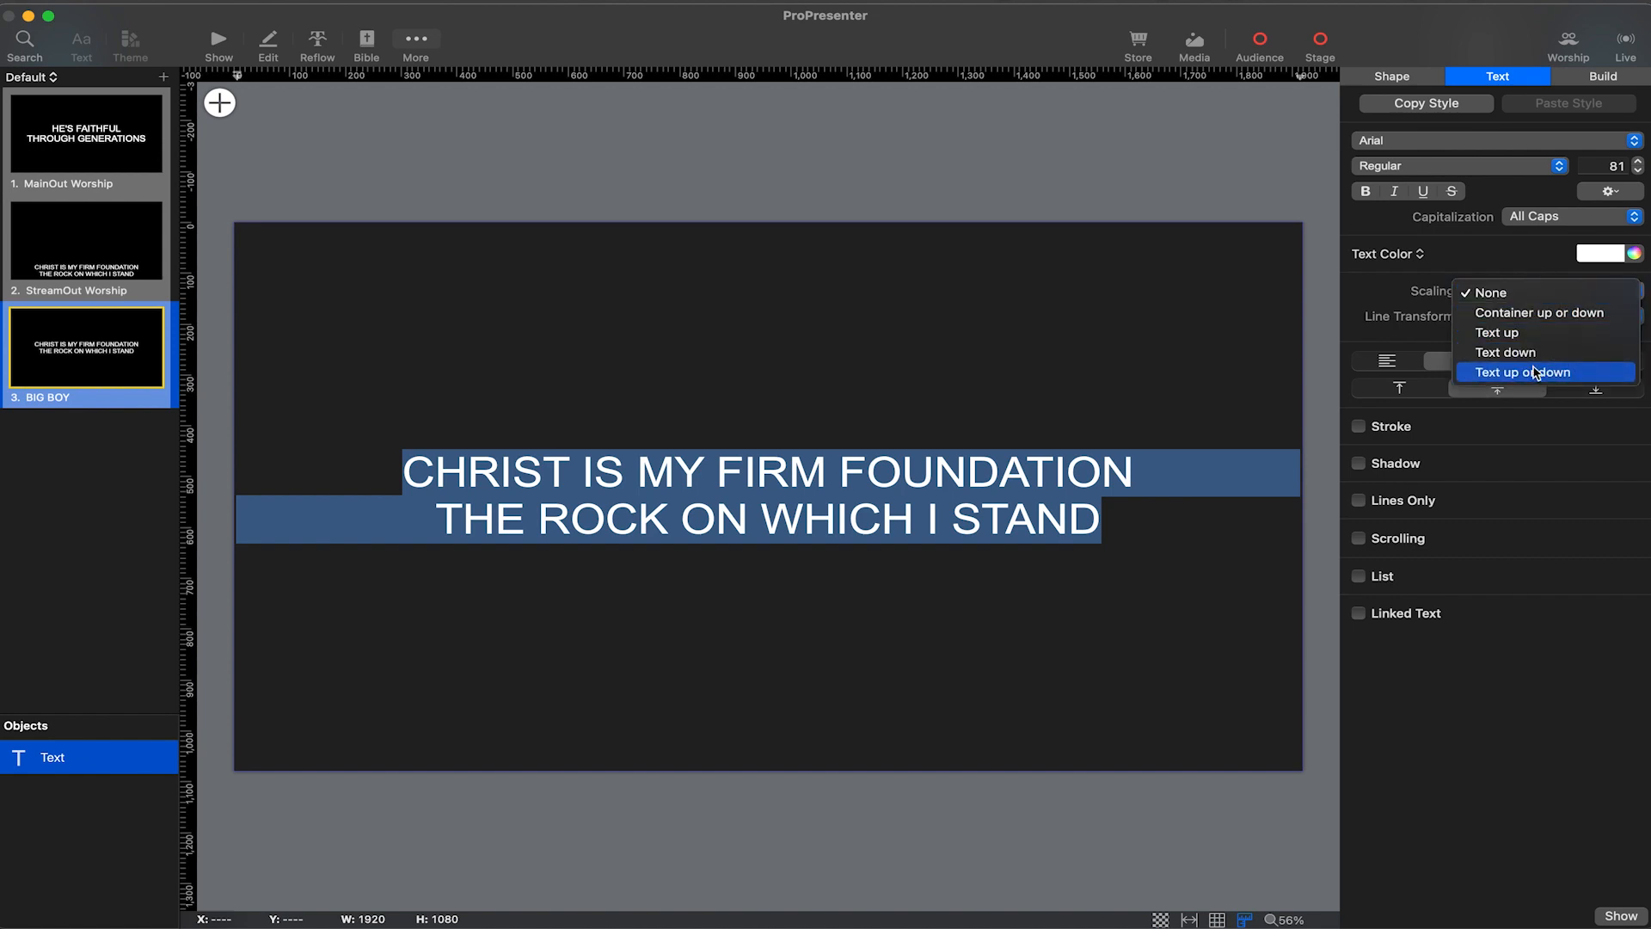
{"action": "left_click", "coordinate": [1523, 372]}
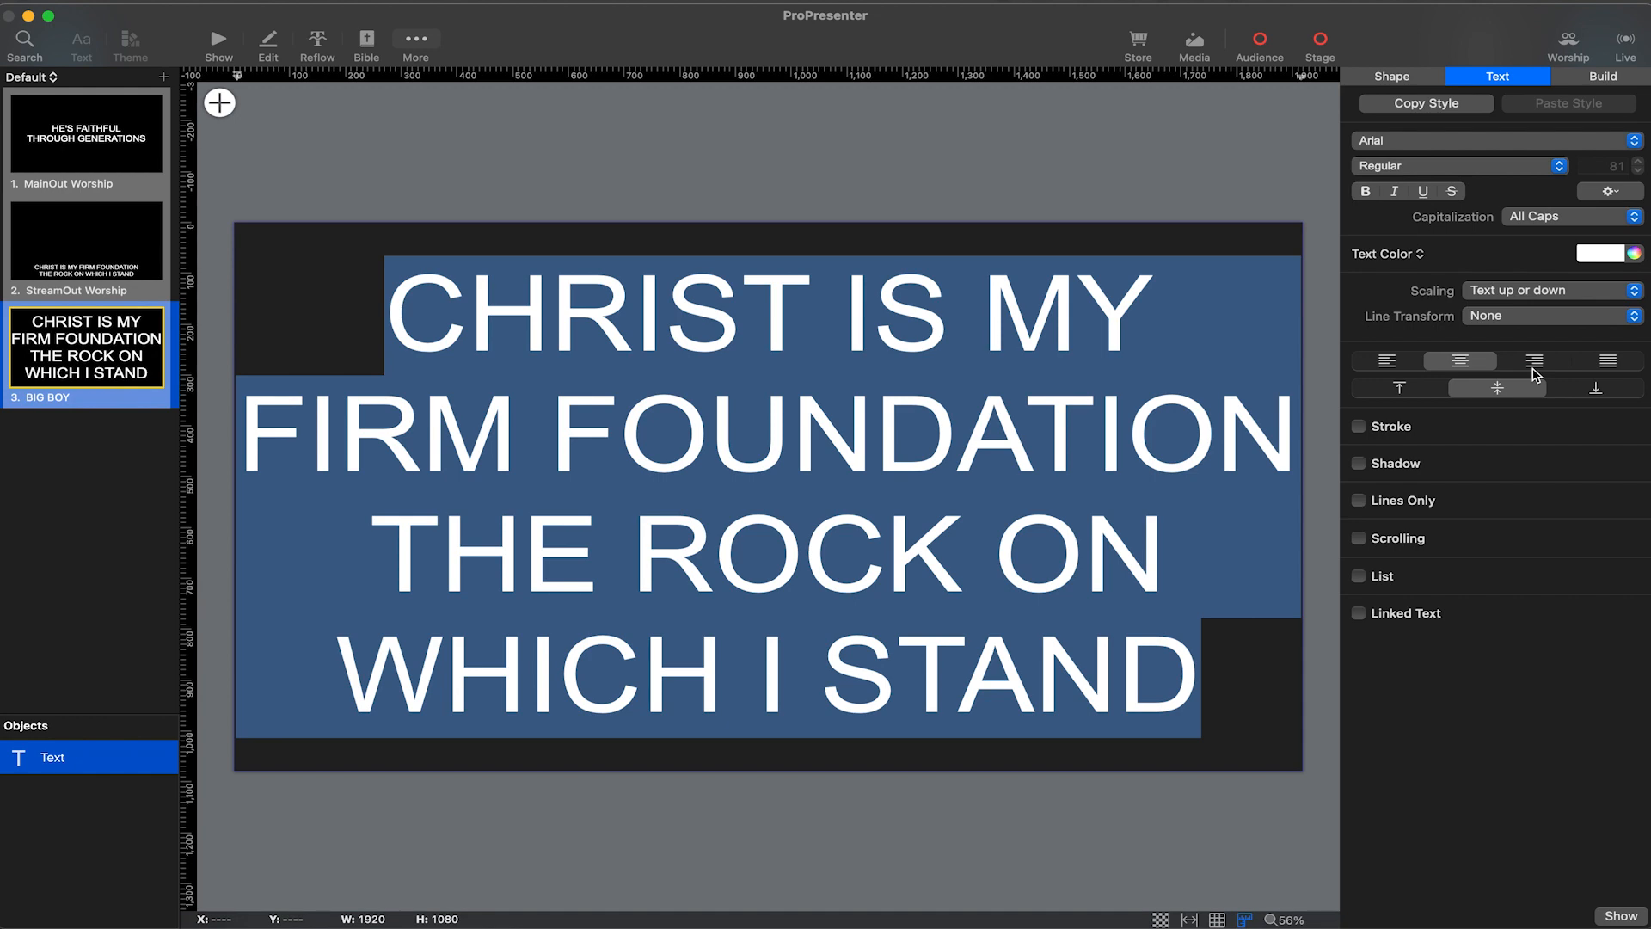
{"action": "left_click", "coordinate": [128, 42]}
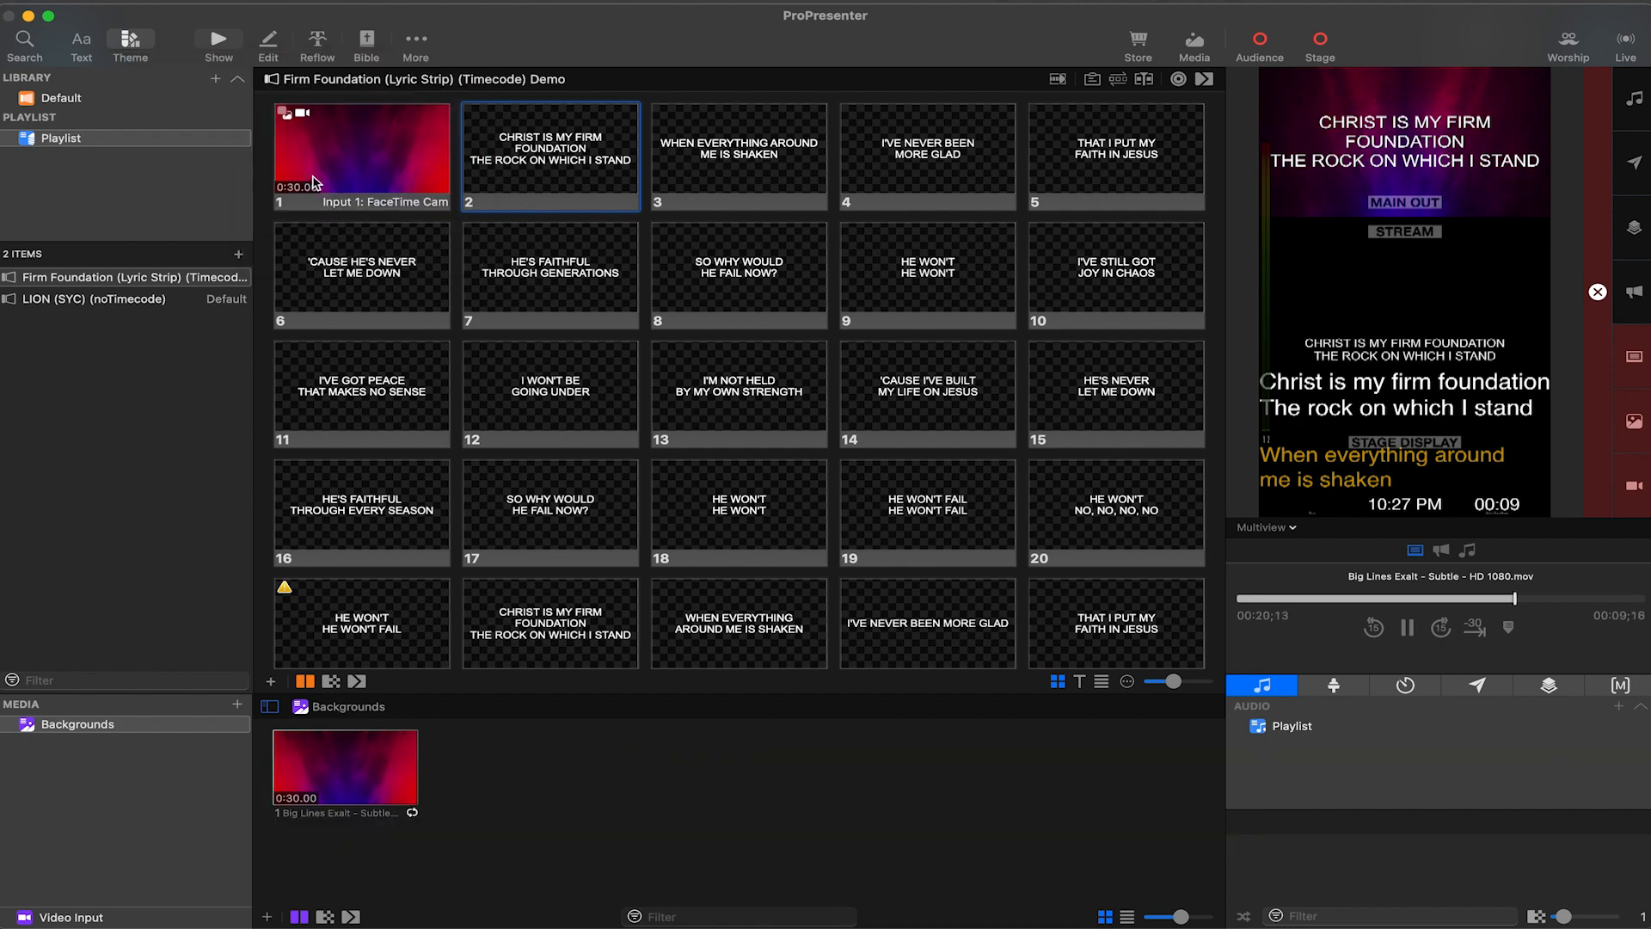
Bring up the options for slide 1, the background-video cue
{"action": "right_click", "coordinate": [361, 158]}
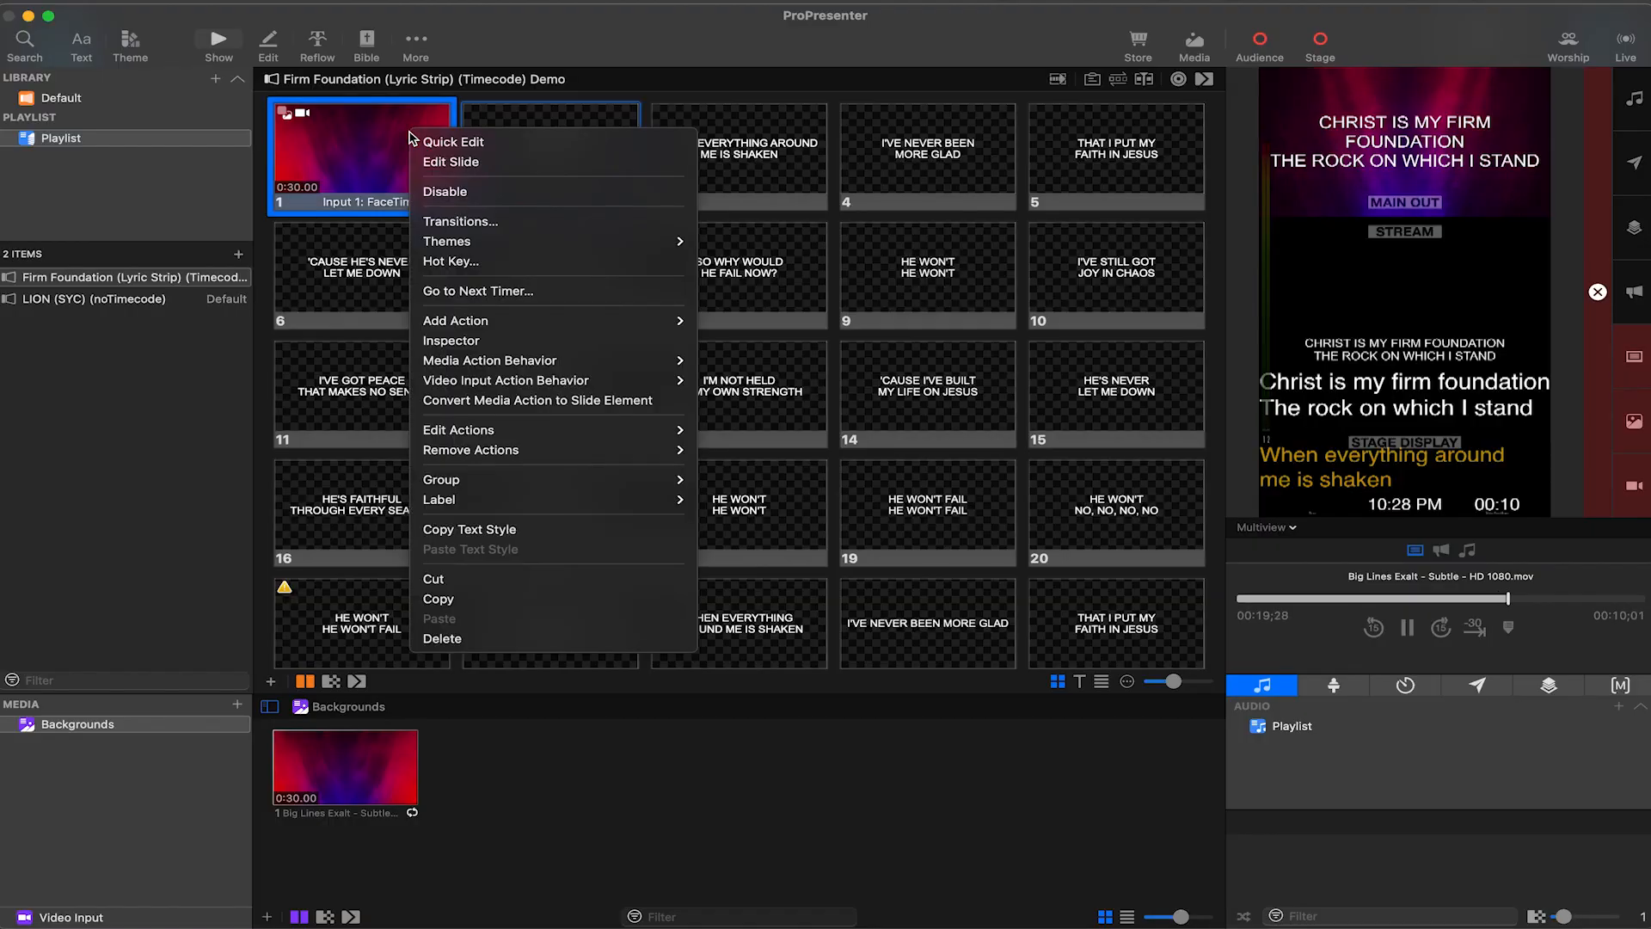
{"action": "mouse_move", "coordinate": [451, 261]}
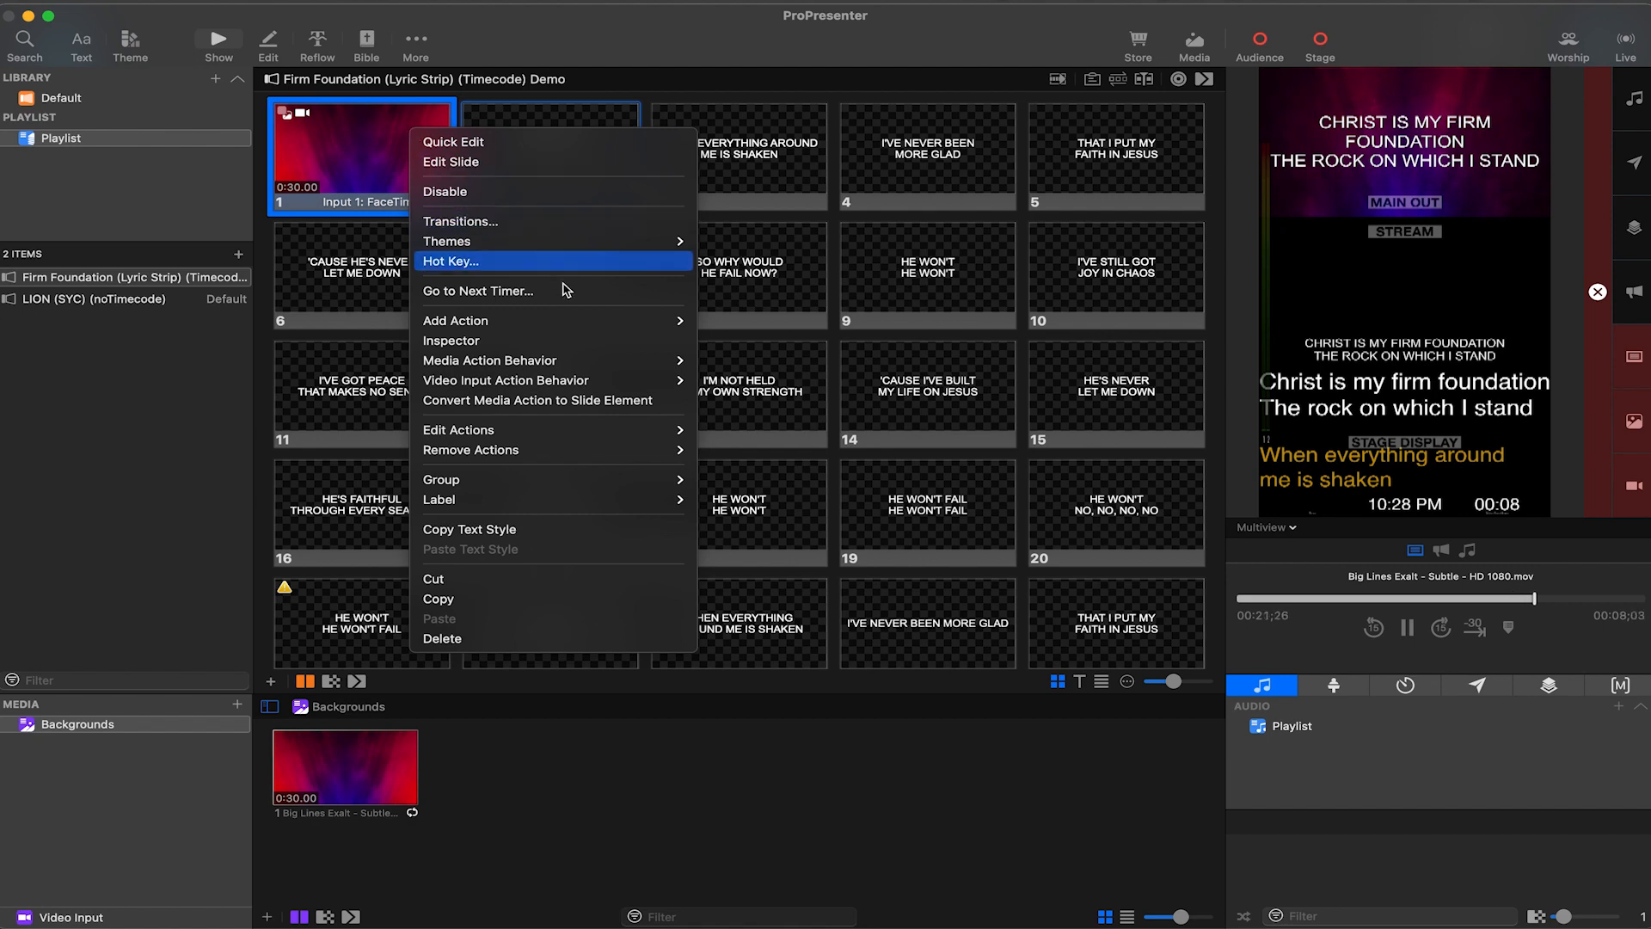
{"action": "mouse_move", "coordinate": [595, 327]}
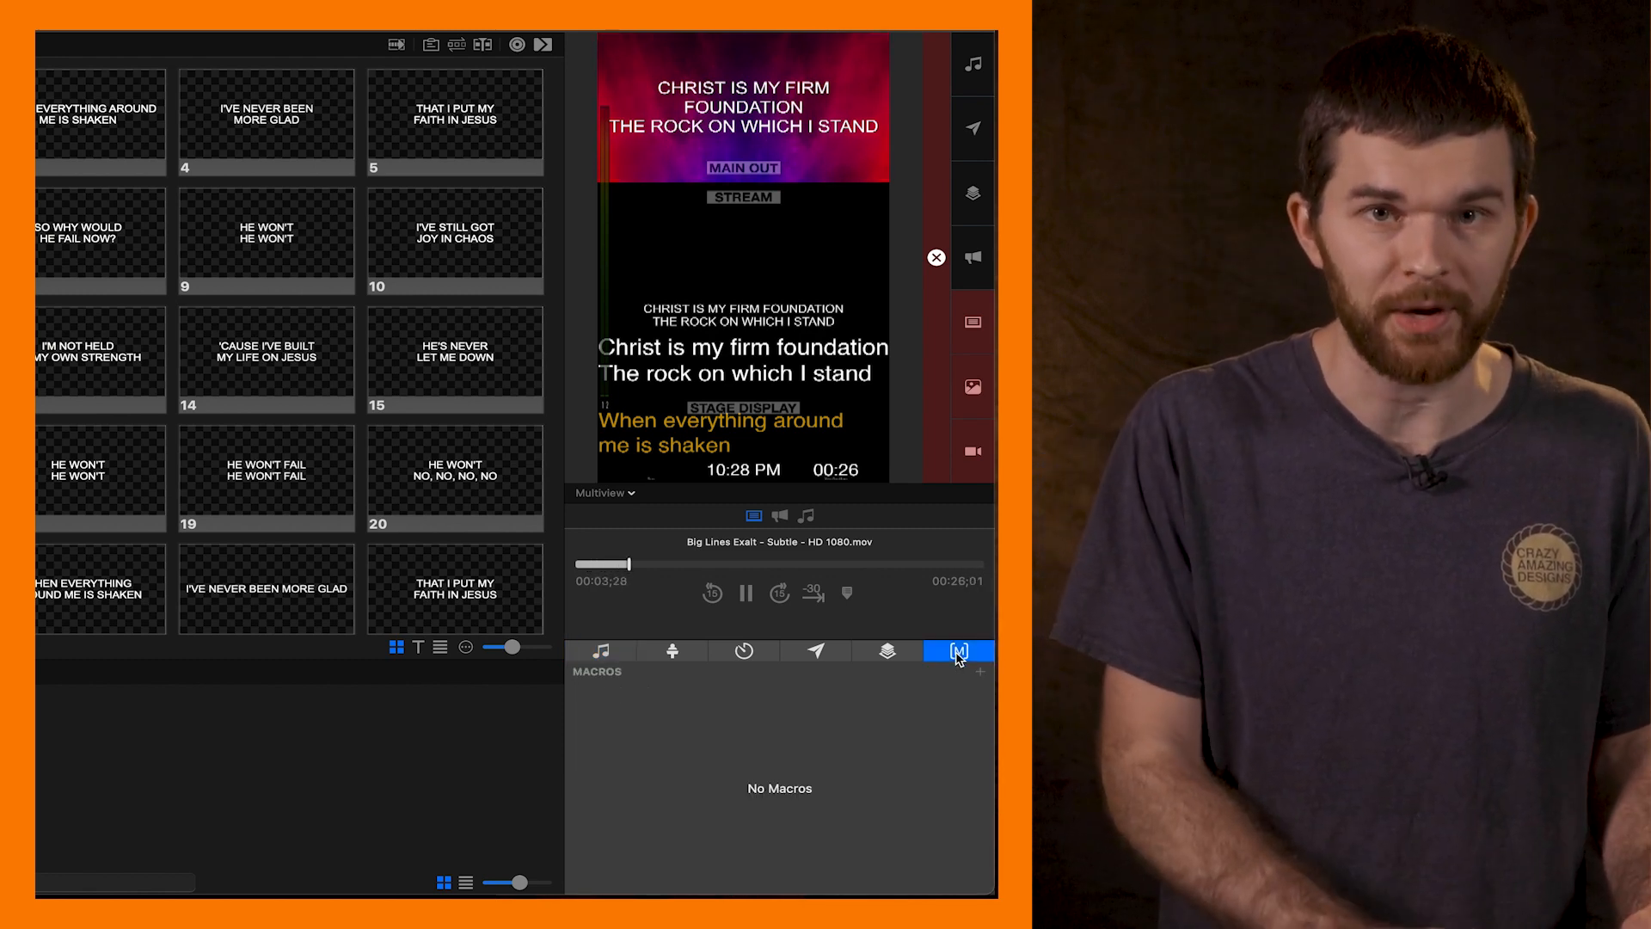
Add a macro named Look: Worship and color it yellow
{"action": "left_click", "coordinate": [979, 671]}
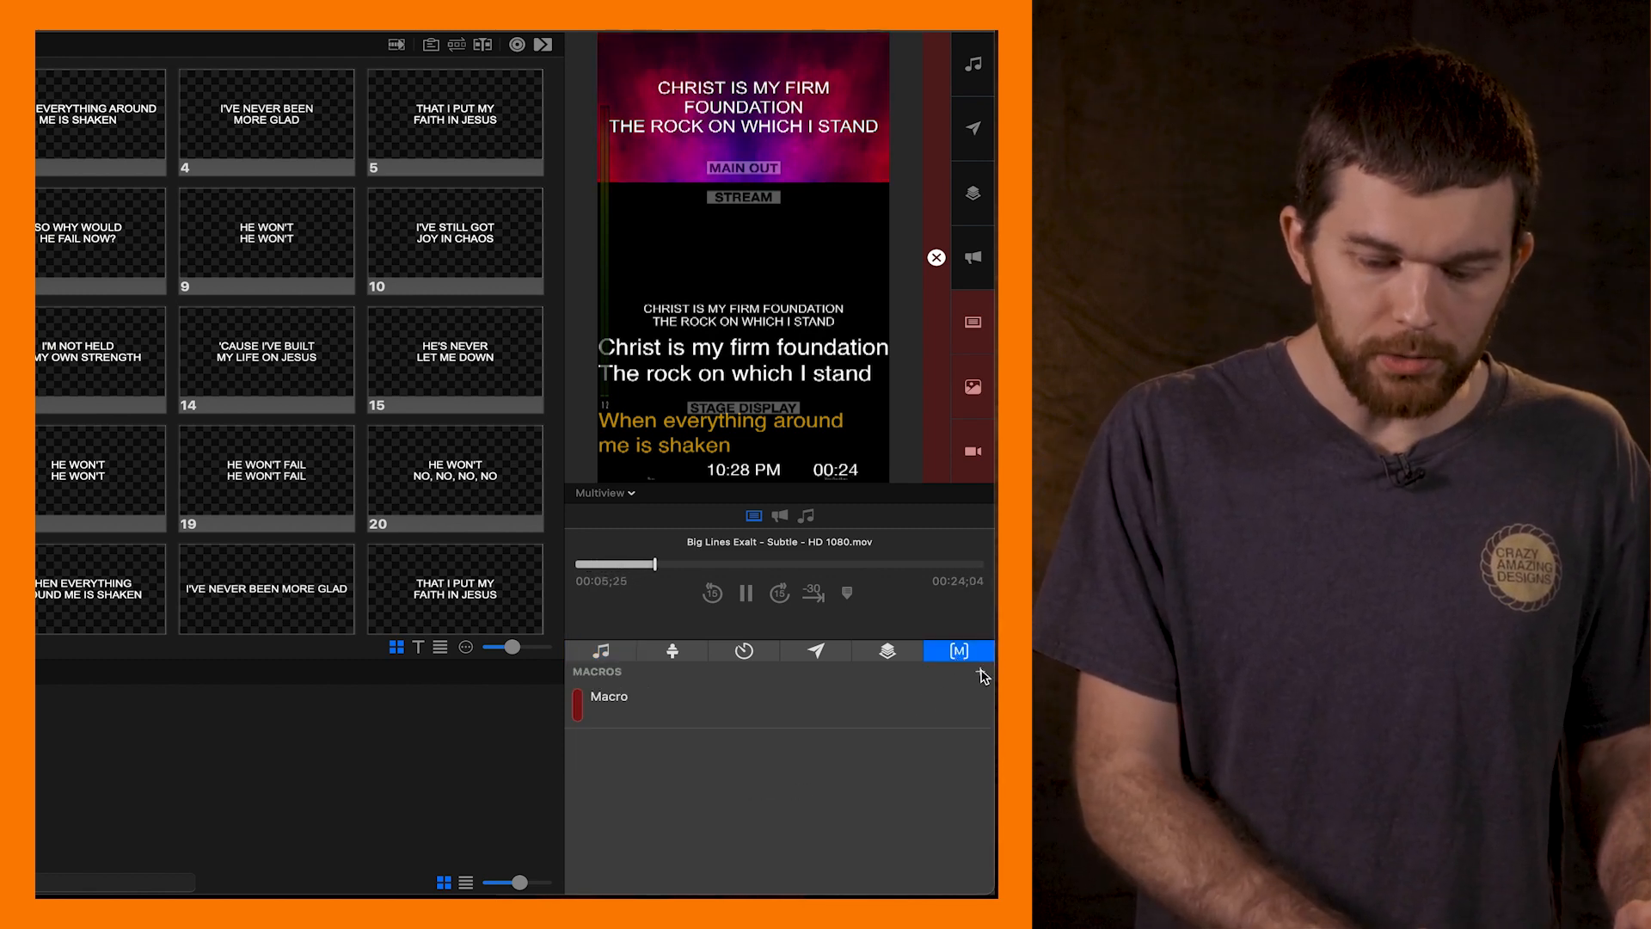
{"action": "double_click", "coordinate": [608, 695]}
{"action": "type", "text": "Look: Worship"}
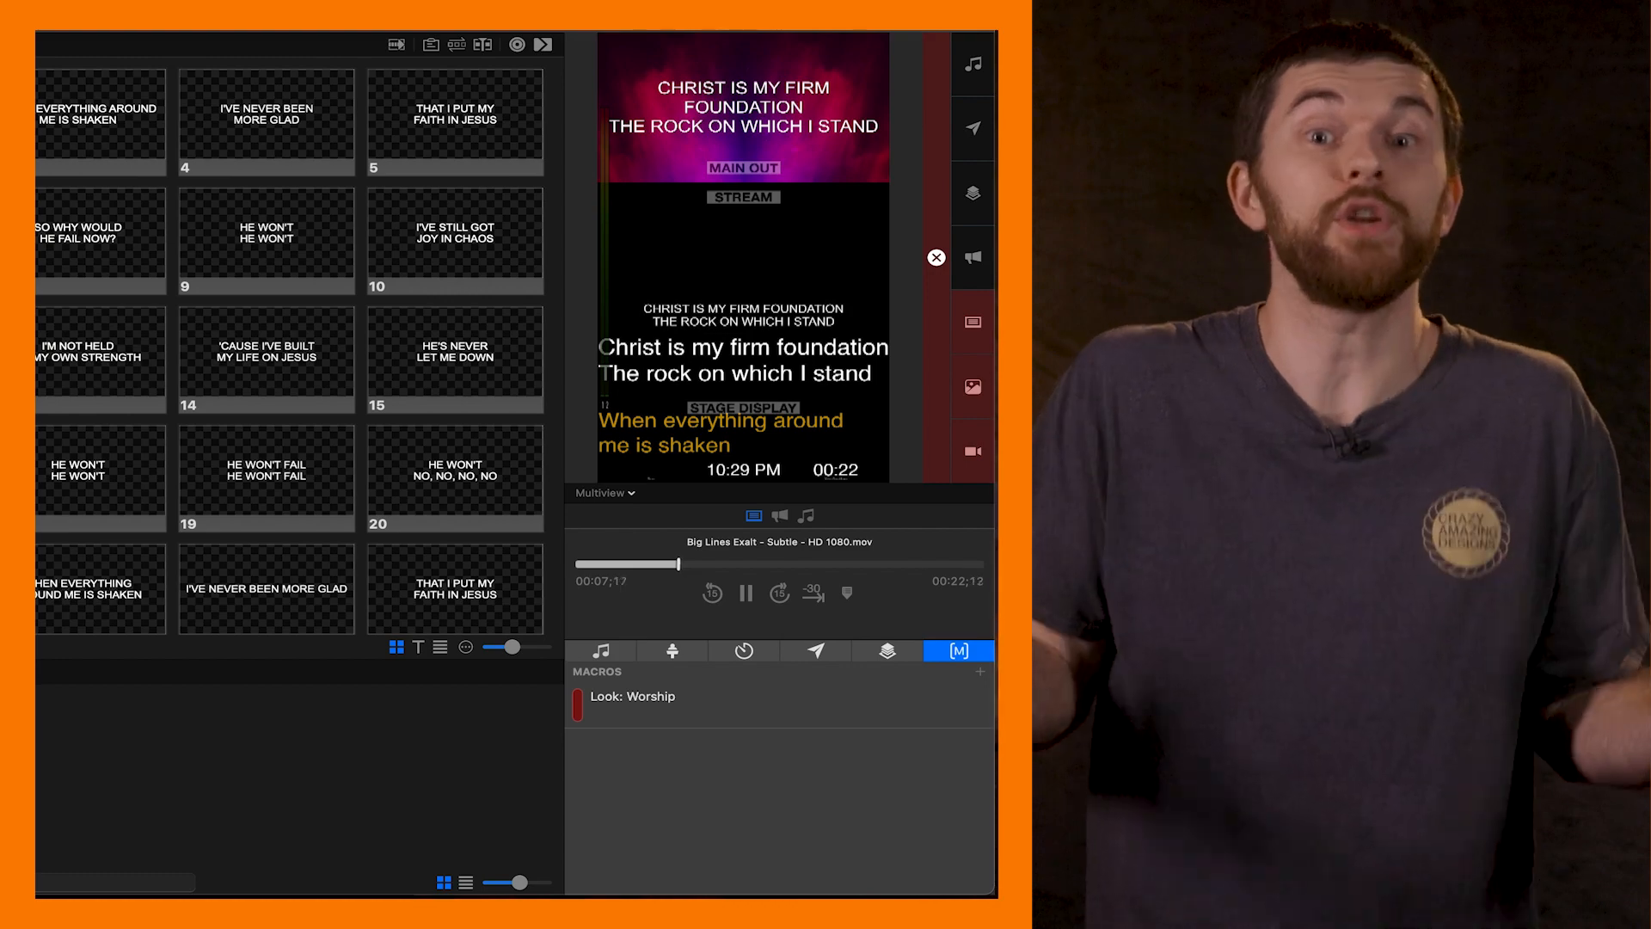
{"action": "right_click", "coordinate": [632, 695]}
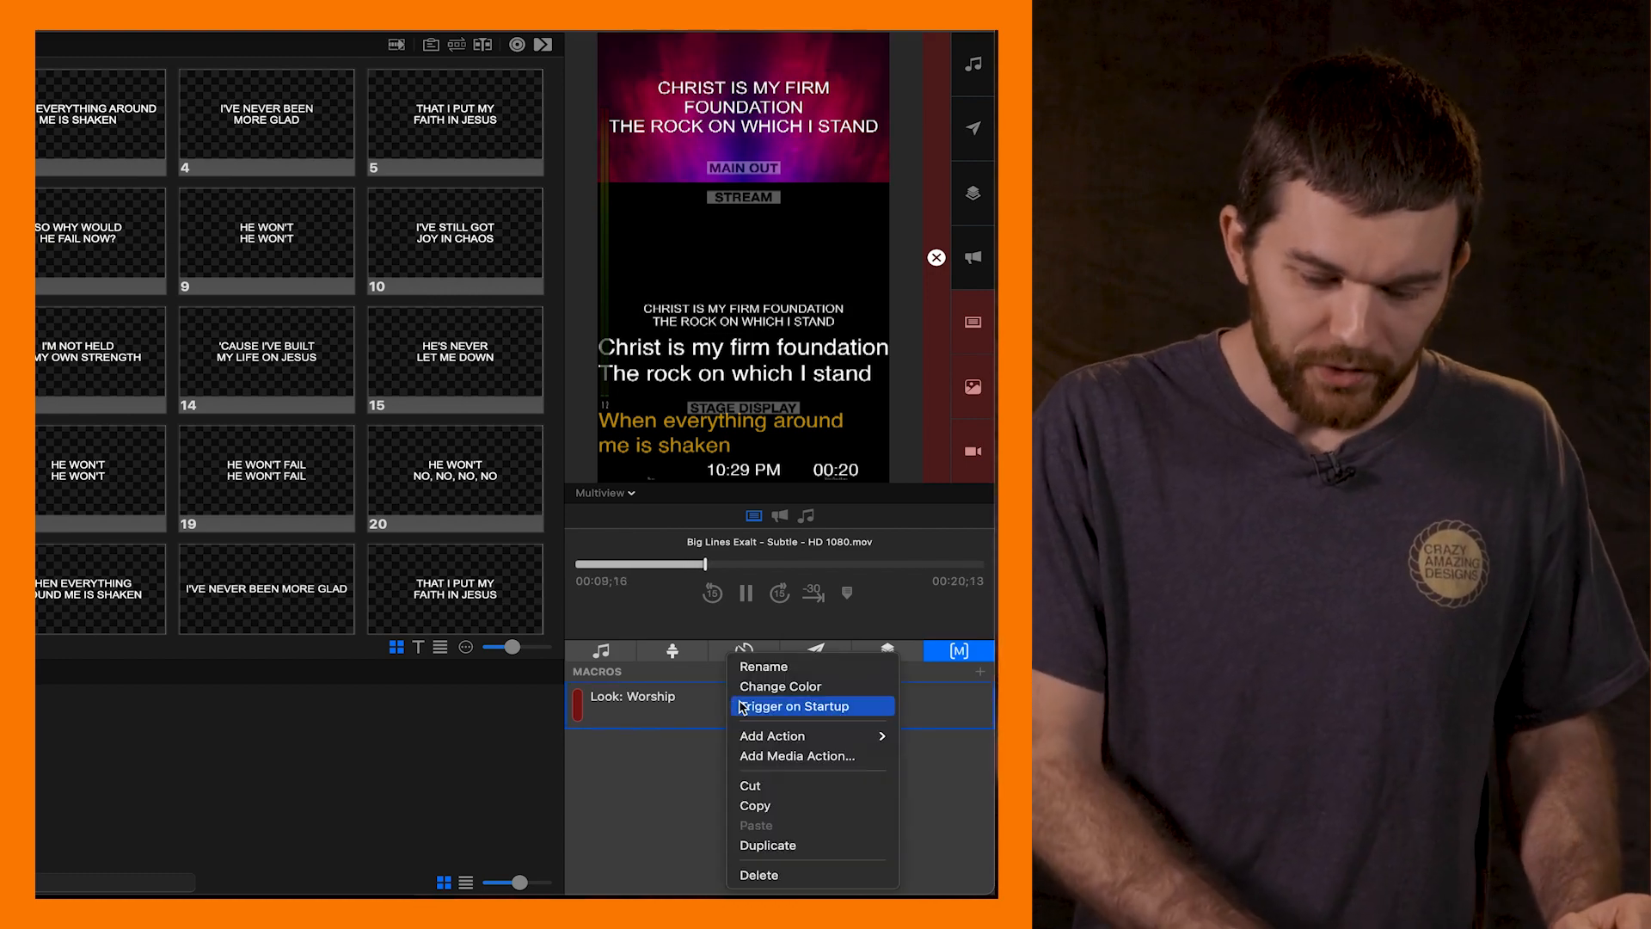
{"action": "left_click", "coordinate": [772, 735]}
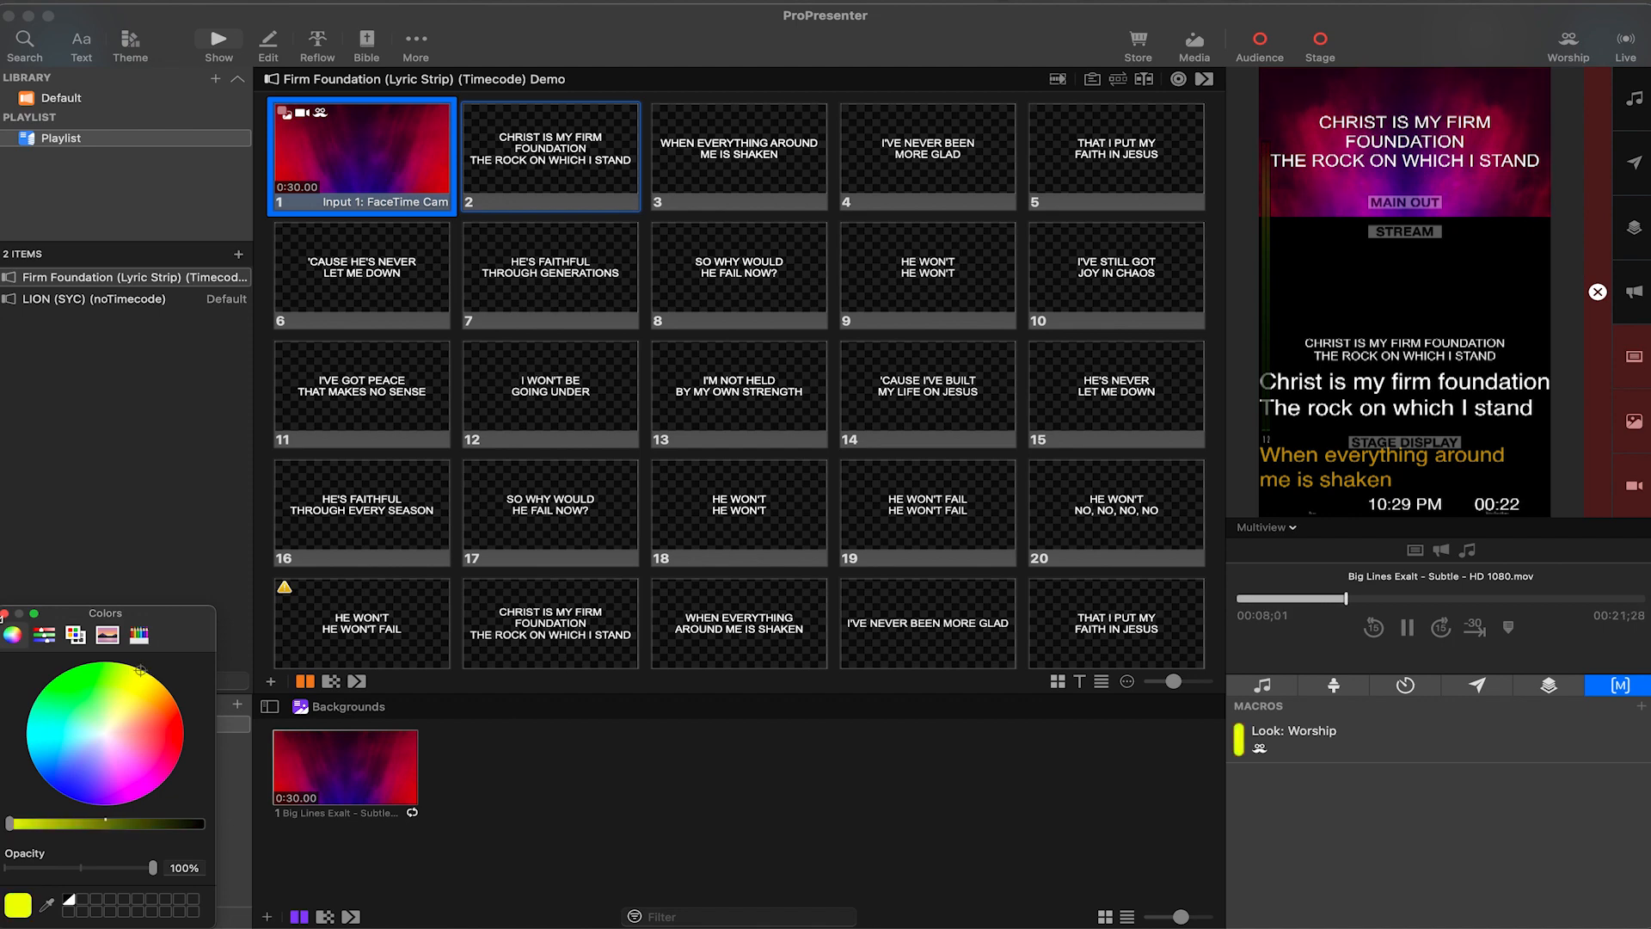
Remove the Audience Look action from slide 1 and reselect the slide
{"action": "right_click", "coordinate": [361, 155]}
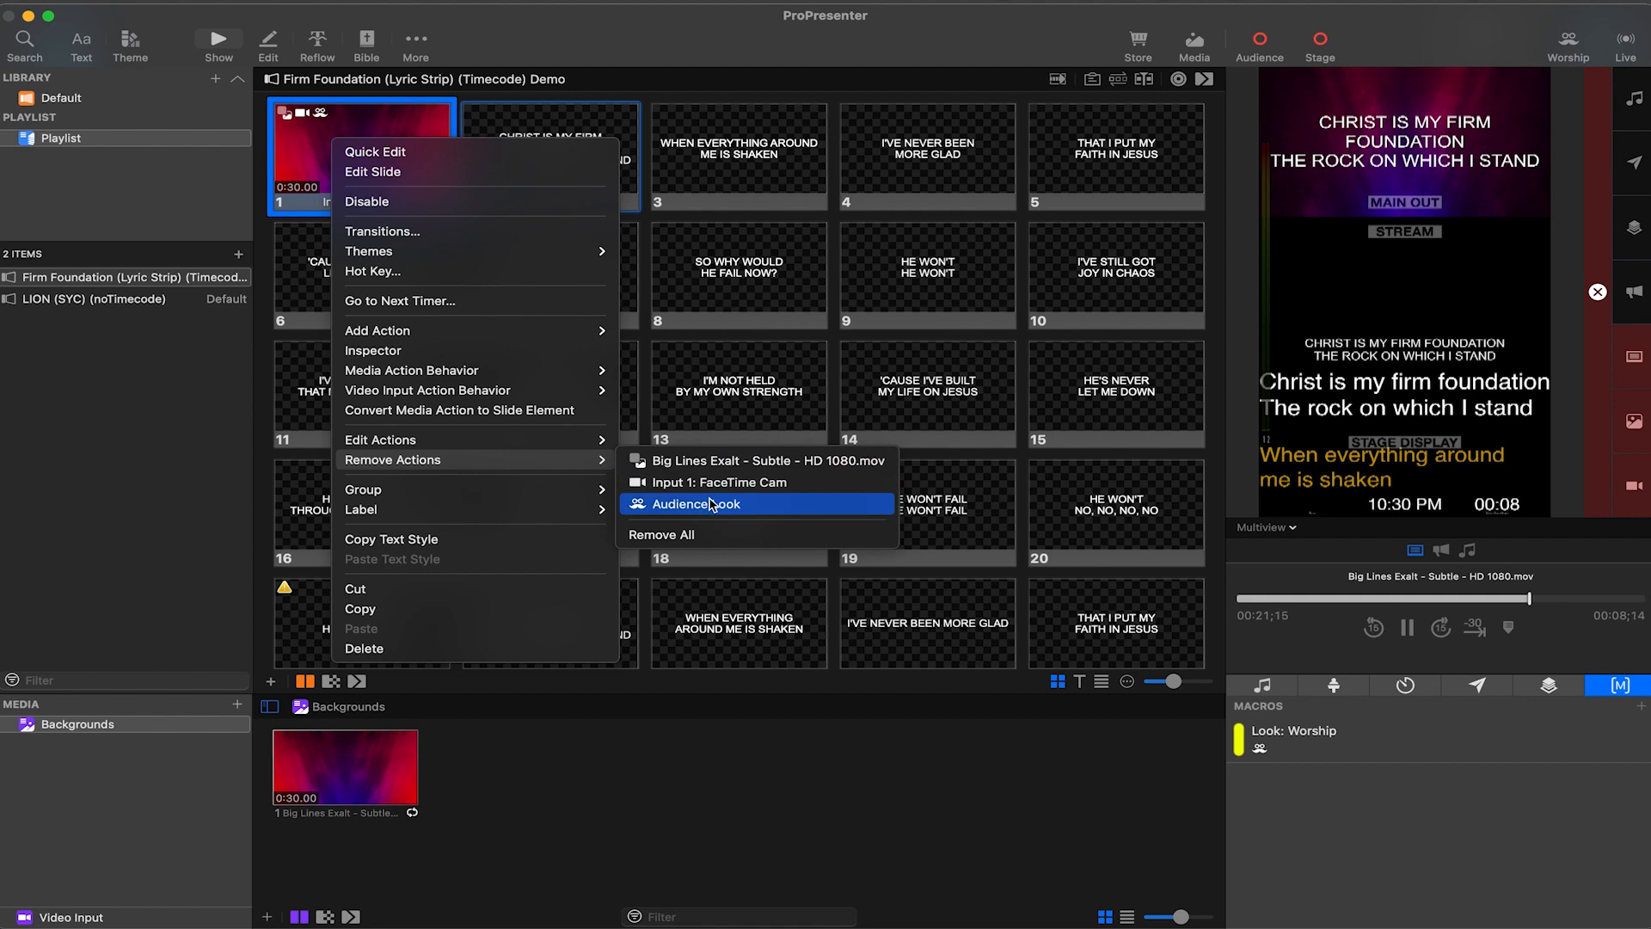
{"action": "left_click", "coordinate": [695, 503]}
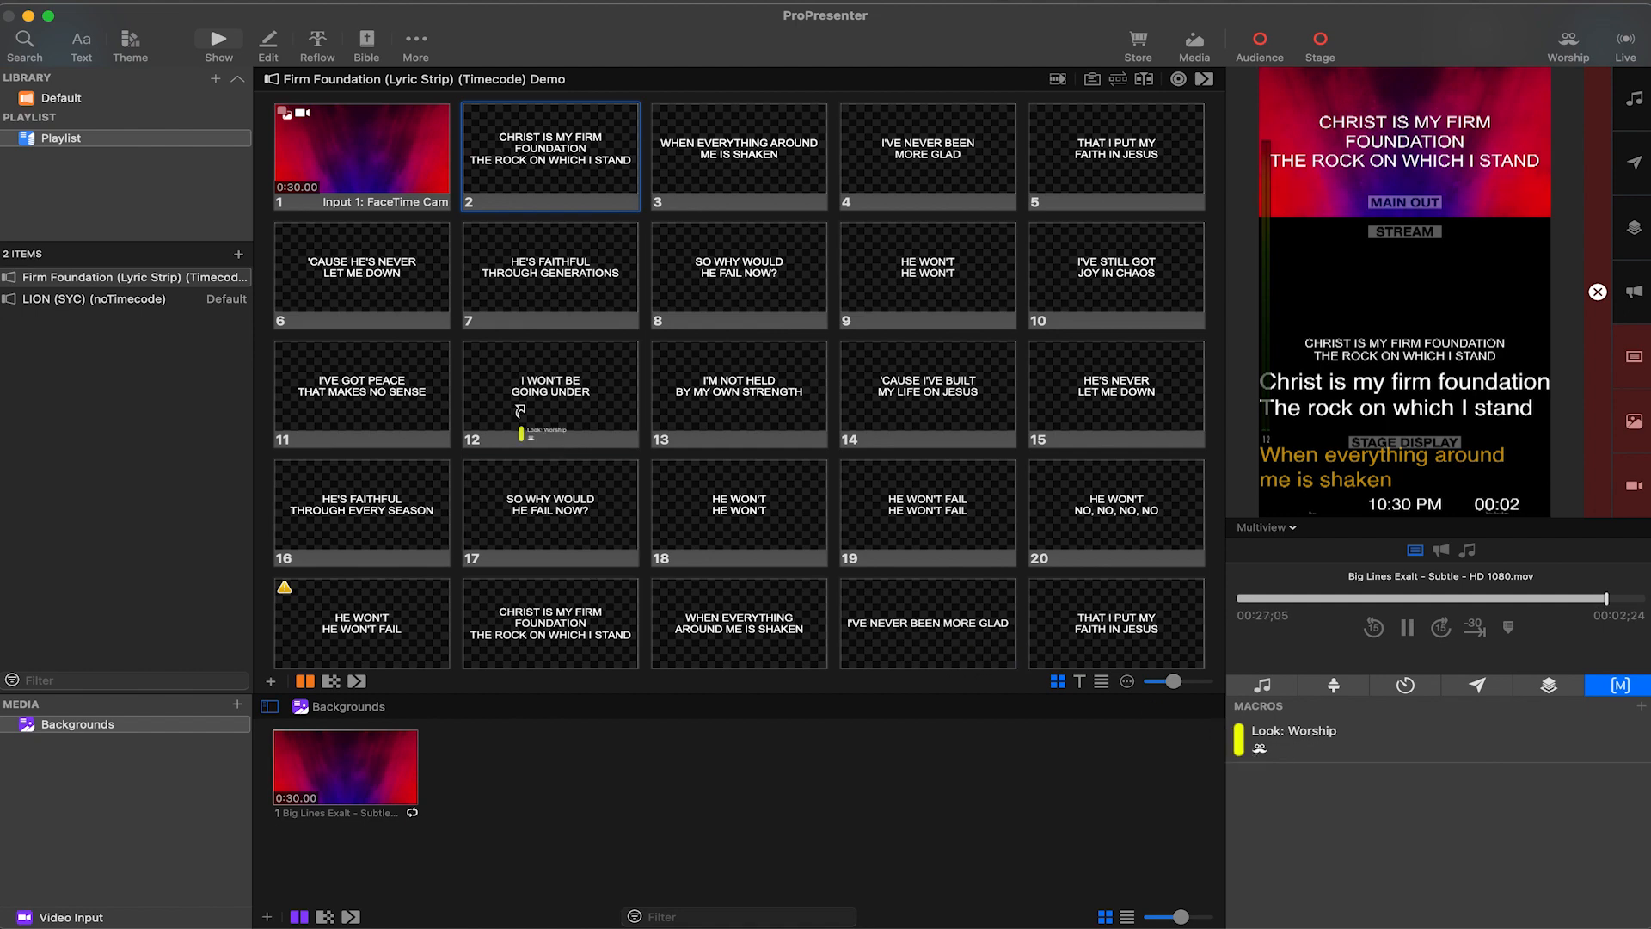
{"action": "left_click", "coordinate": [361, 155]}
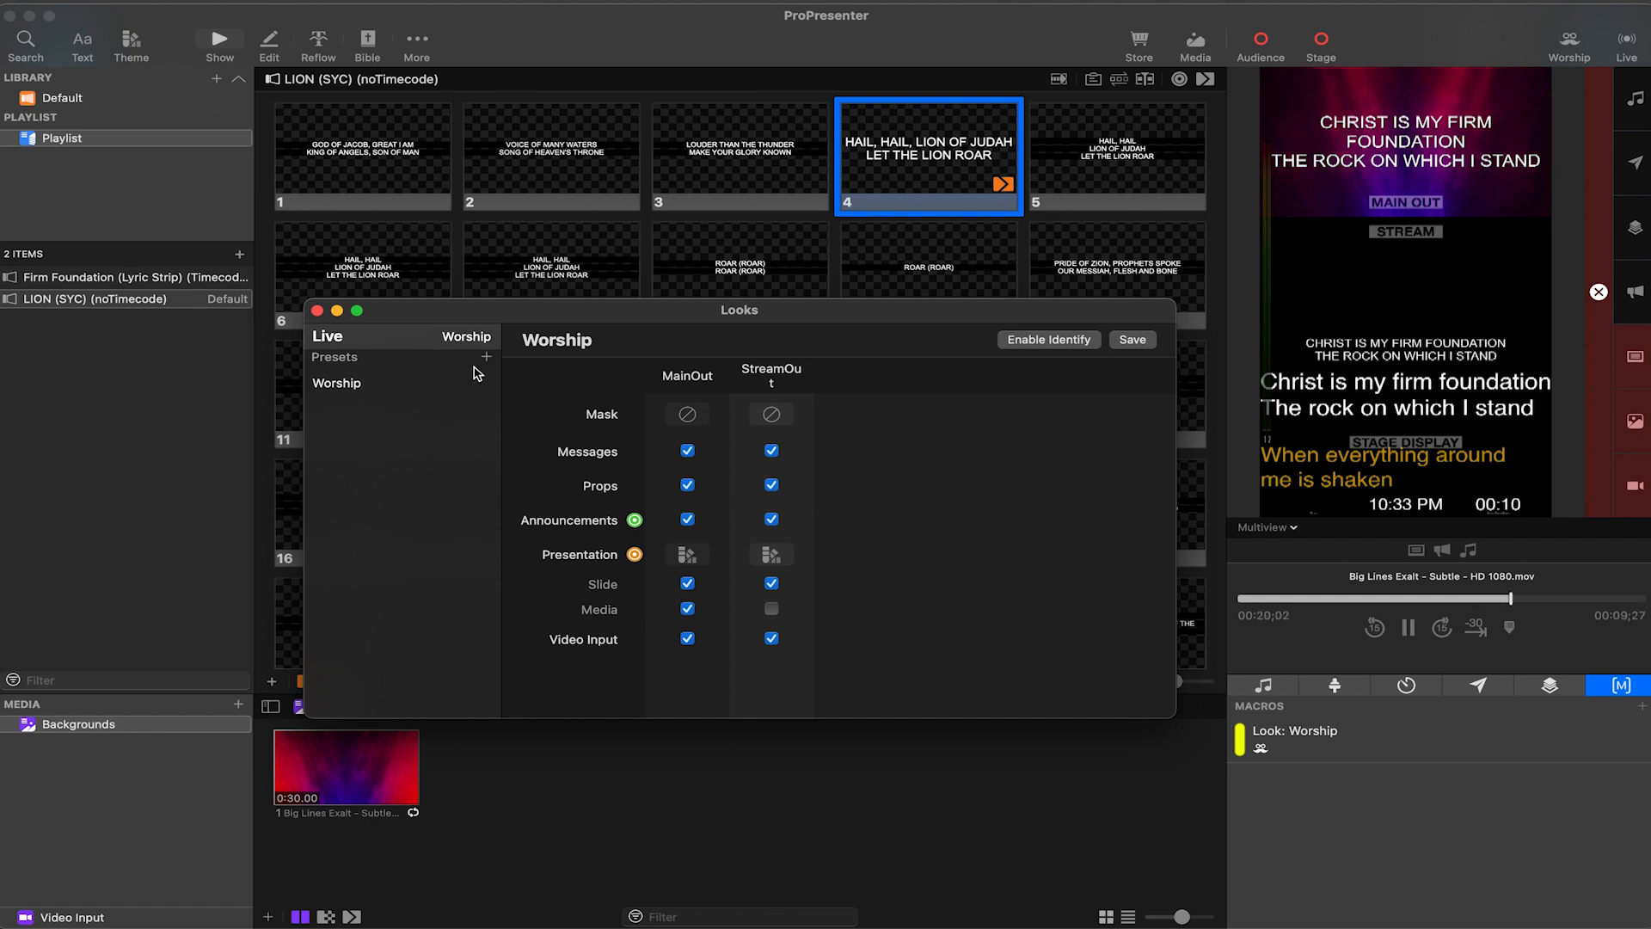
Rename Look 1 to Worship Scrolling Text with Worship Scrolling Effect and StreamOut Worship themes
{"action": "right_click", "coordinate": [332, 407]}
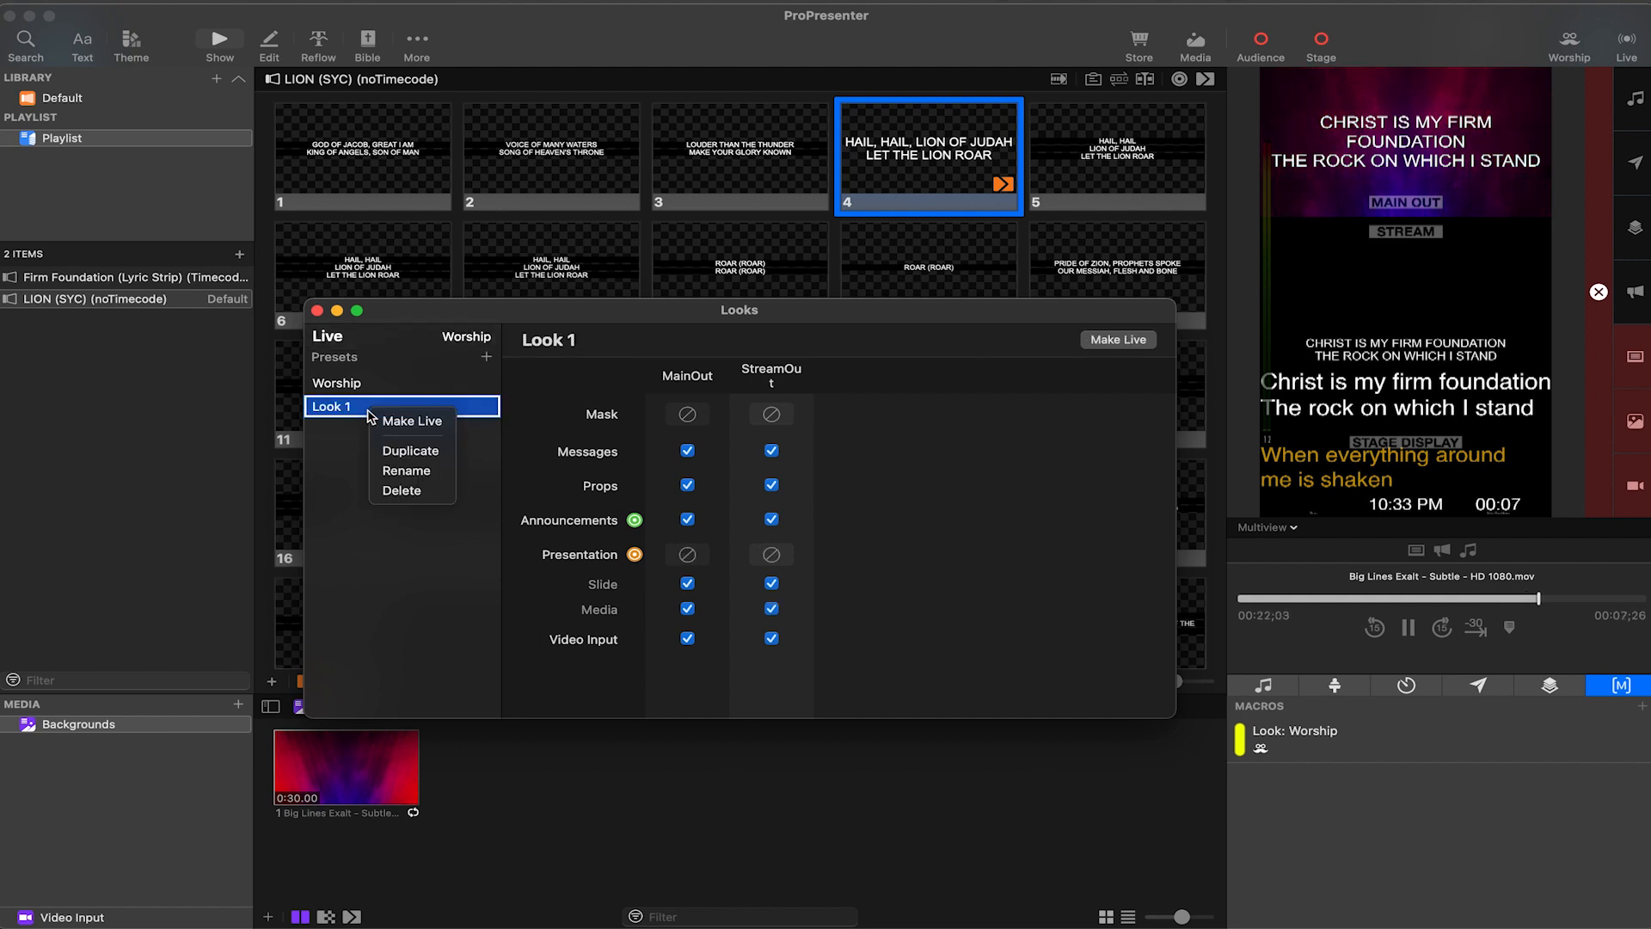
{"action": "left_click", "coordinate": [405, 474]}
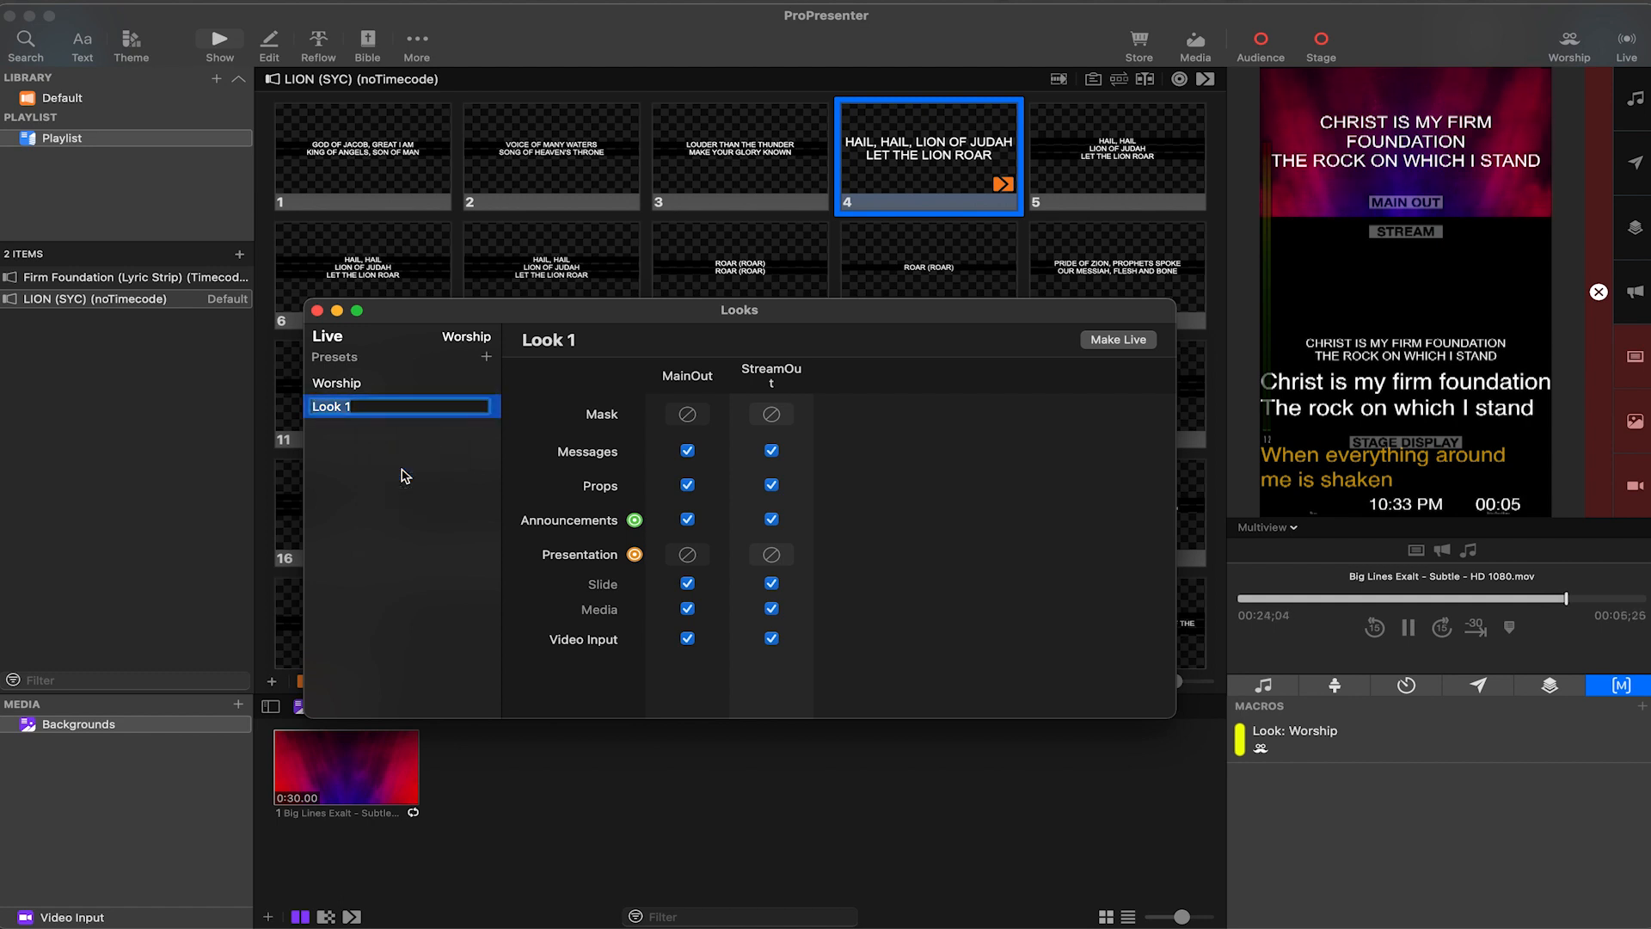
{"action": "type", "text": "Worship Scrolling"}
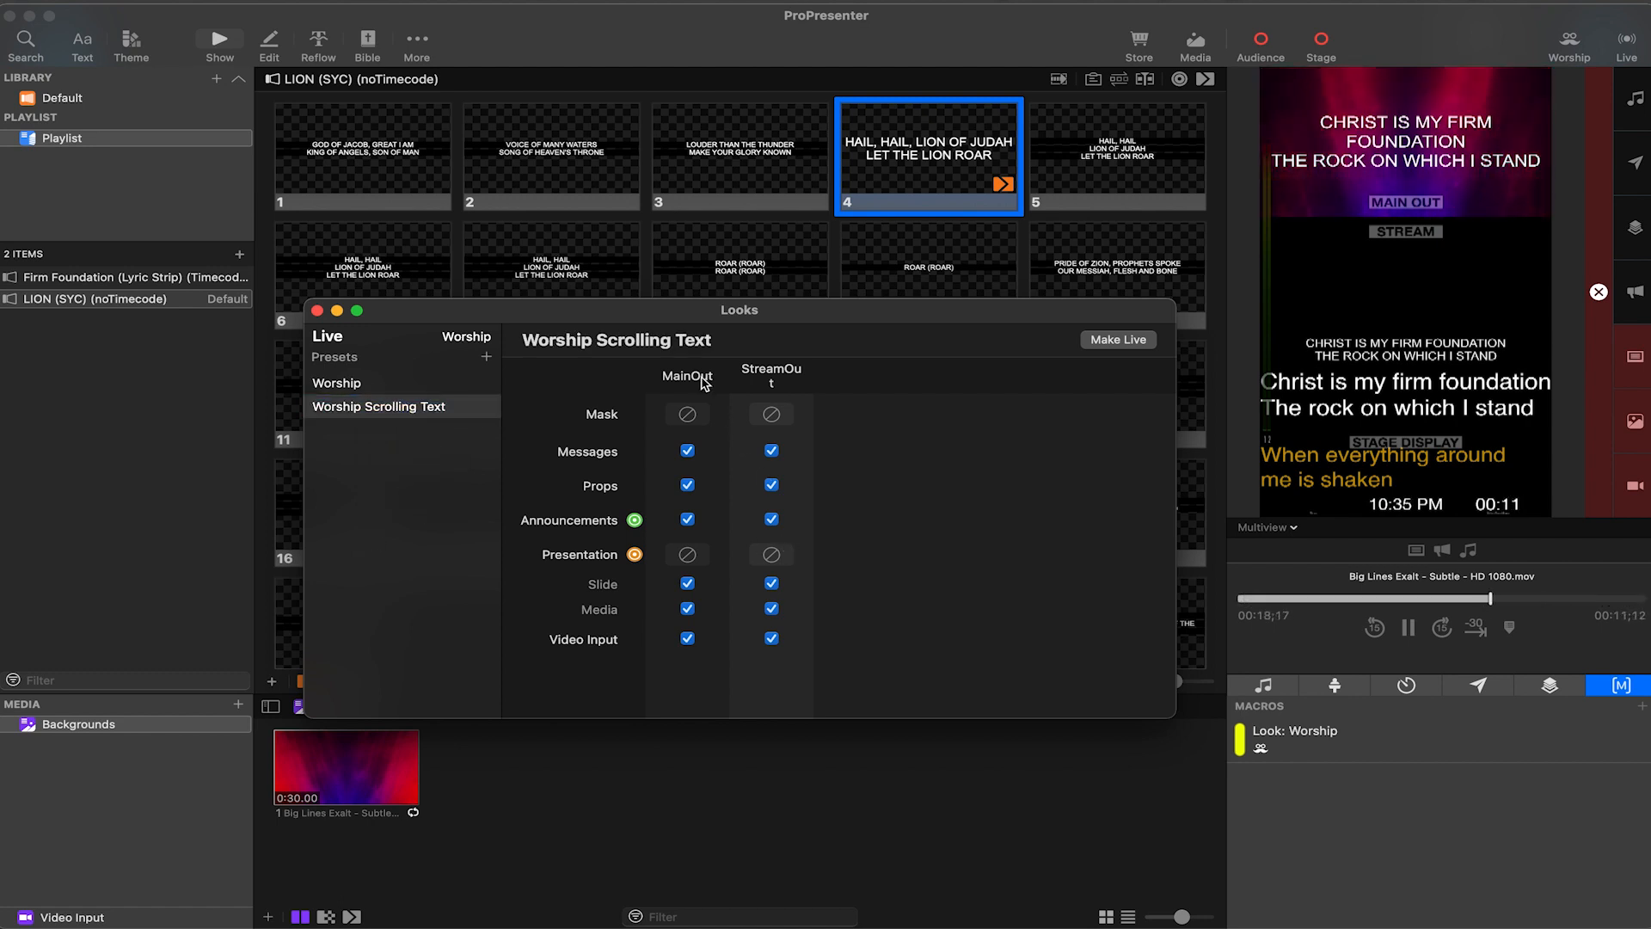
{"action": "left_click", "coordinate": [686, 554]}
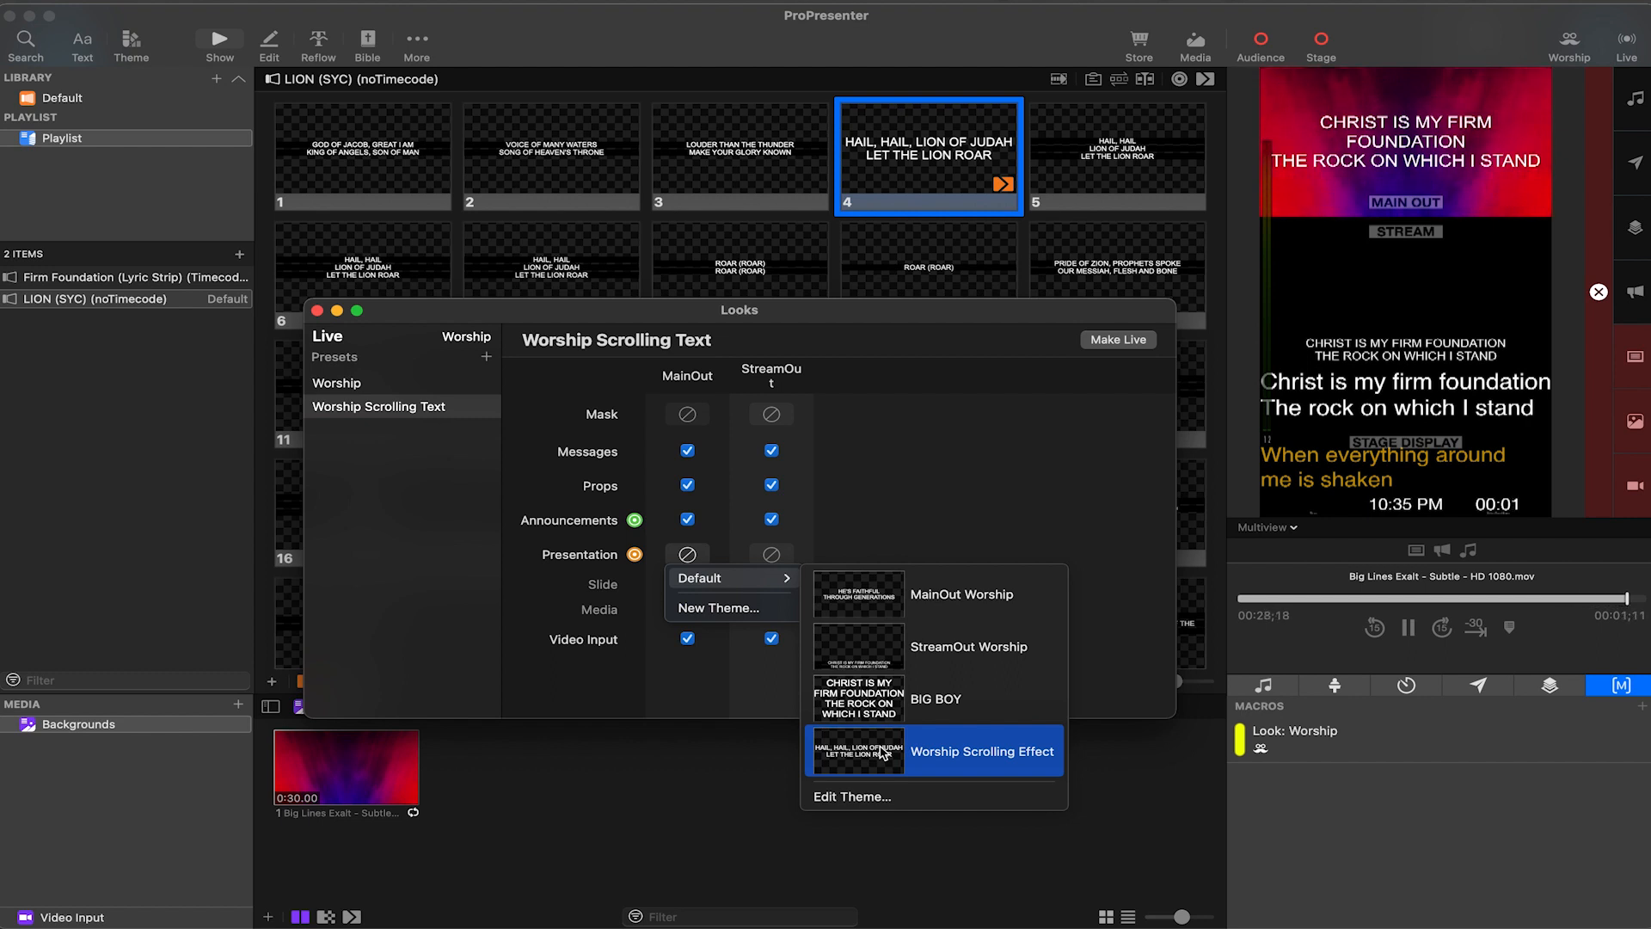
{"action": "left_click", "coordinate": [770, 555]}
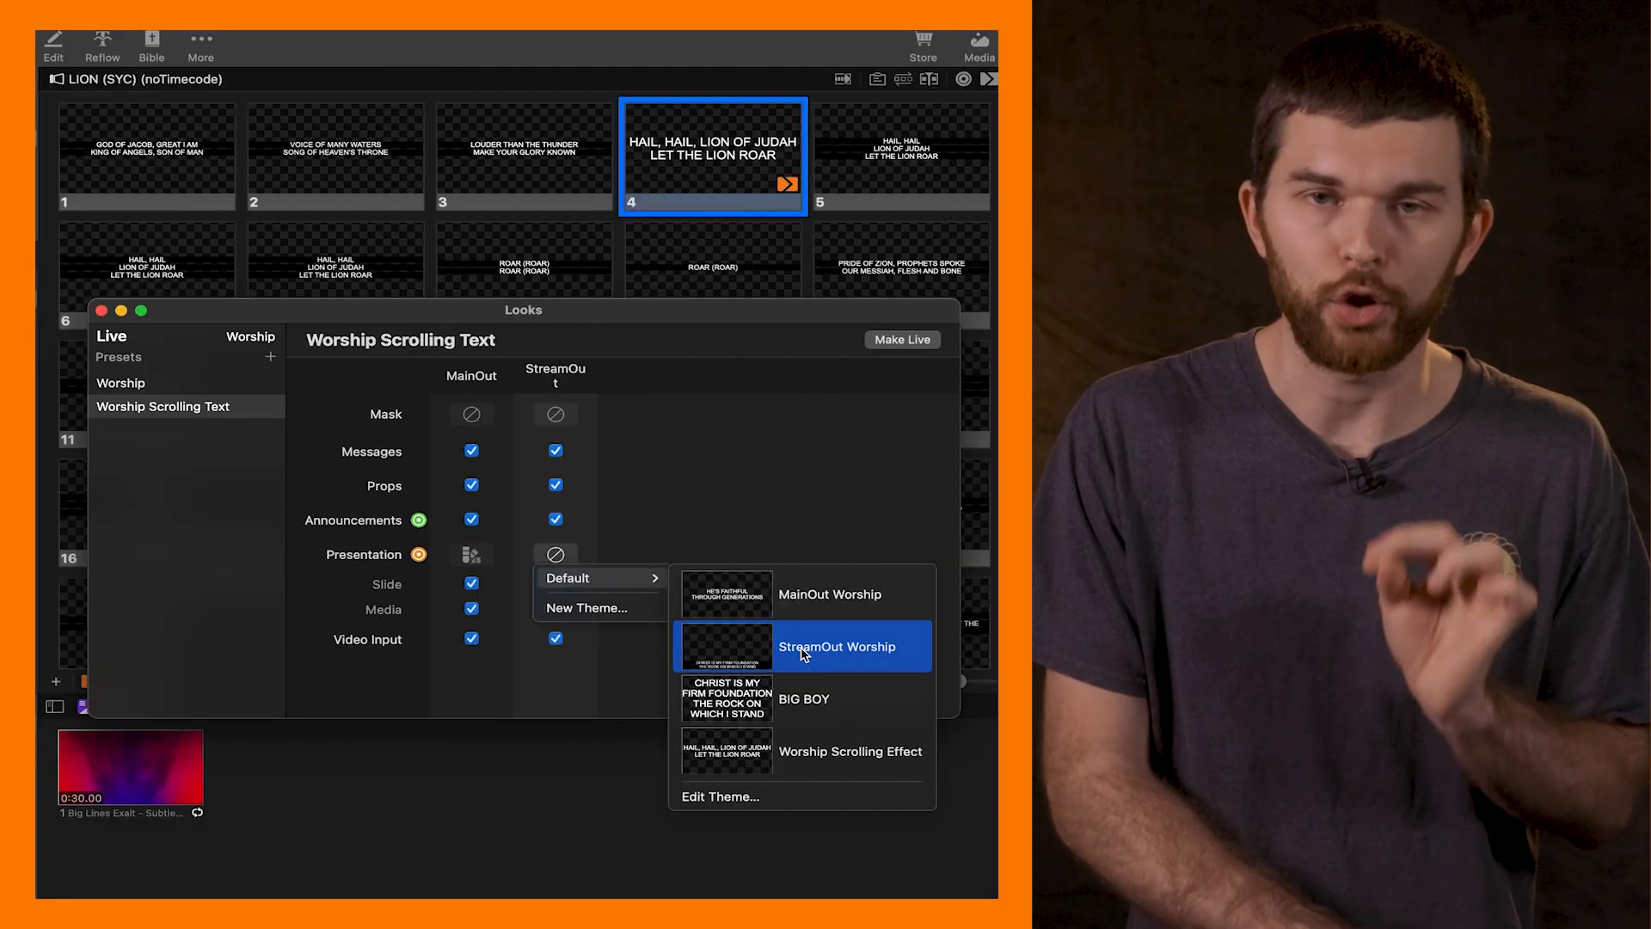
{"action": "left_click", "coordinate": [840, 647]}
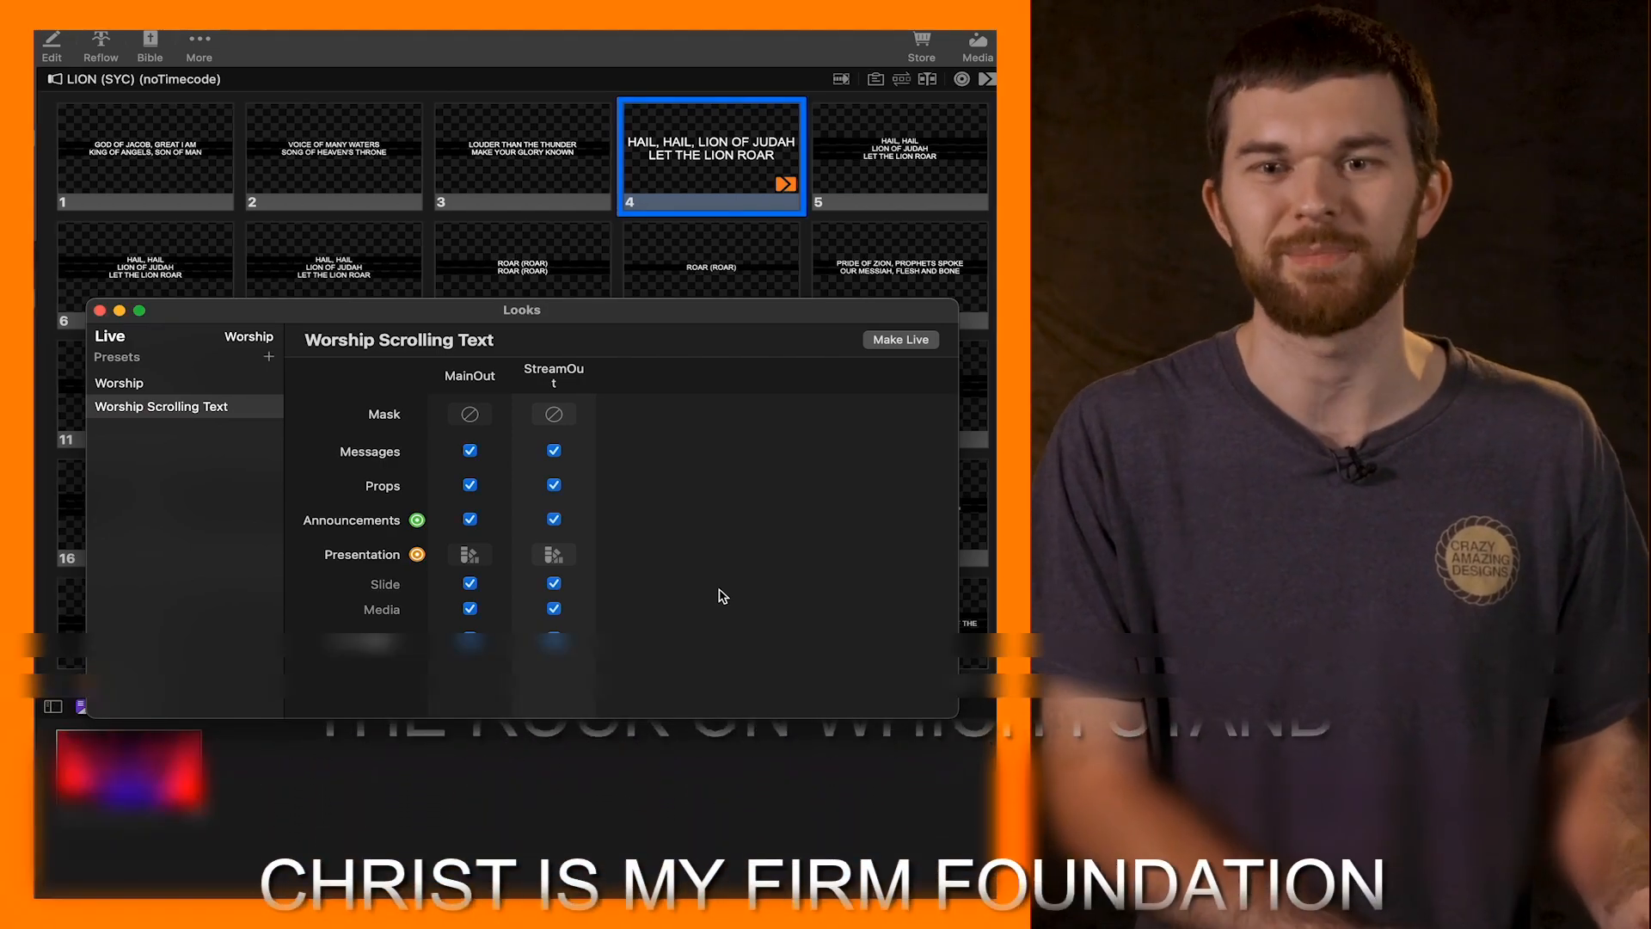
{"action": "left_click", "coordinate": [900, 339]}
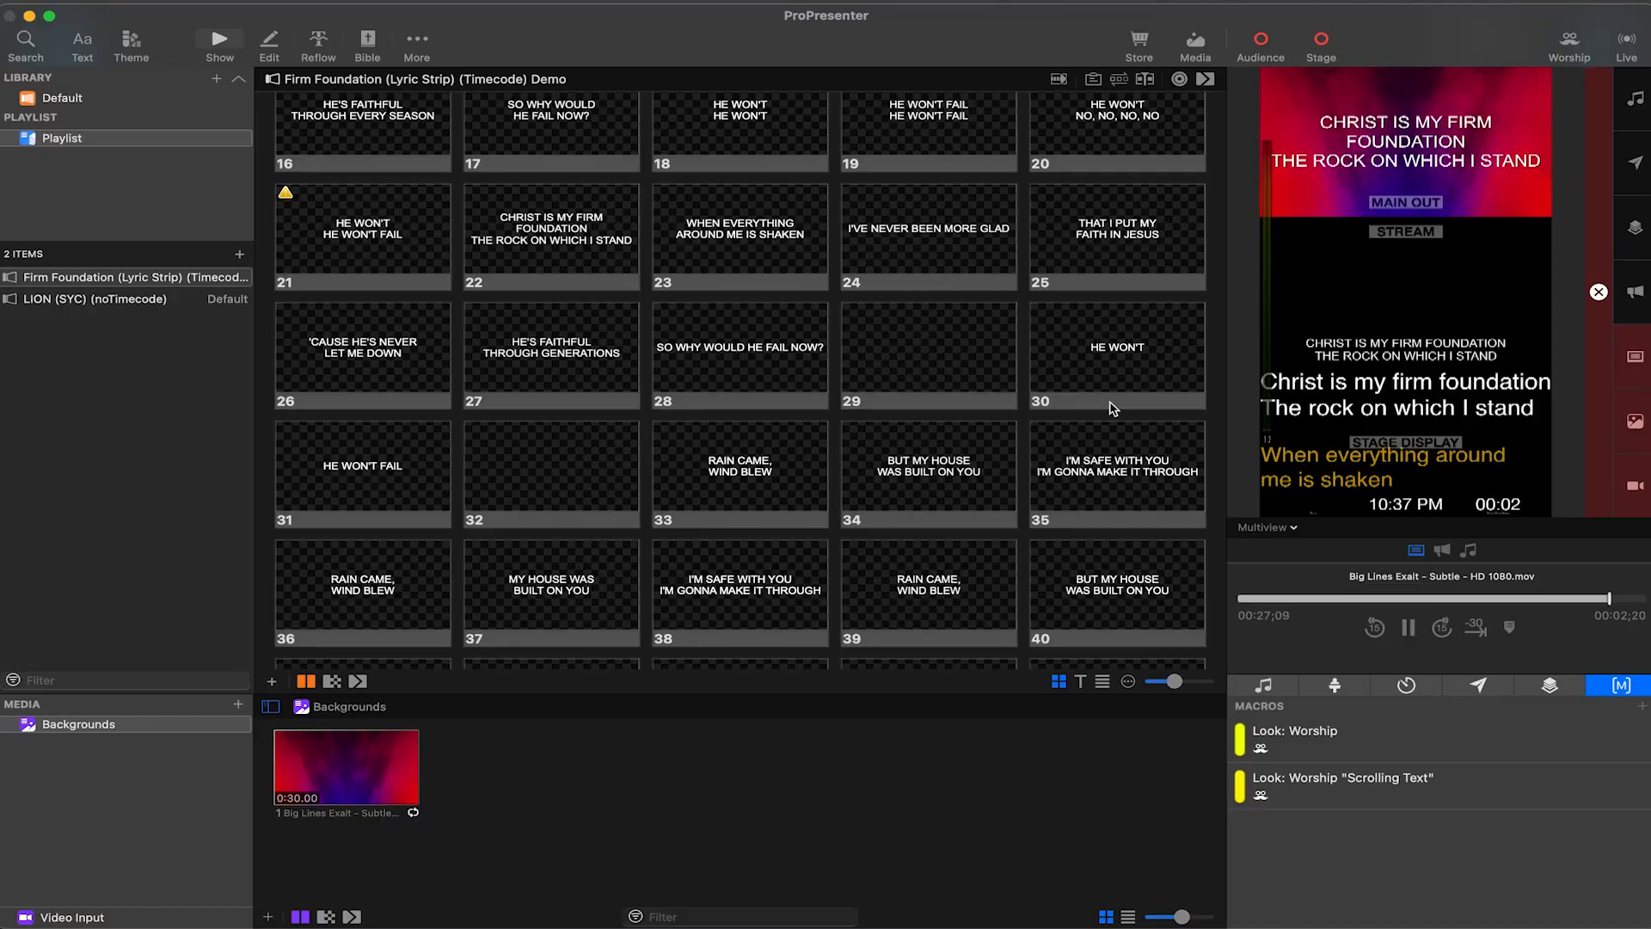
Put the Scrolling Text macro on slide 30 and send HE WON'T FAIL live
{"action": "left_click", "coordinate": [1116, 354]}
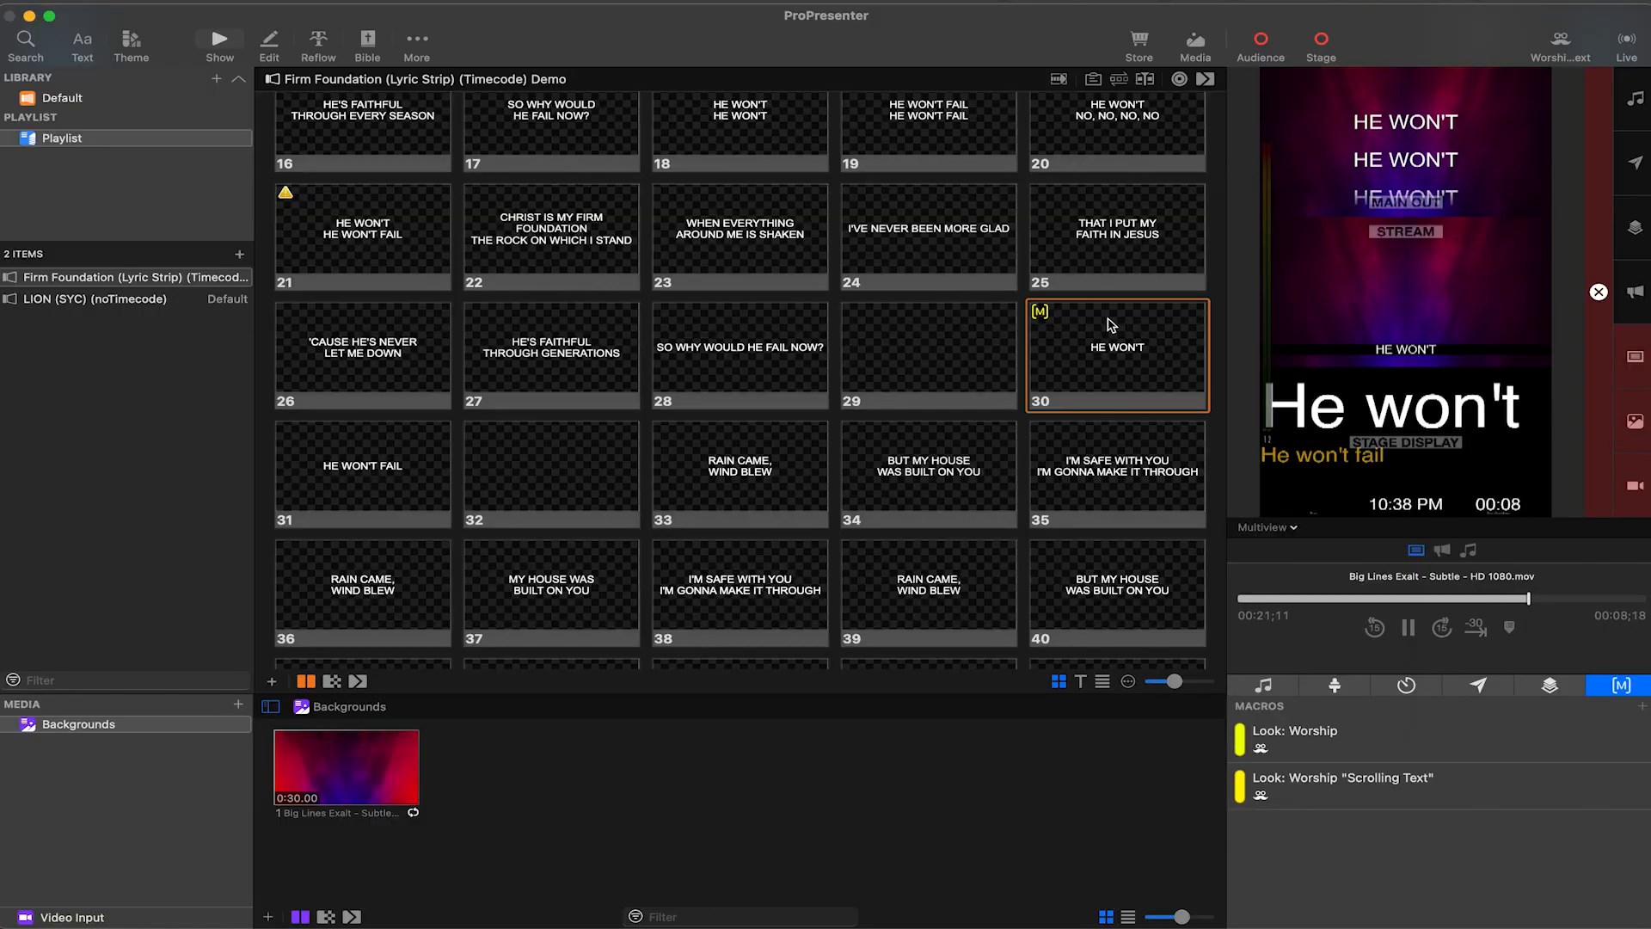
{"action": "left_click", "coordinate": [361, 474]}
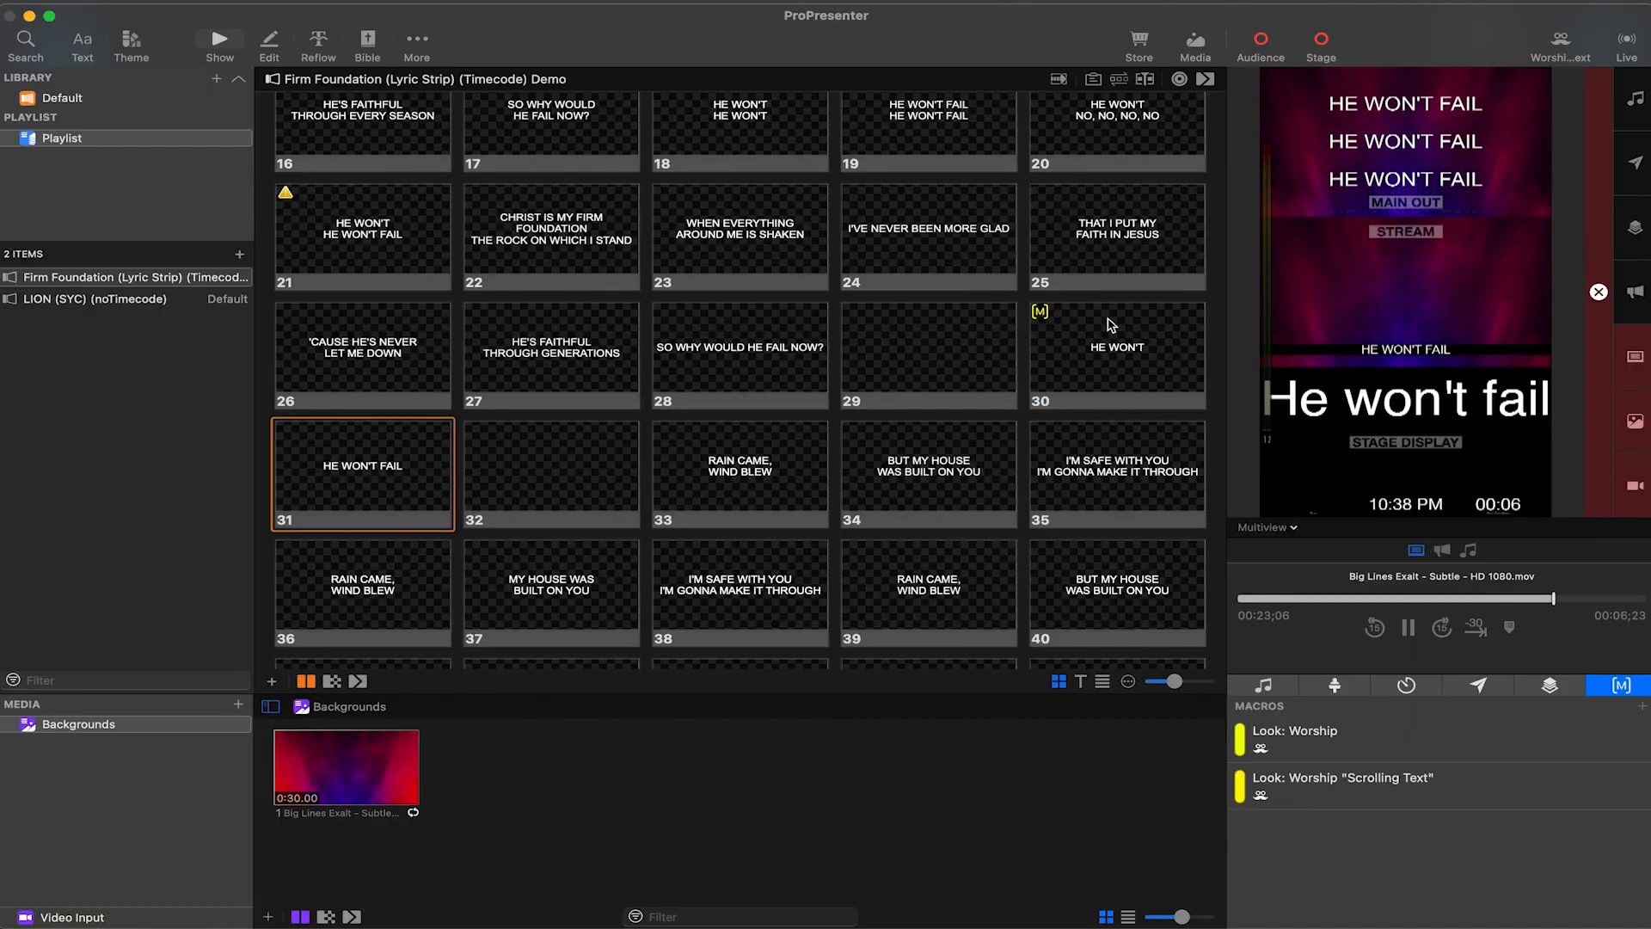